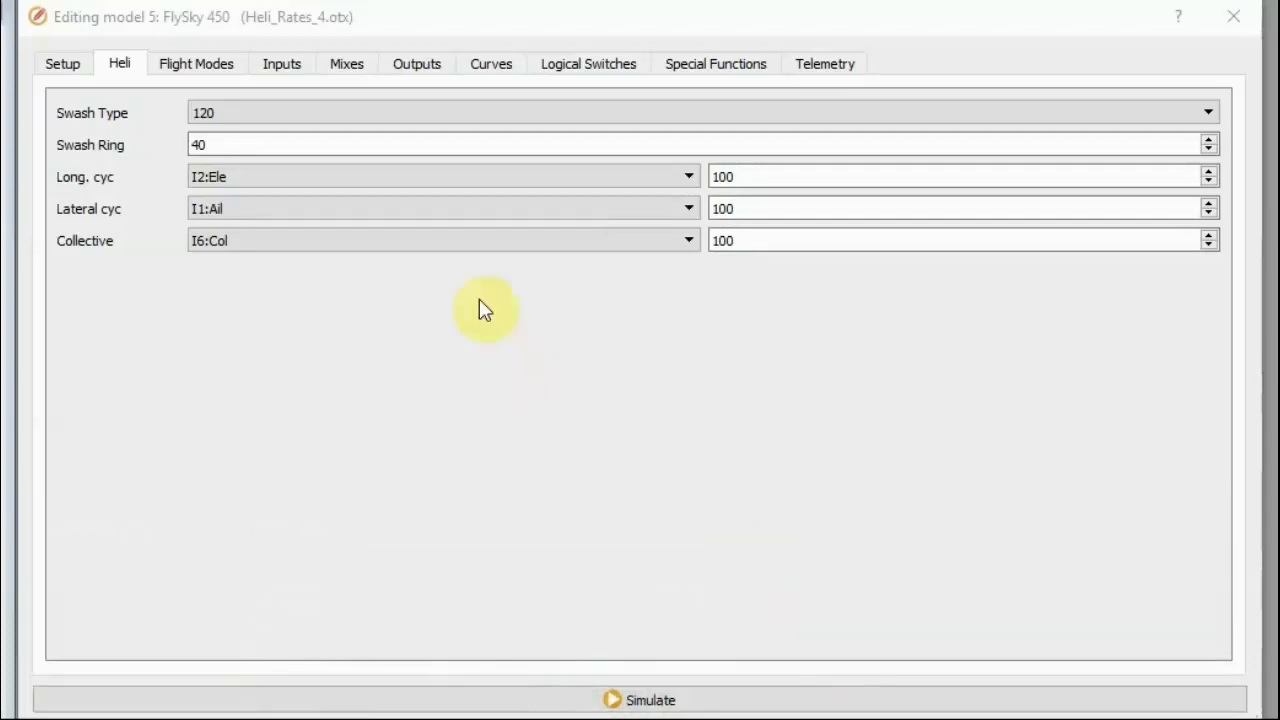
# - Review the Inputs page, then edit the swash ring value on the Heli page, entering 40
pyautogui.click(282, 62)
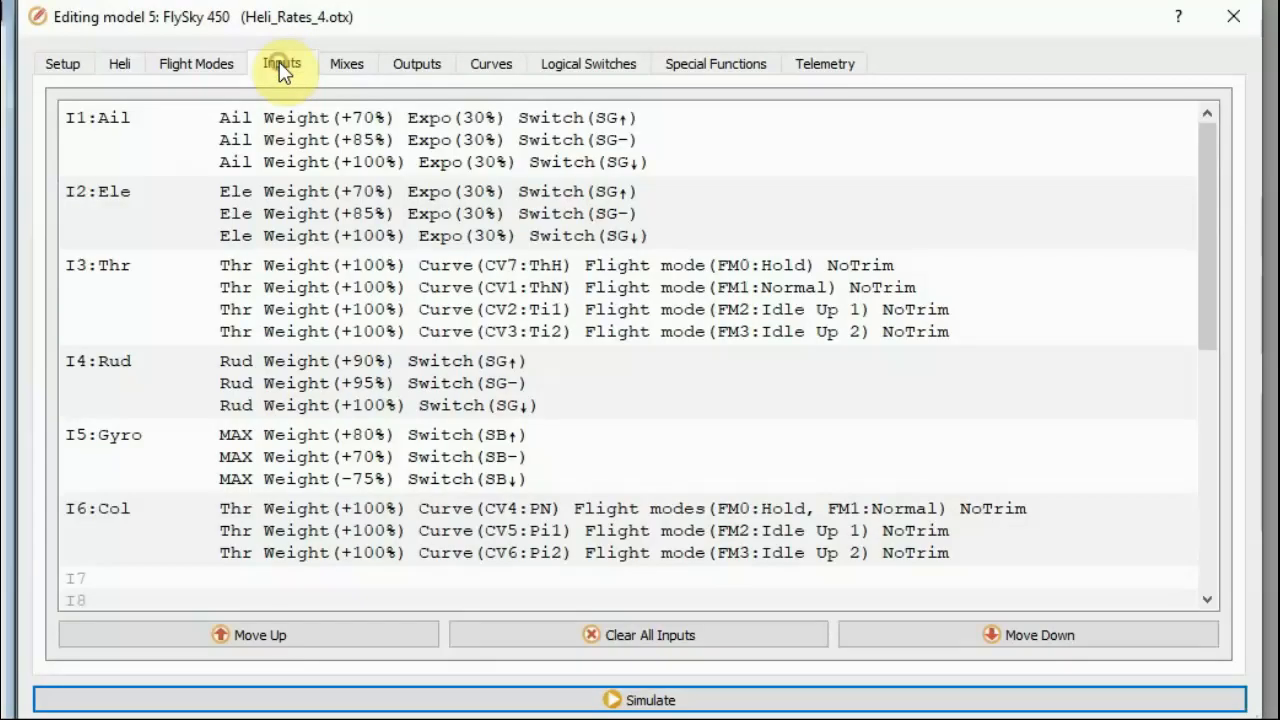
pyautogui.click(420, 192)
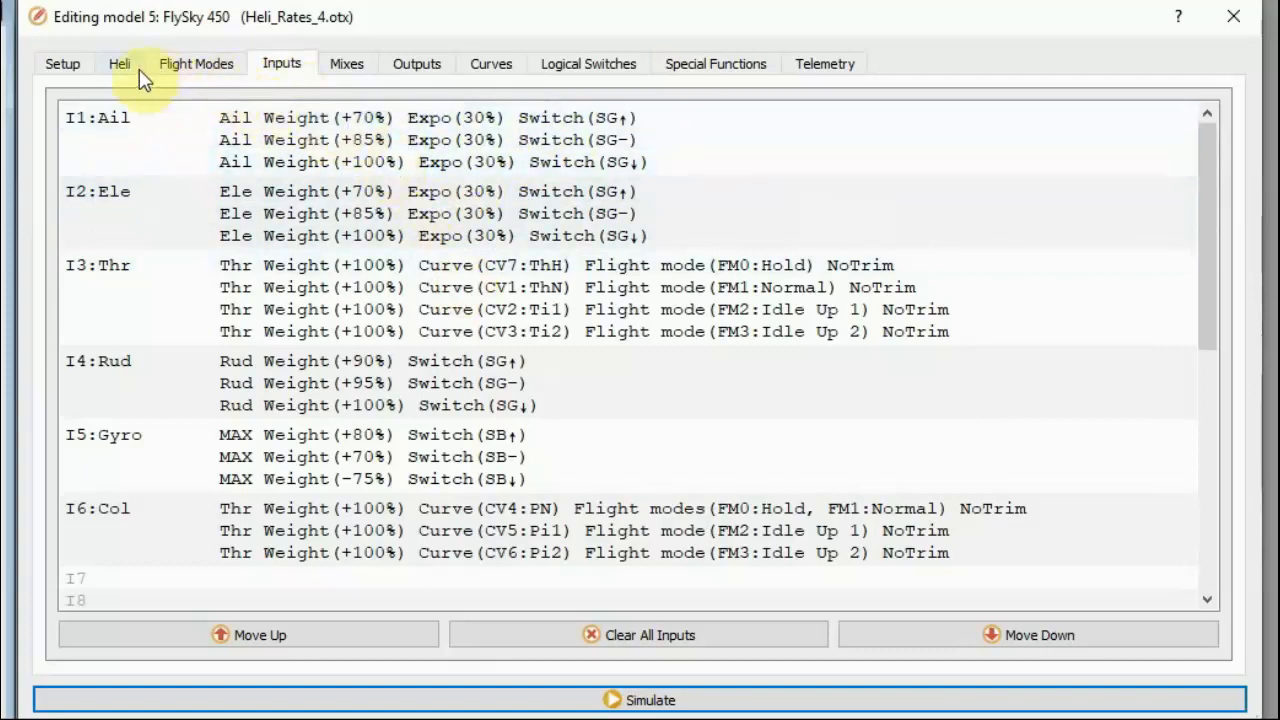
pyautogui.click(120, 62)
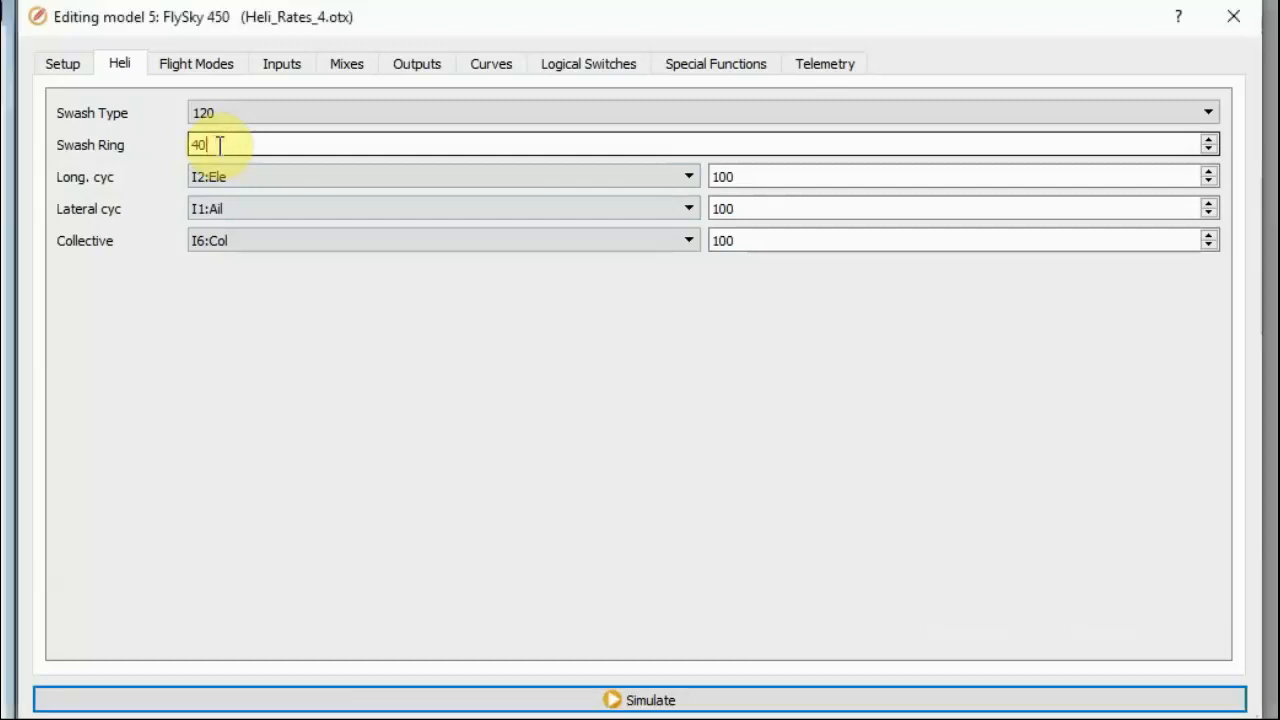
pyautogui.click(440, 176)
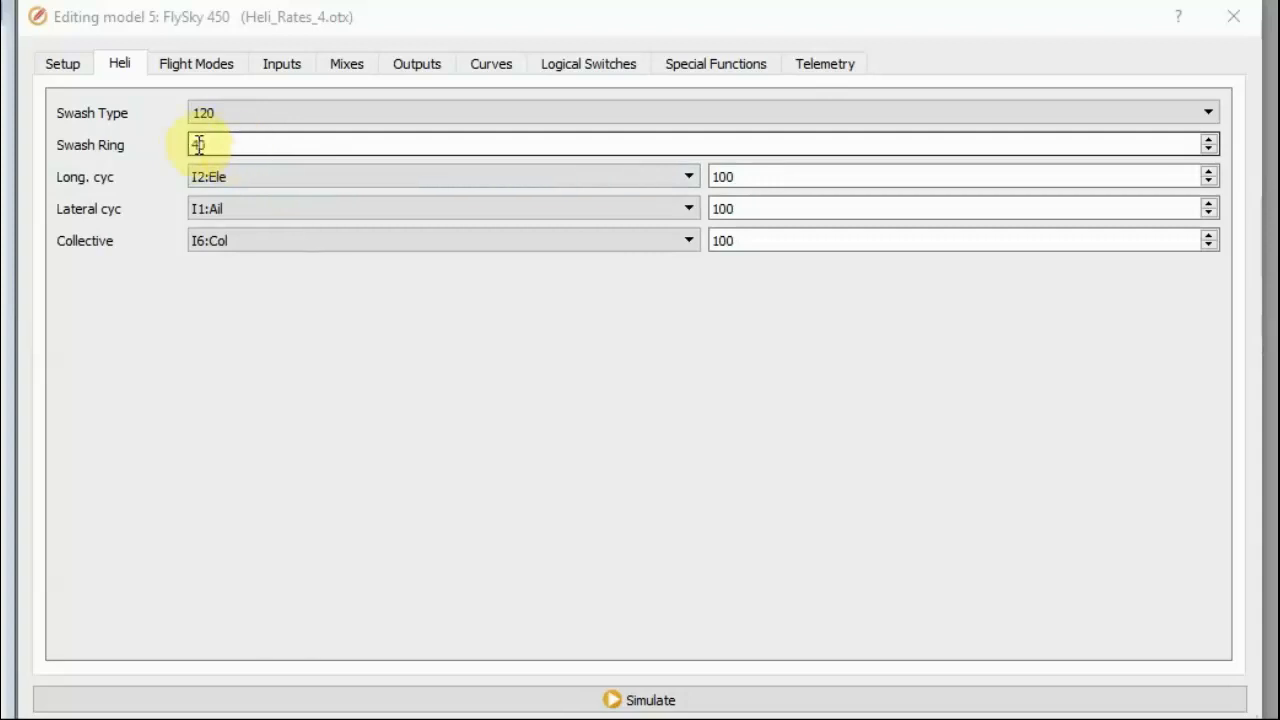
pyautogui.write('40')
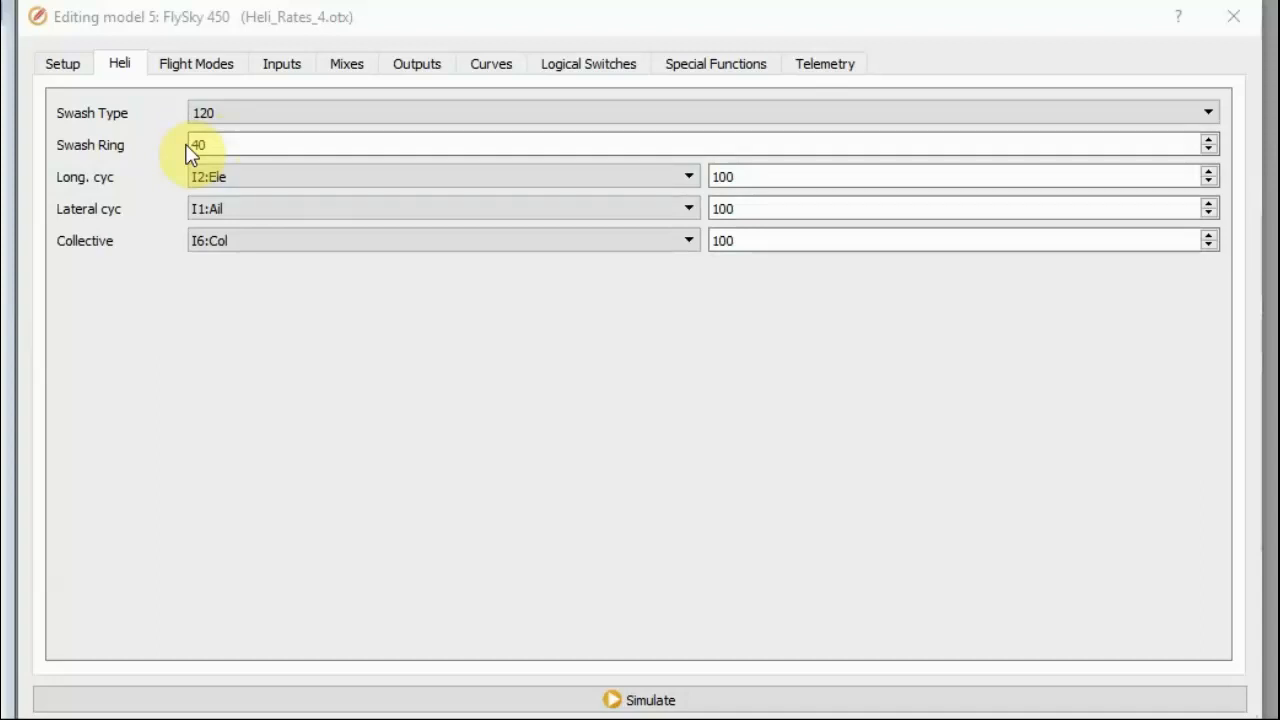
pyautogui.click(700, 112)
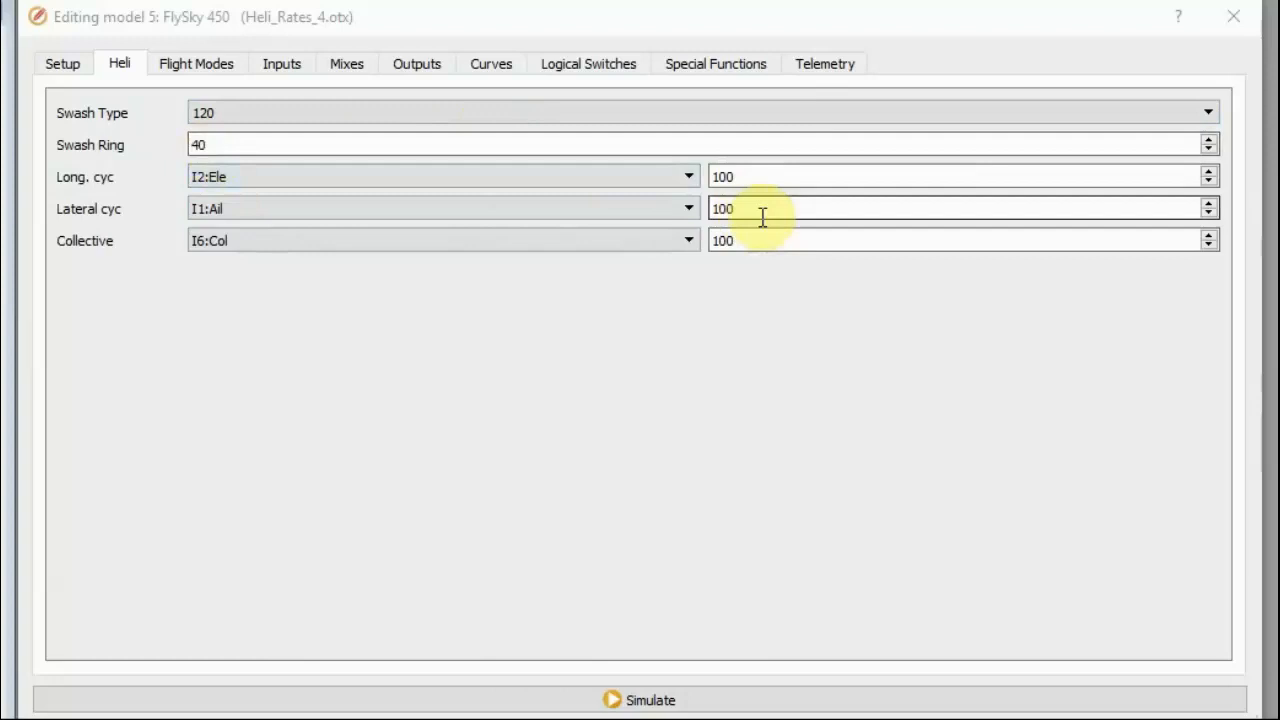
pyautogui.moveTo(590, 208)
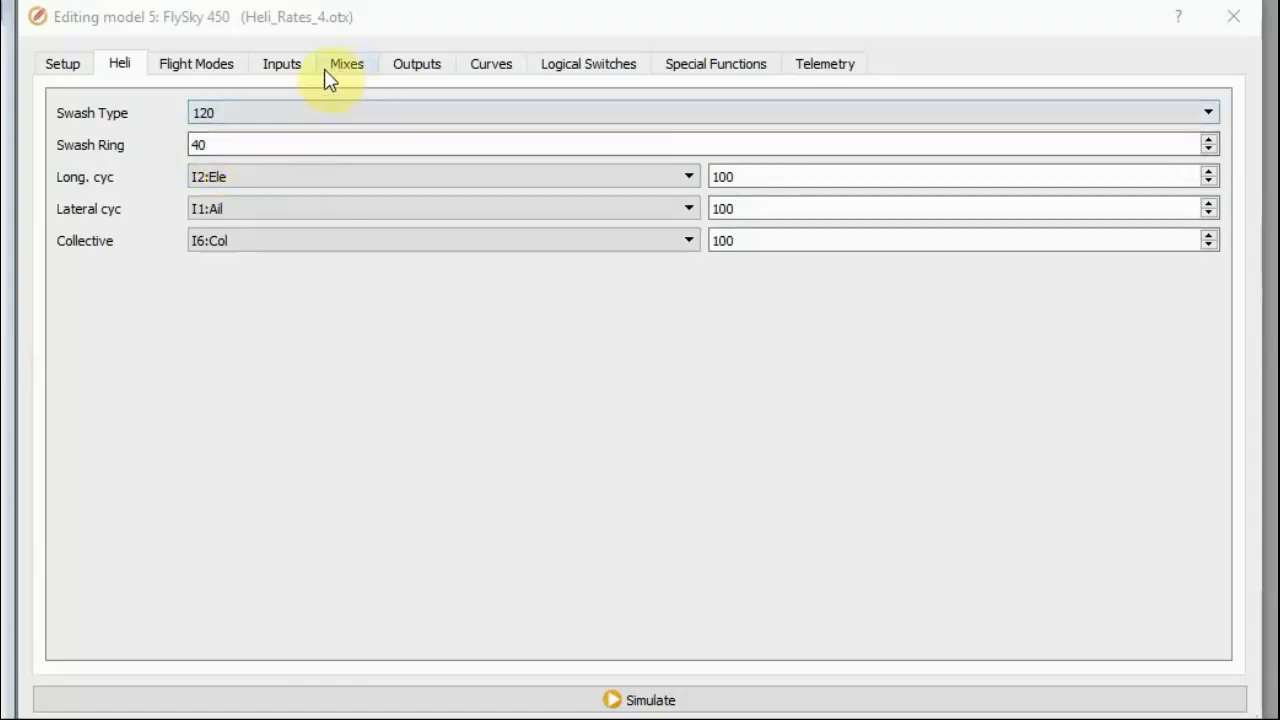
# - Recheck the Inputs page and set the FlySky 450 swash ring to 0
pyautogui.click(280, 62)
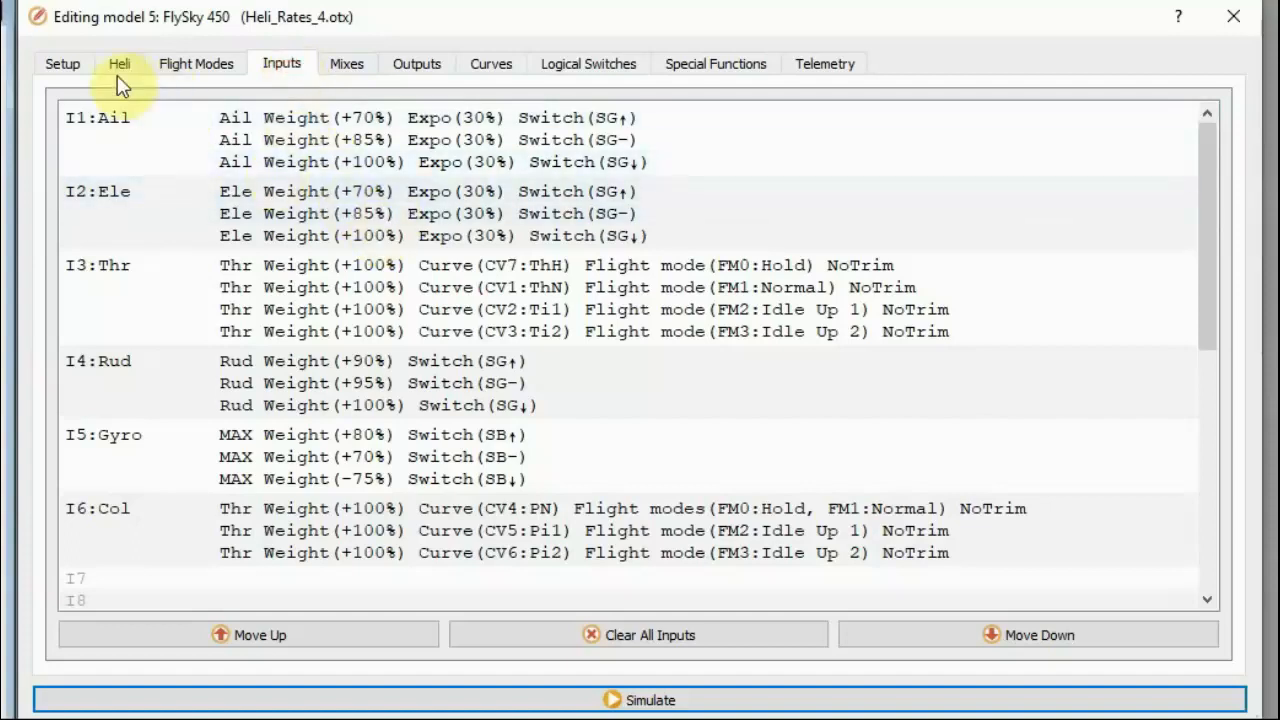
pyautogui.click(120, 62)
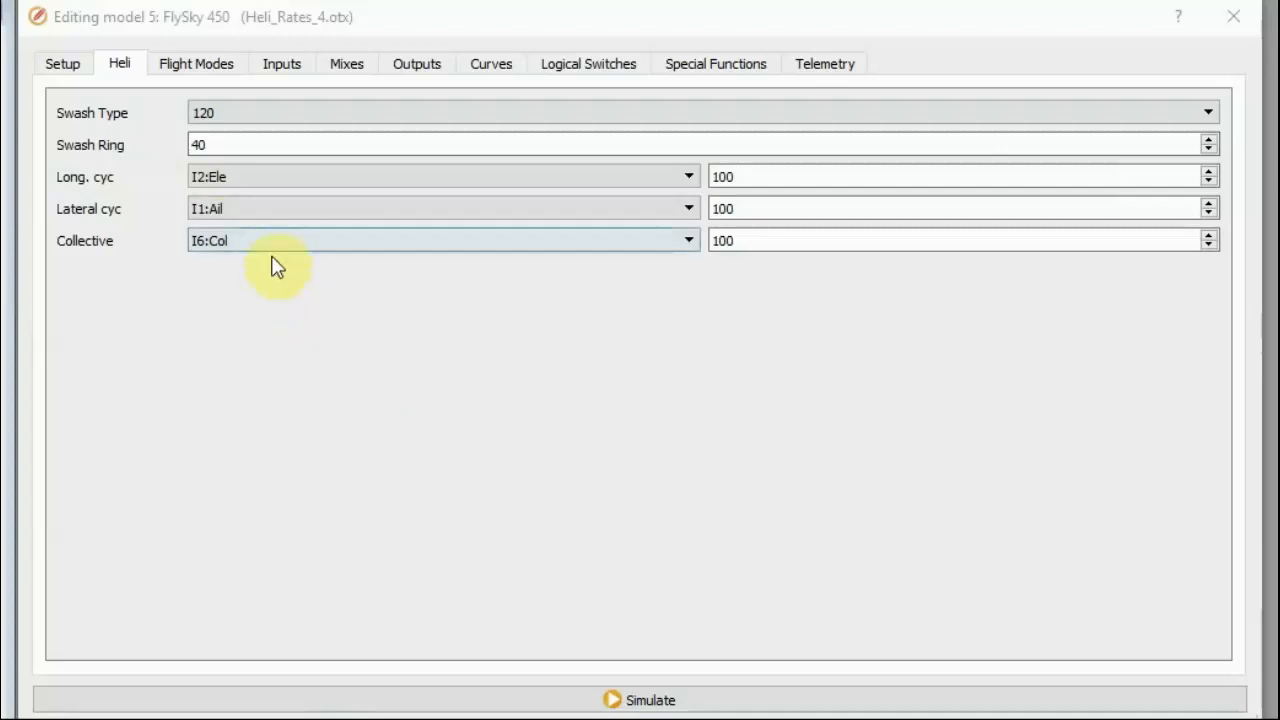
pyautogui.moveTo(272, 164)
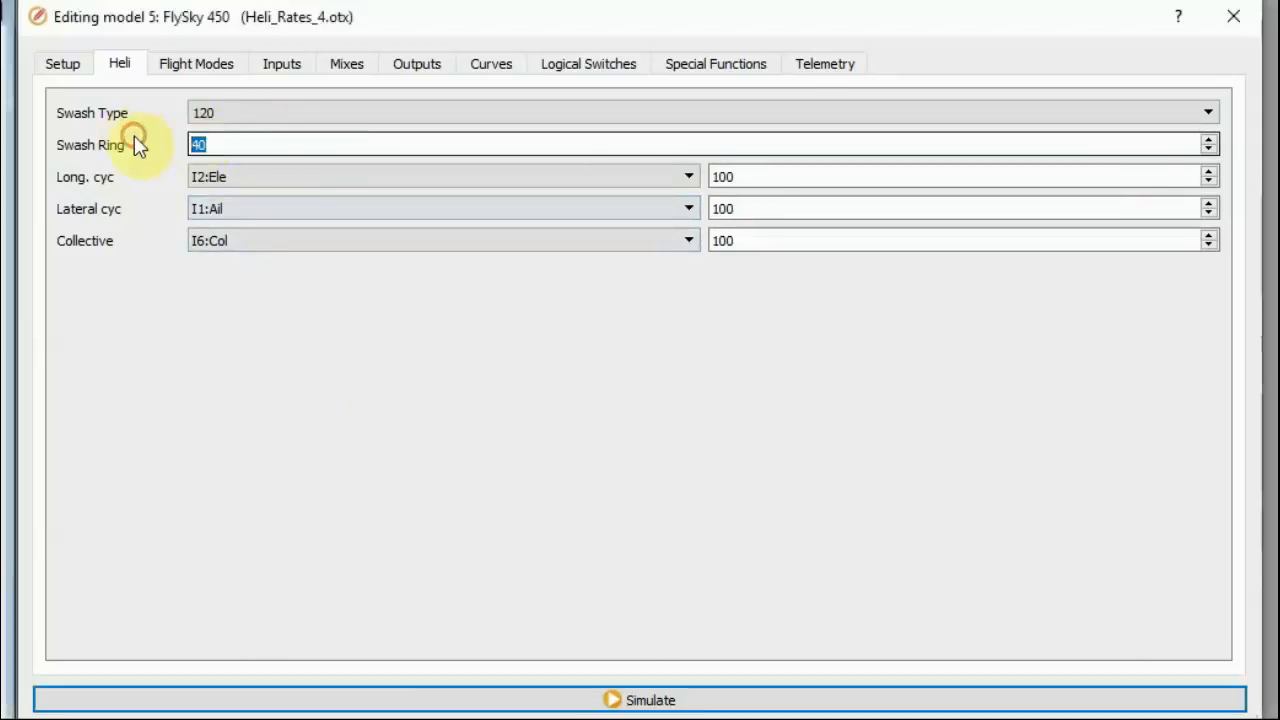
pyautogui.write('0')
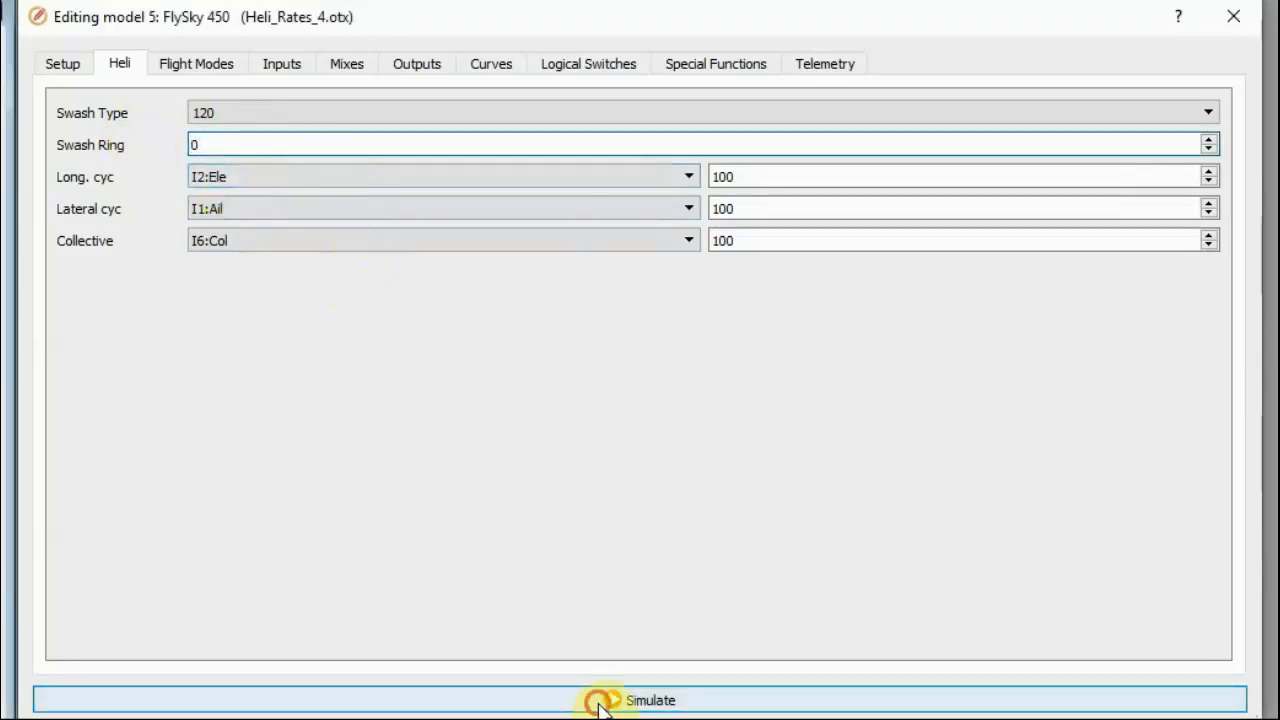
pyautogui.click(628, 700)
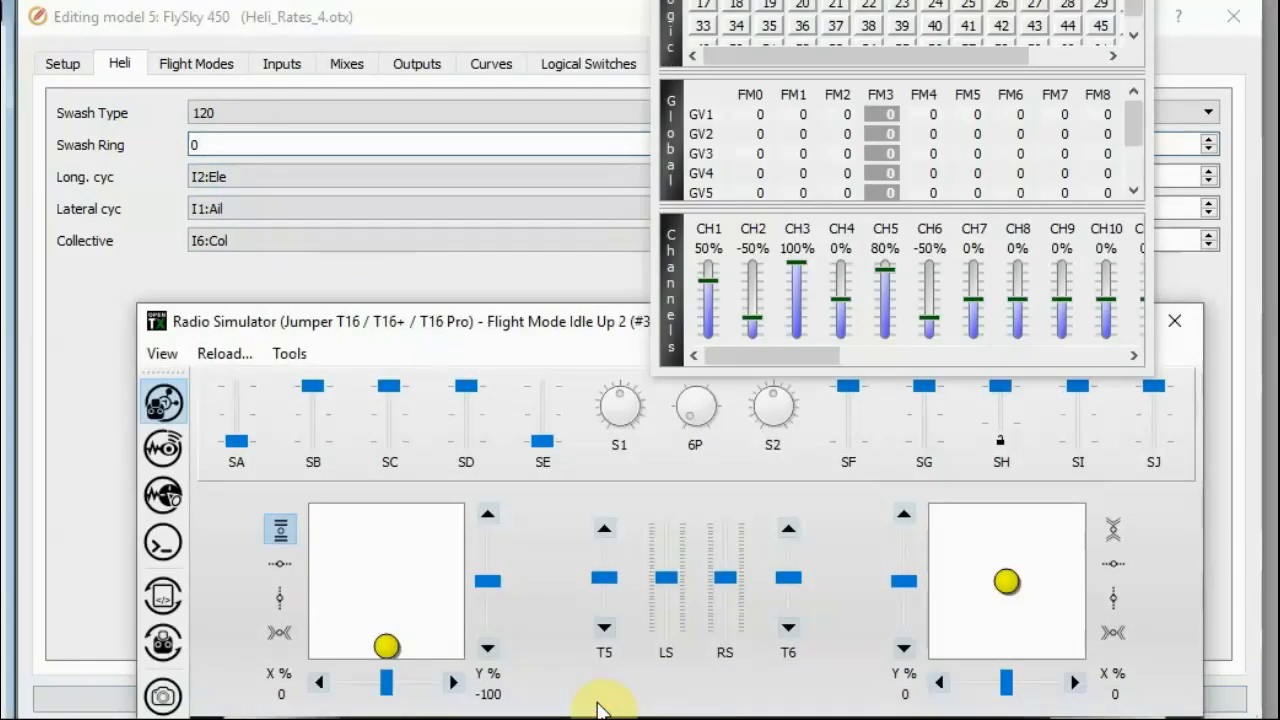
pyautogui.moveTo(836, 540)
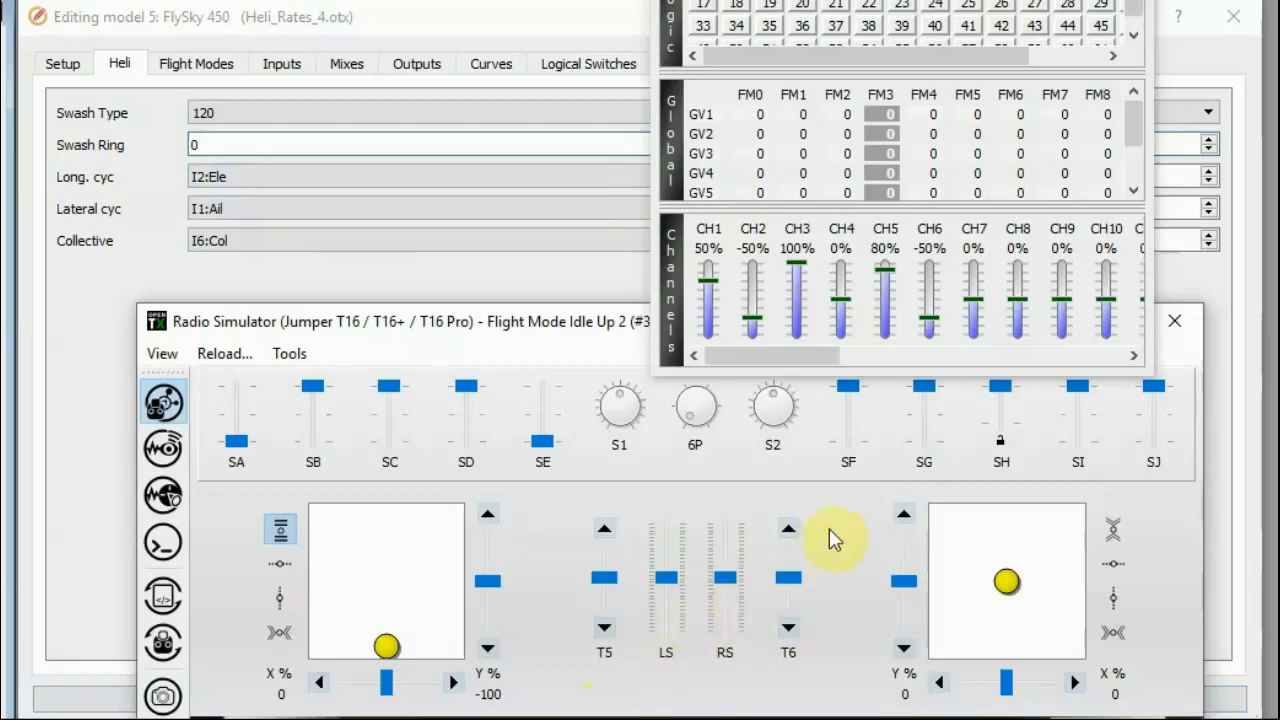
pyautogui.moveTo(930, 470)
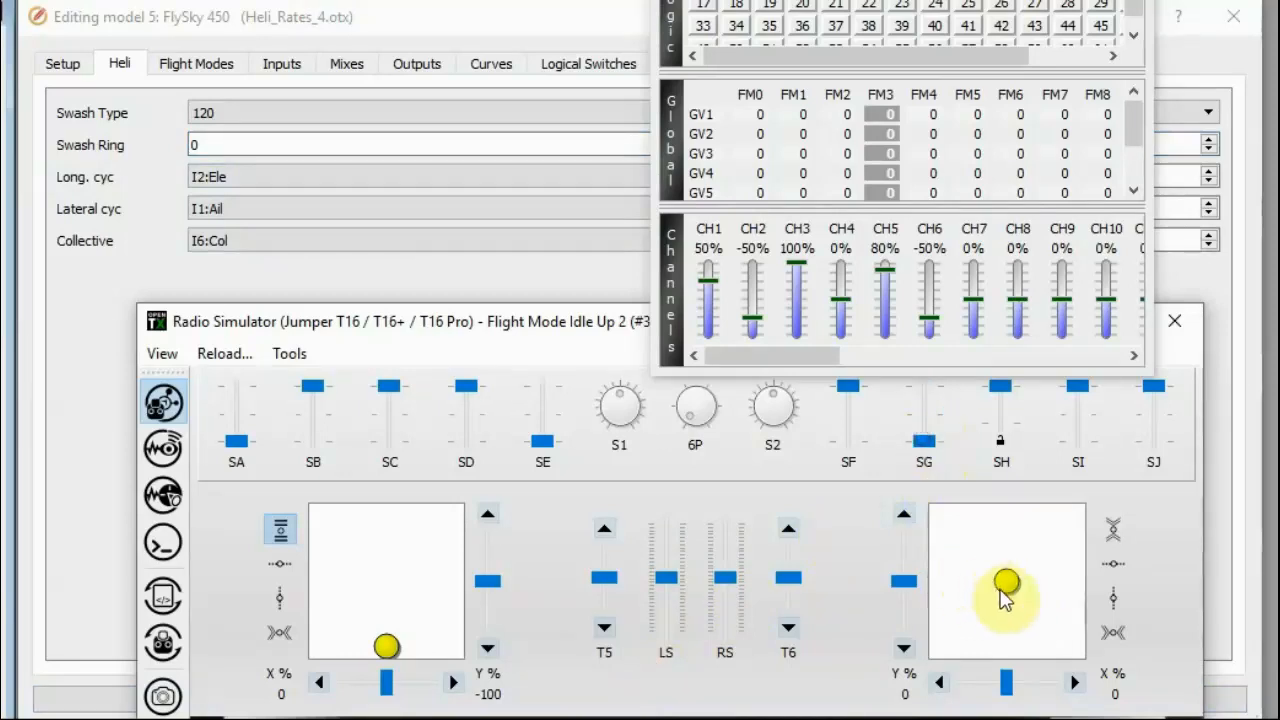
pyautogui.moveTo(1010, 596)
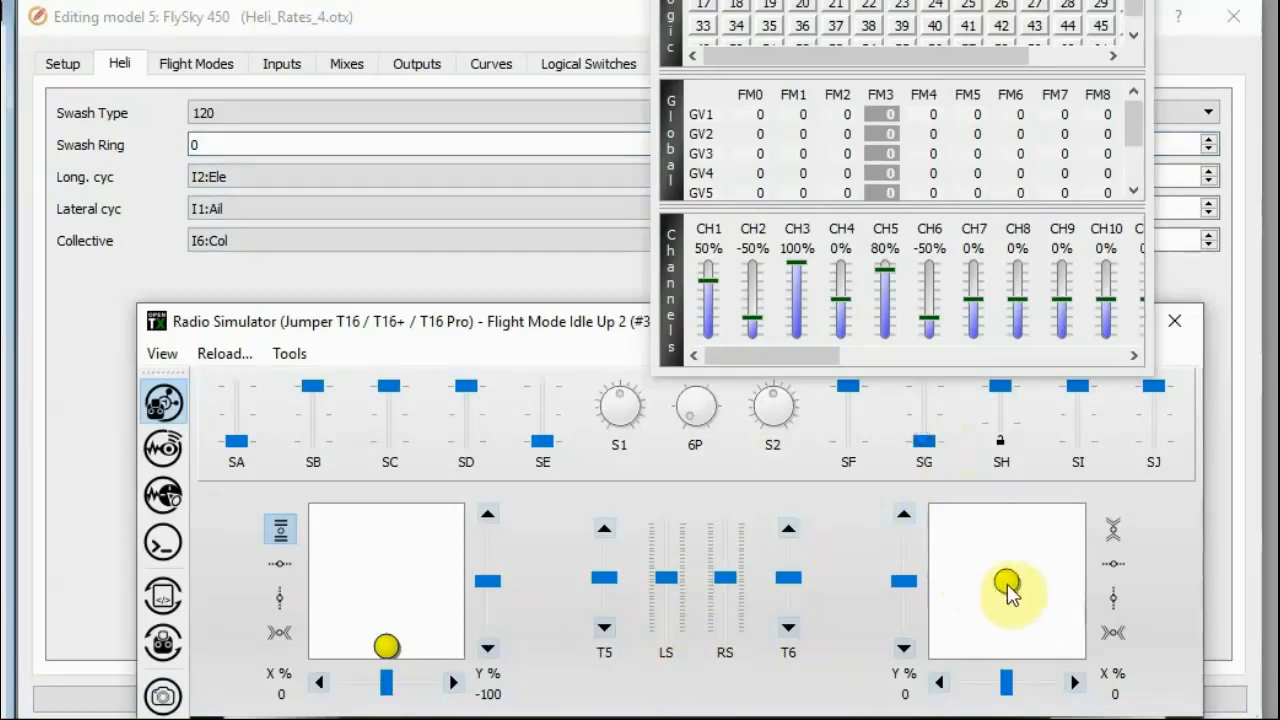
pyautogui.moveTo(1008, 584); pyautogui.dragTo(940, 648)
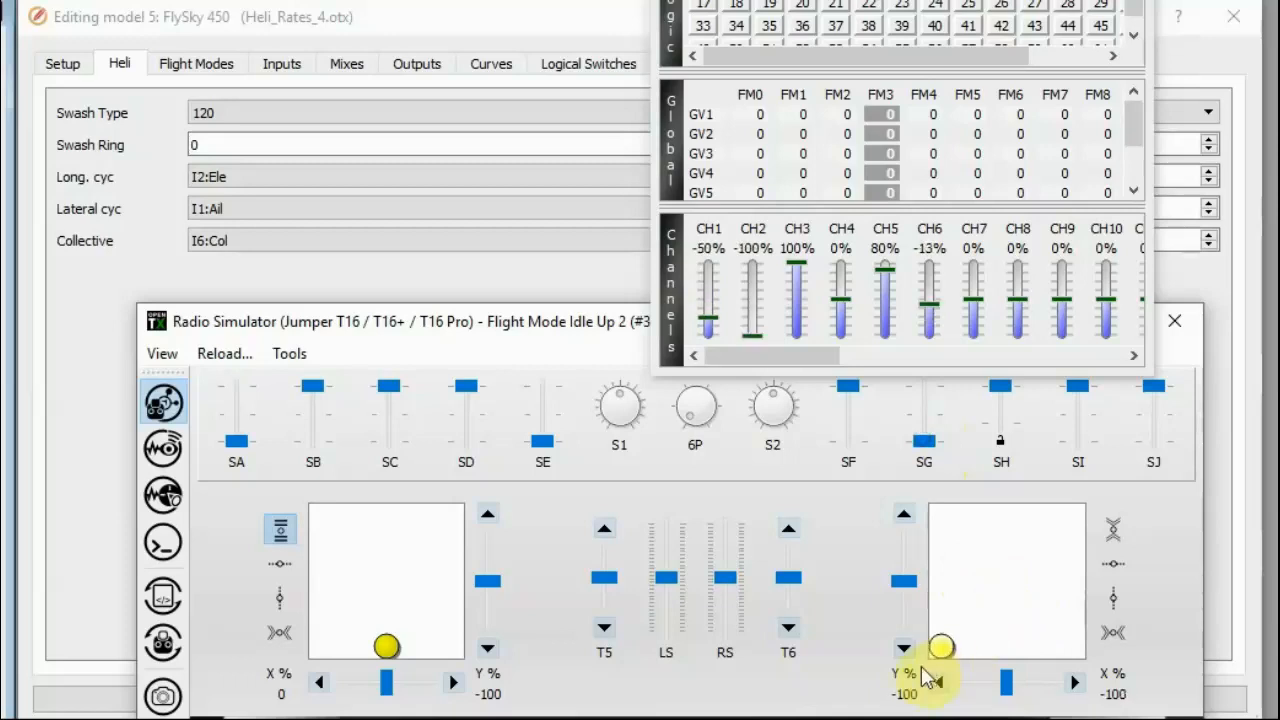
pyautogui.moveTo(942, 648); pyautogui.dragTo(1008, 584)
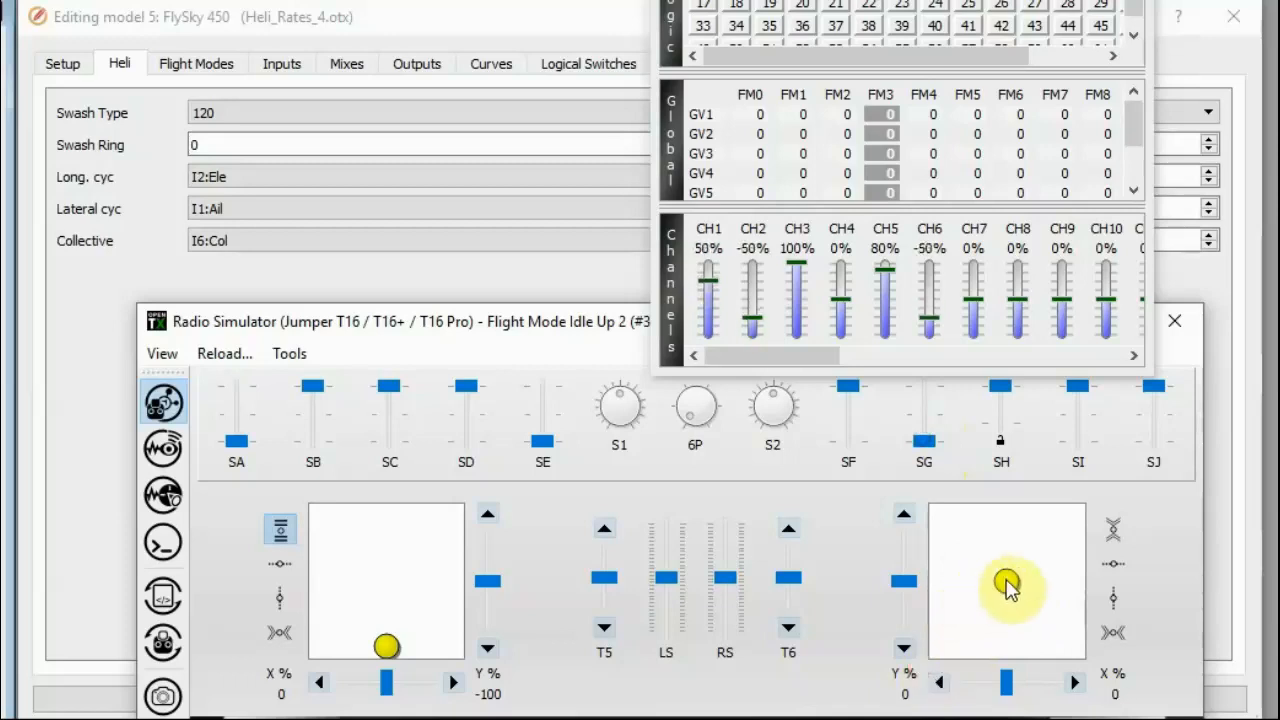
pyautogui.moveTo(1008, 580); pyautogui.dragTo(920, 650)
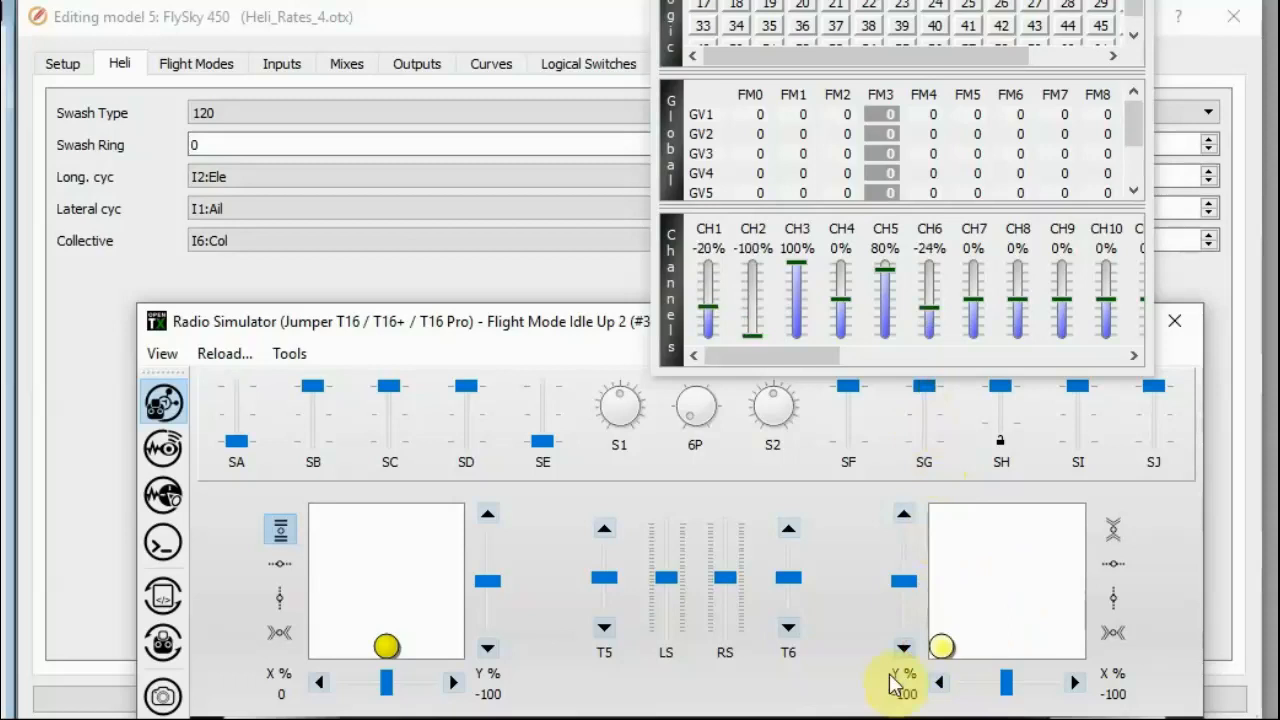
pyautogui.moveTo(942, 648); pyautogui.dragTo(1008, 578)
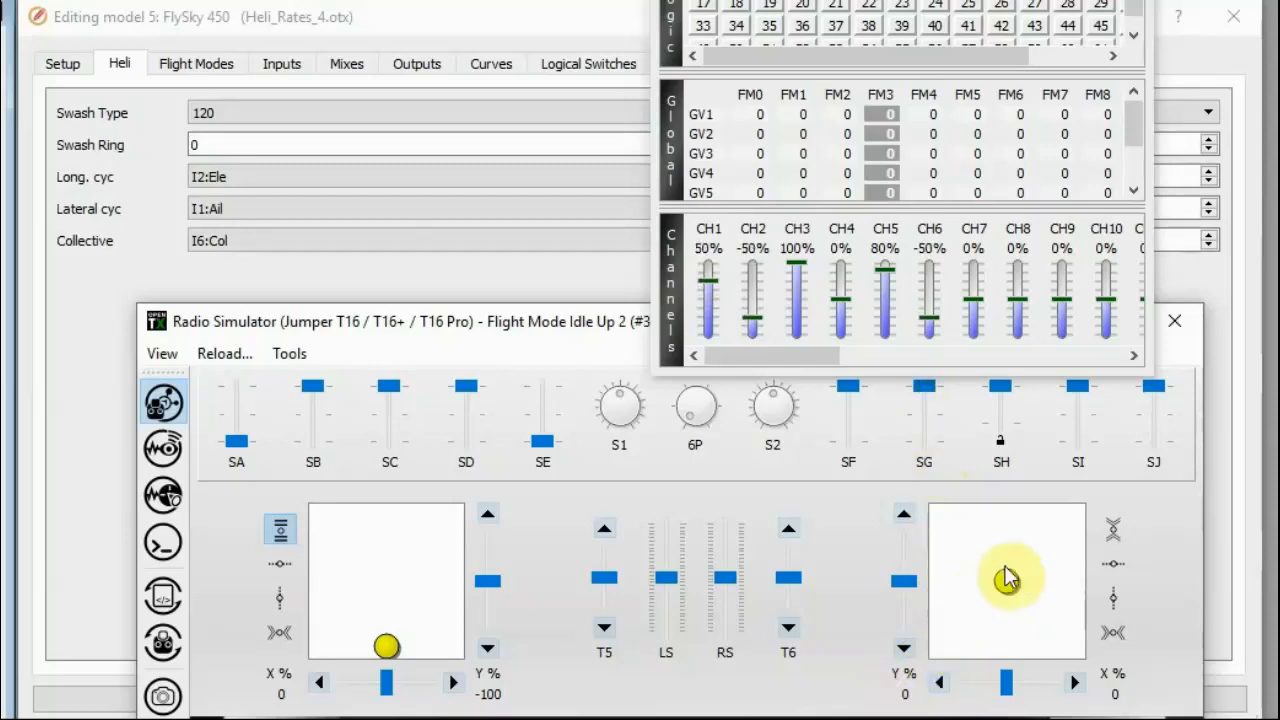
pyautogui.moveTo(924, 430)
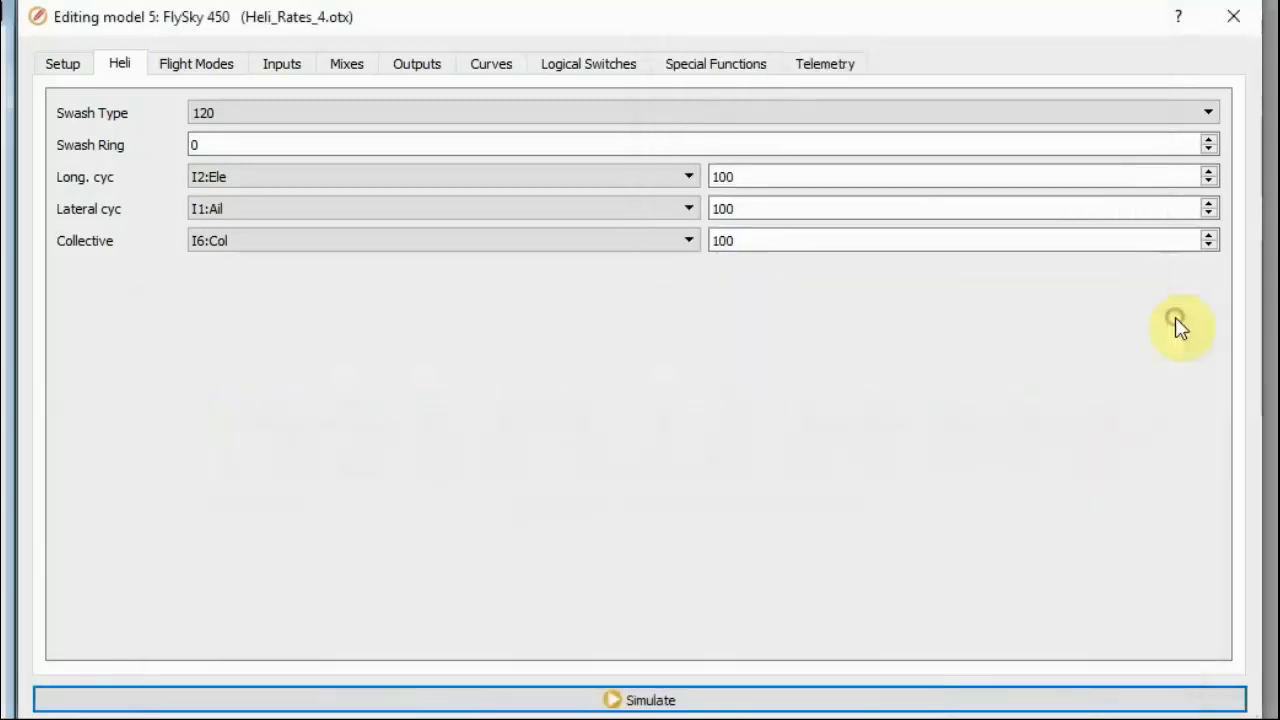
pyautogui.click(240, 144)
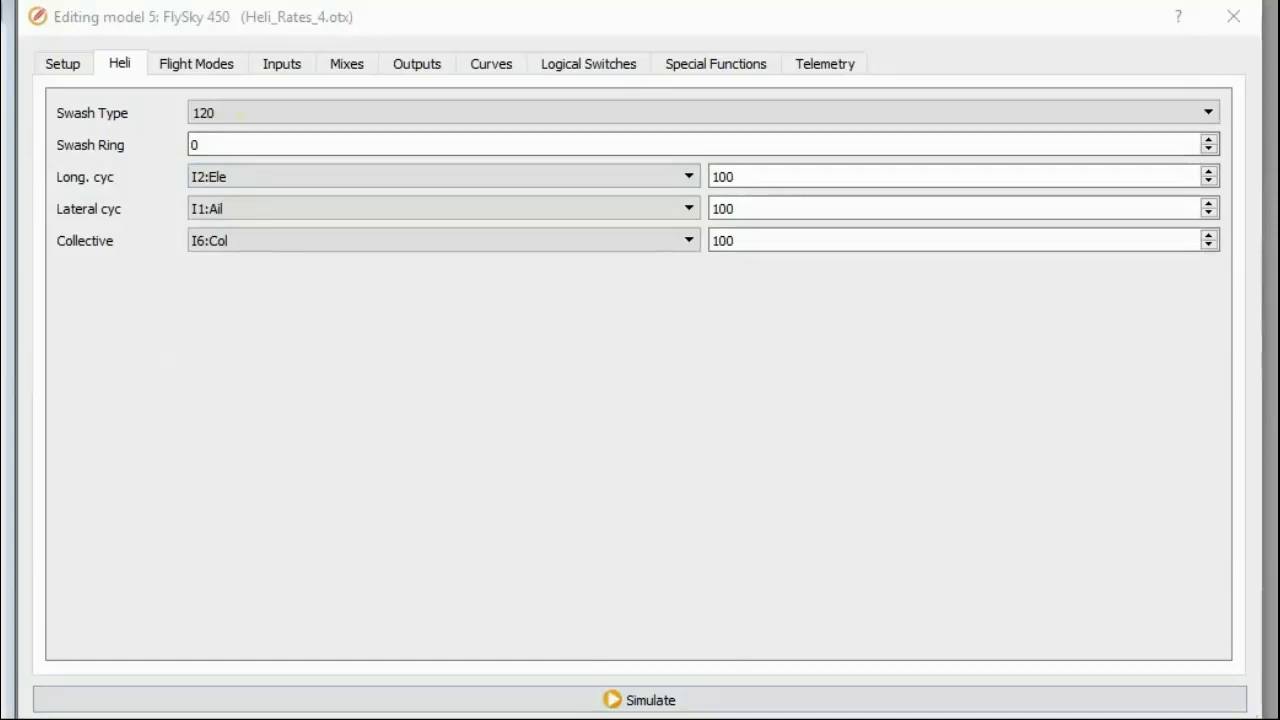
pyautogui.click(616, 144)
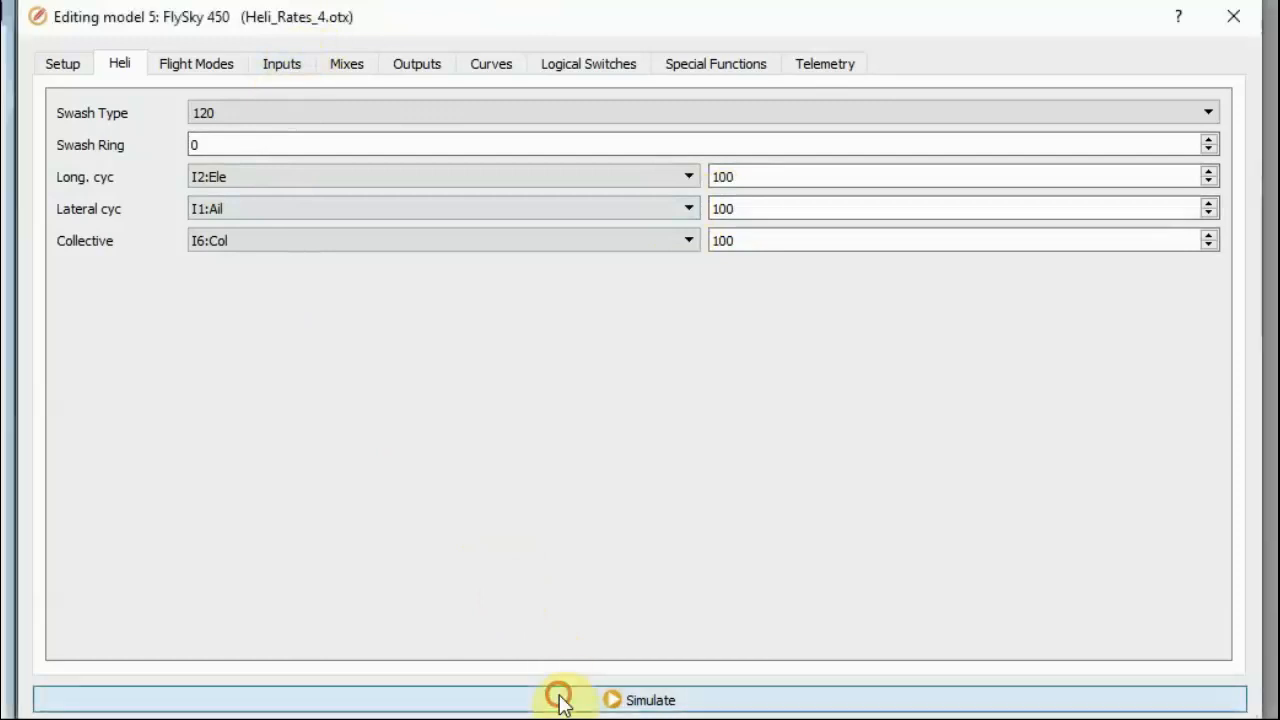
# - Run the radio simulator, push the right stick into its lower-right corner and let it recentre
pyautogui.click(560, 700)
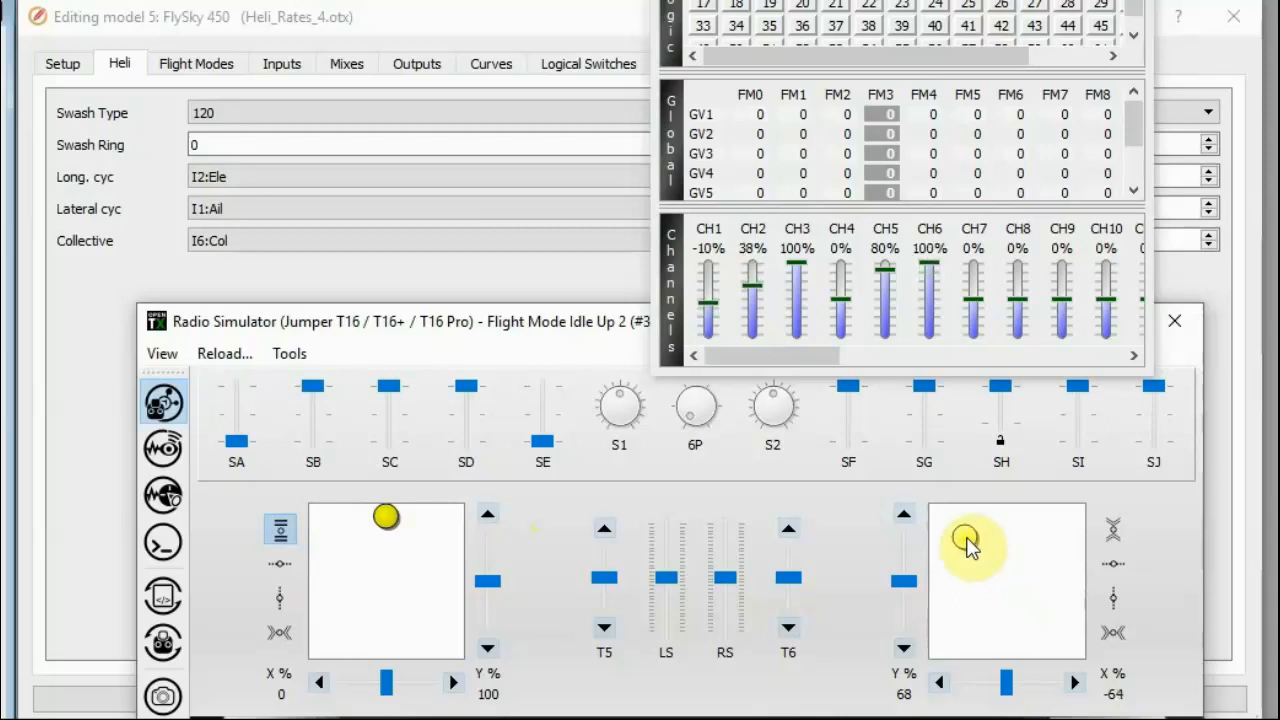
pyautogui.moveTo(970, 544); pyautogui.dragTo(964, 630)
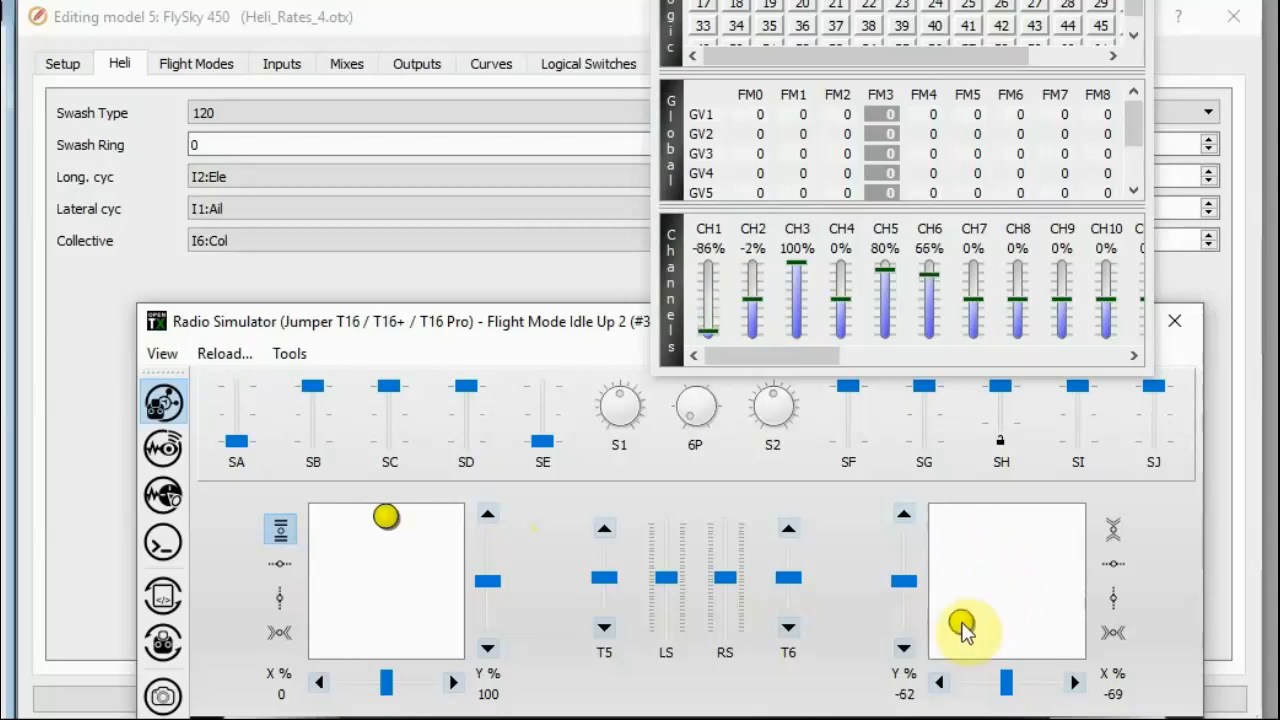
pyautogui.moveTo(964, 624); pyautogui.dragTo(960, 640)
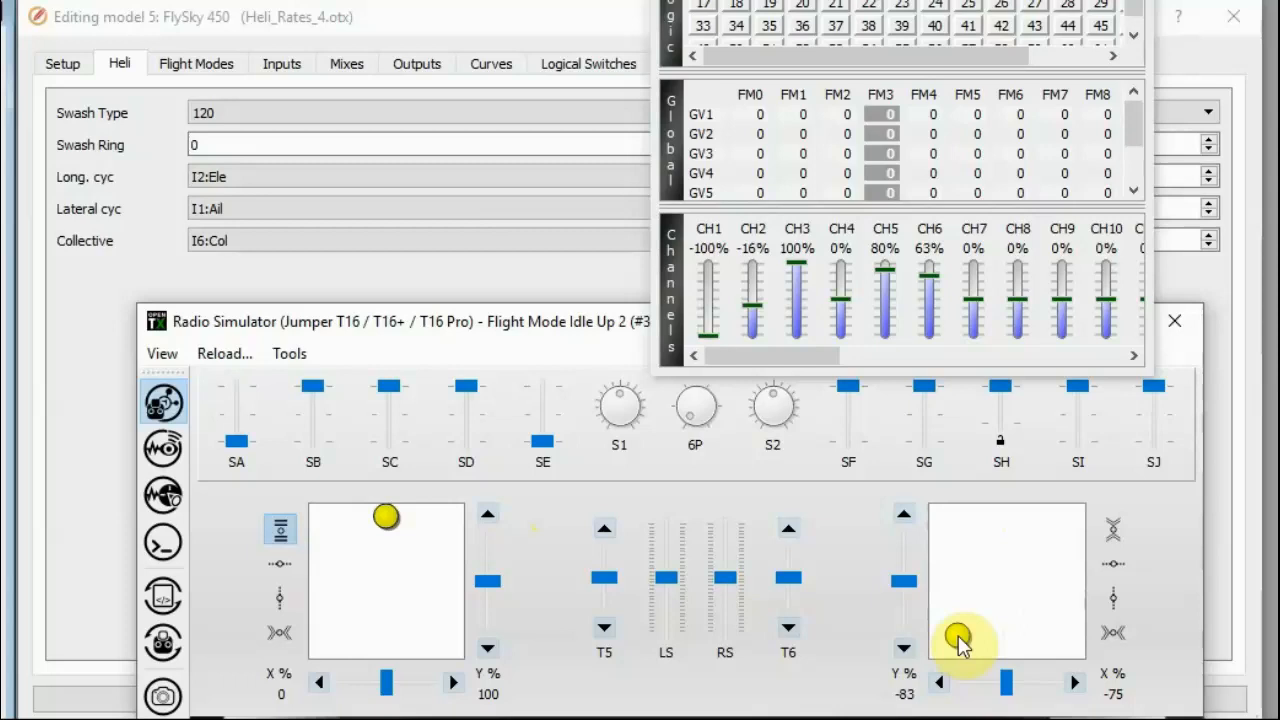
pyautogui.moveTo(960, 640); pyautogui.dragTo(1064, 640)
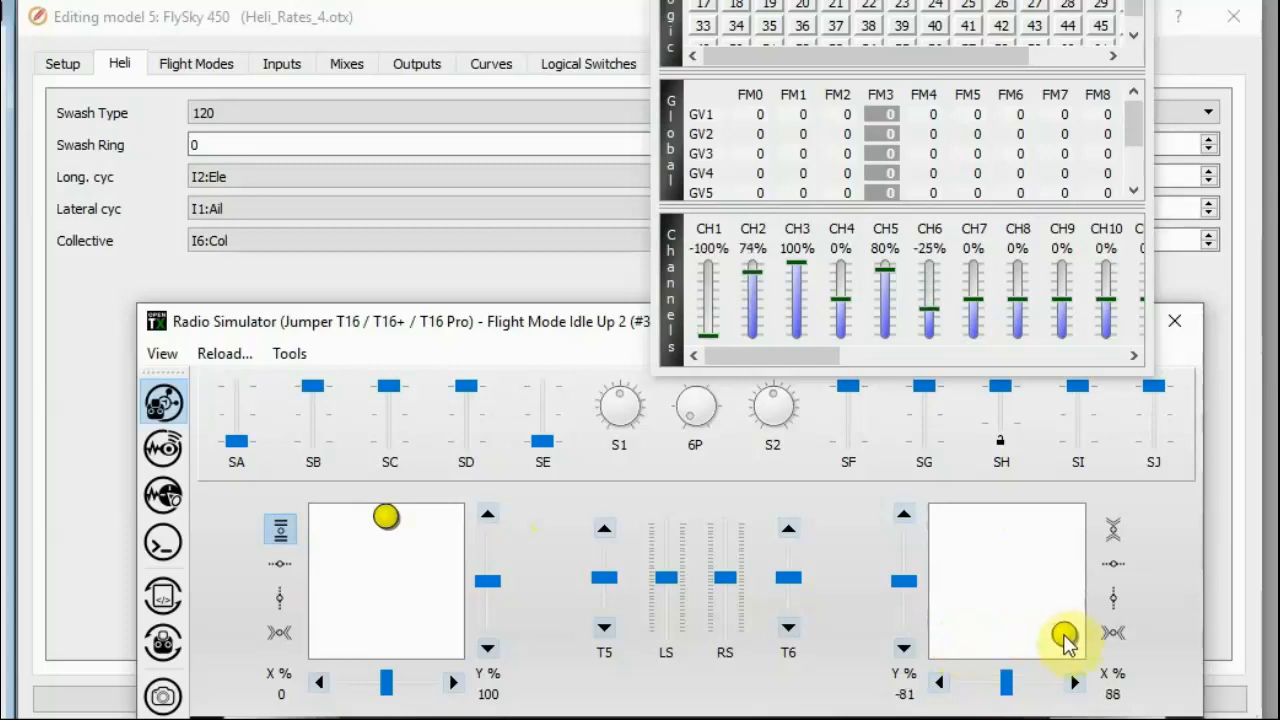
pyautogui.moveTo(1064, 640); pyautogui.dragTo(1068, 644)
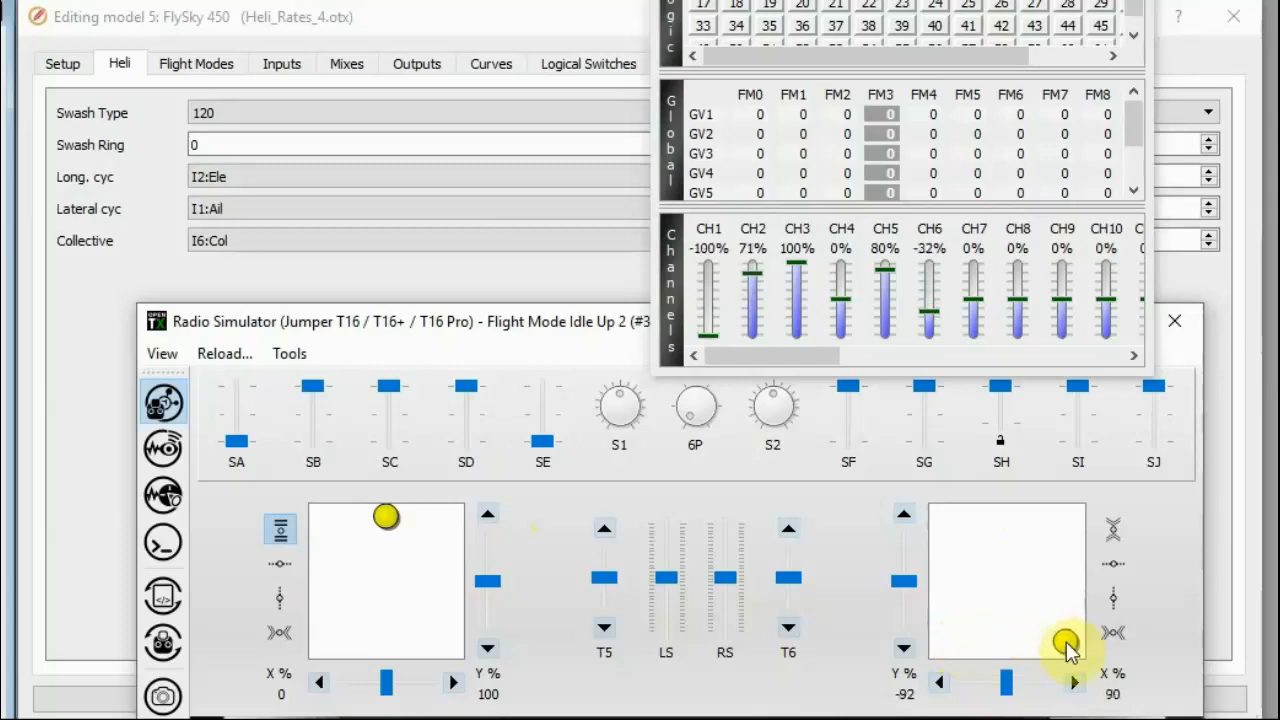
pyautogui.moveTo(1064, 640); pyautogui.dragTo(1008, 580)
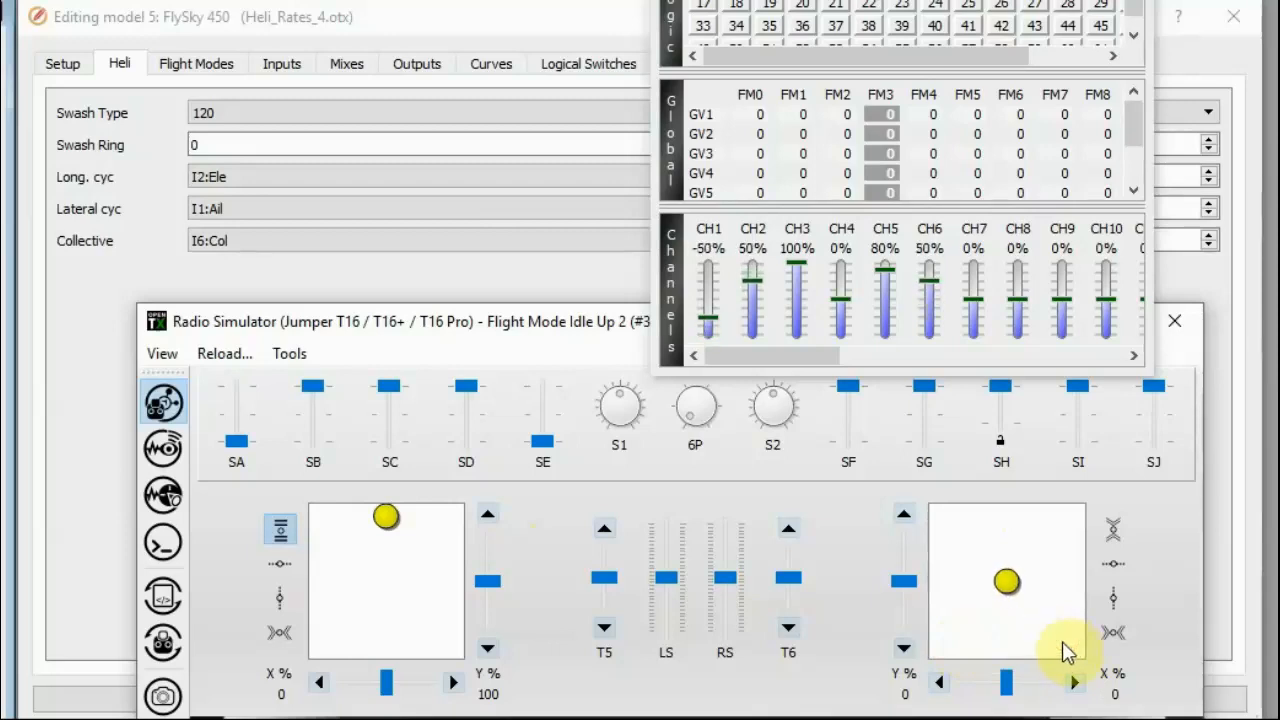
pyautogui.moveTo(1070, 436)
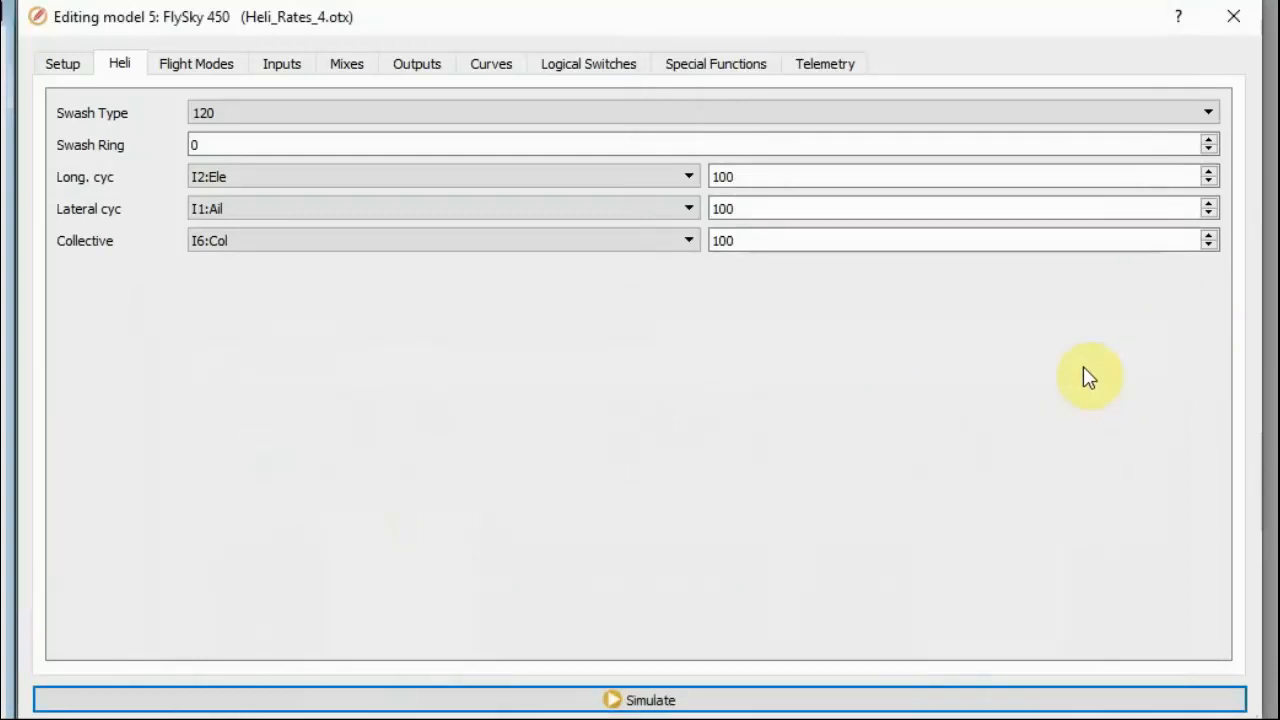
pyautogui.moveTo(1104, 384)
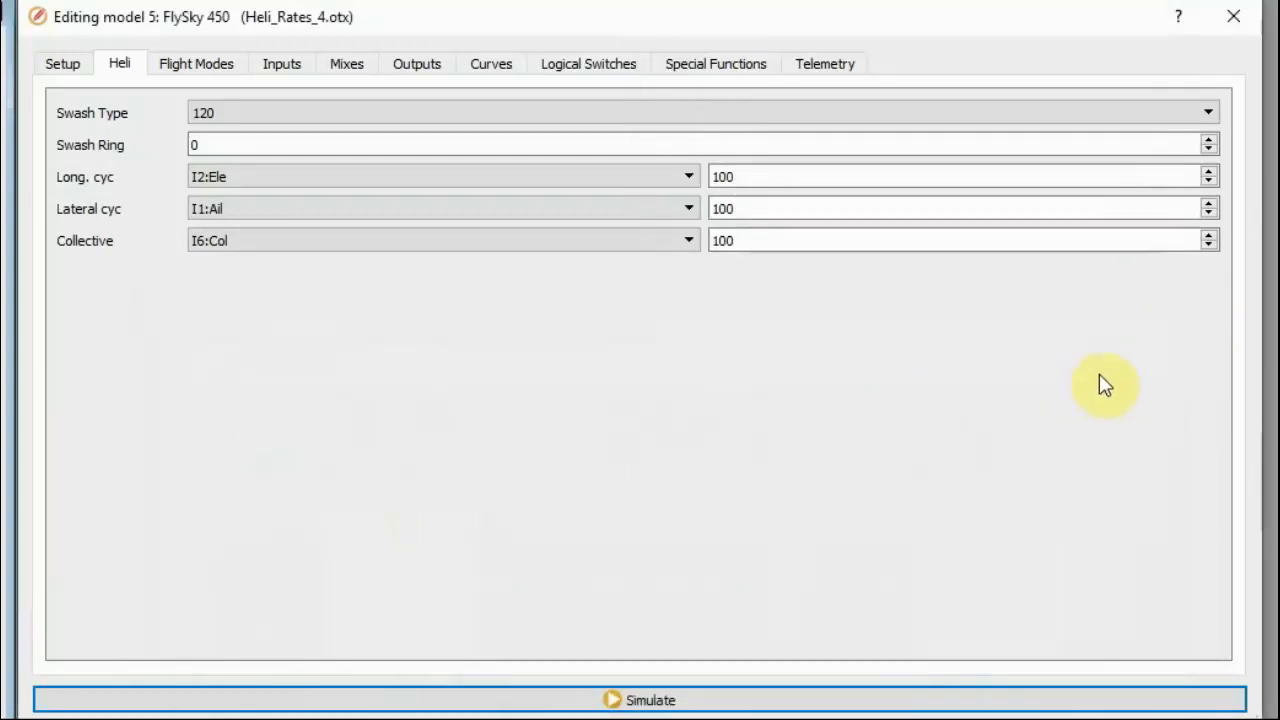
pyautogui.moveTo(1098, 400)
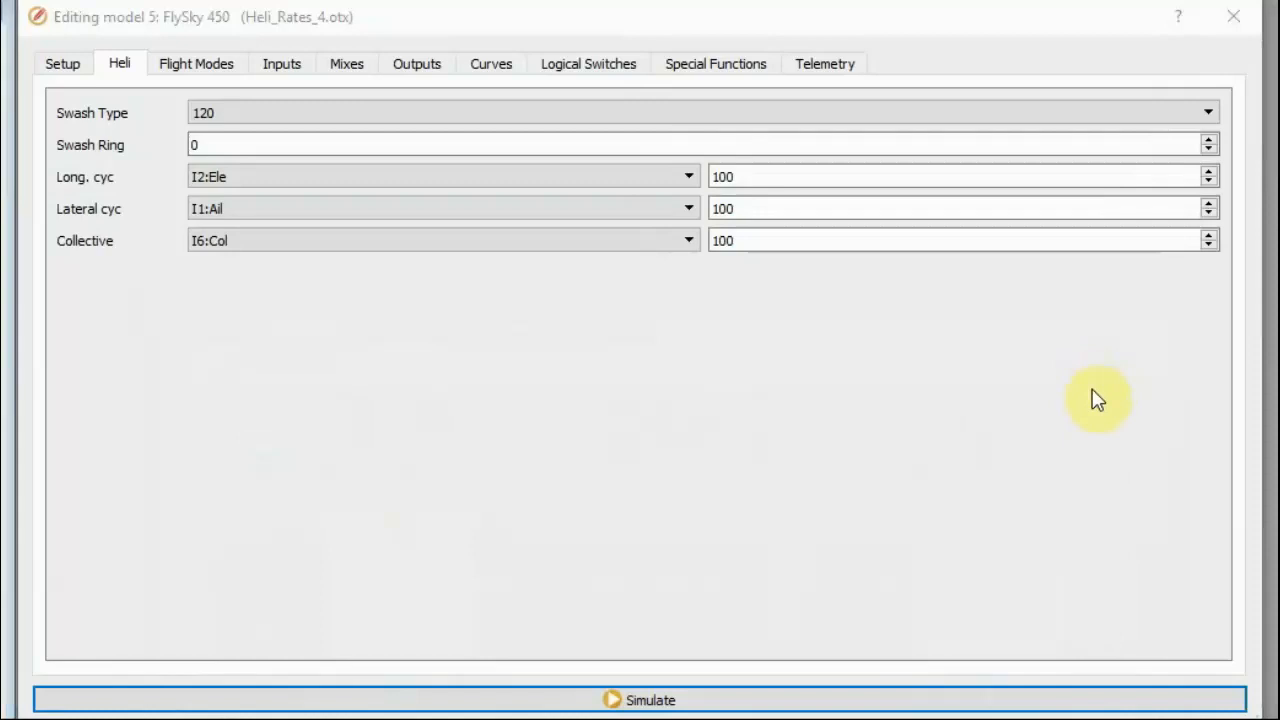
pyautogui.moveTo(1100, 410)
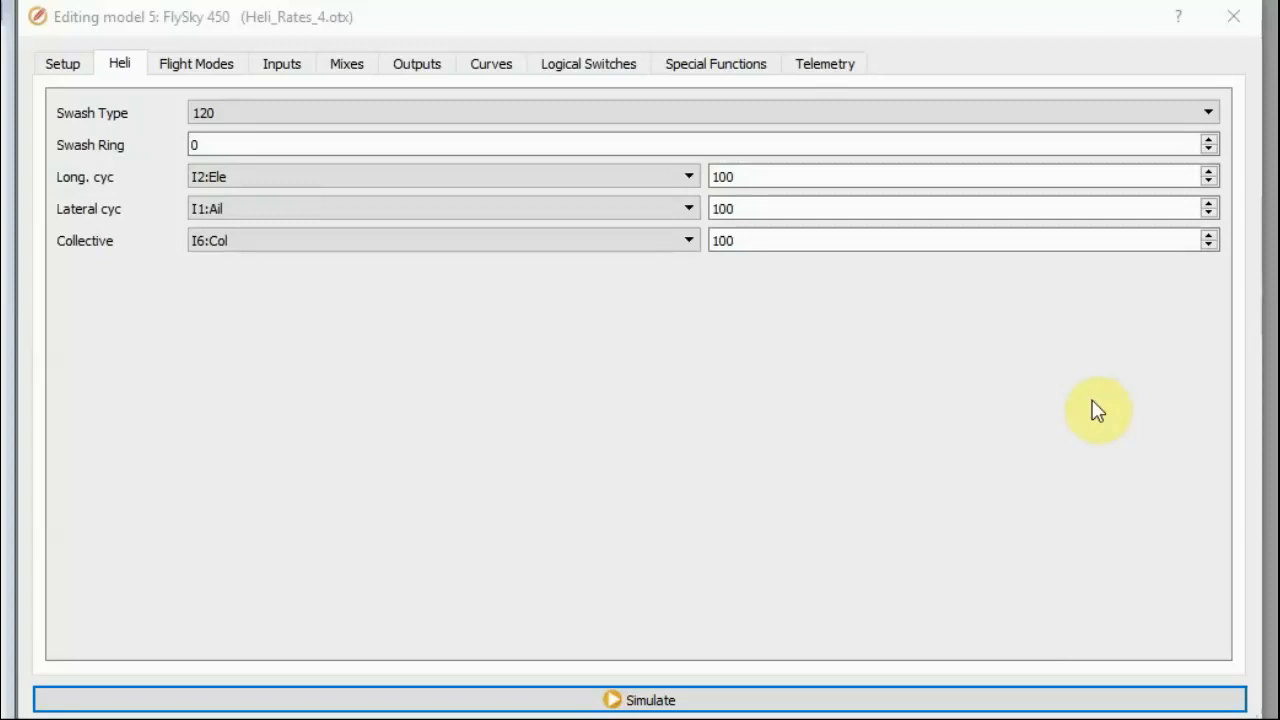
pyautogui.moveTo(1098, 410)
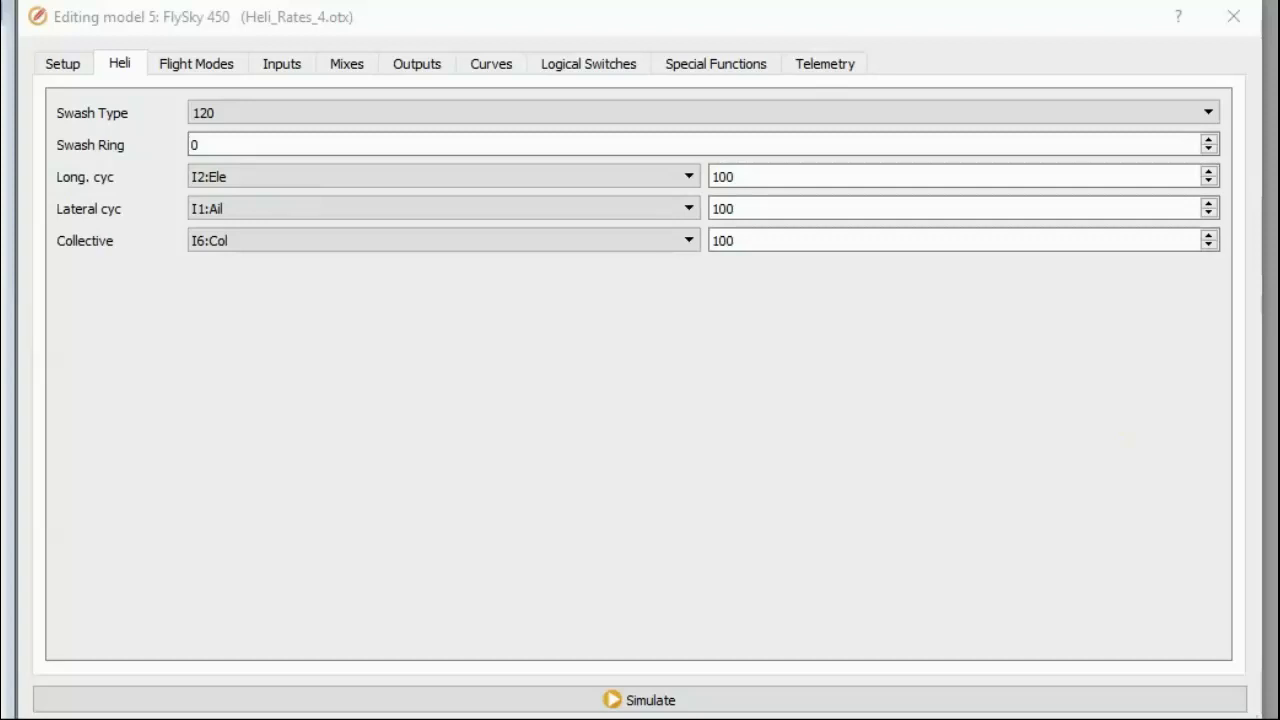
# - Select model 3 NoSwashLim in the model list for editing
pyautogui.click(744, 240)
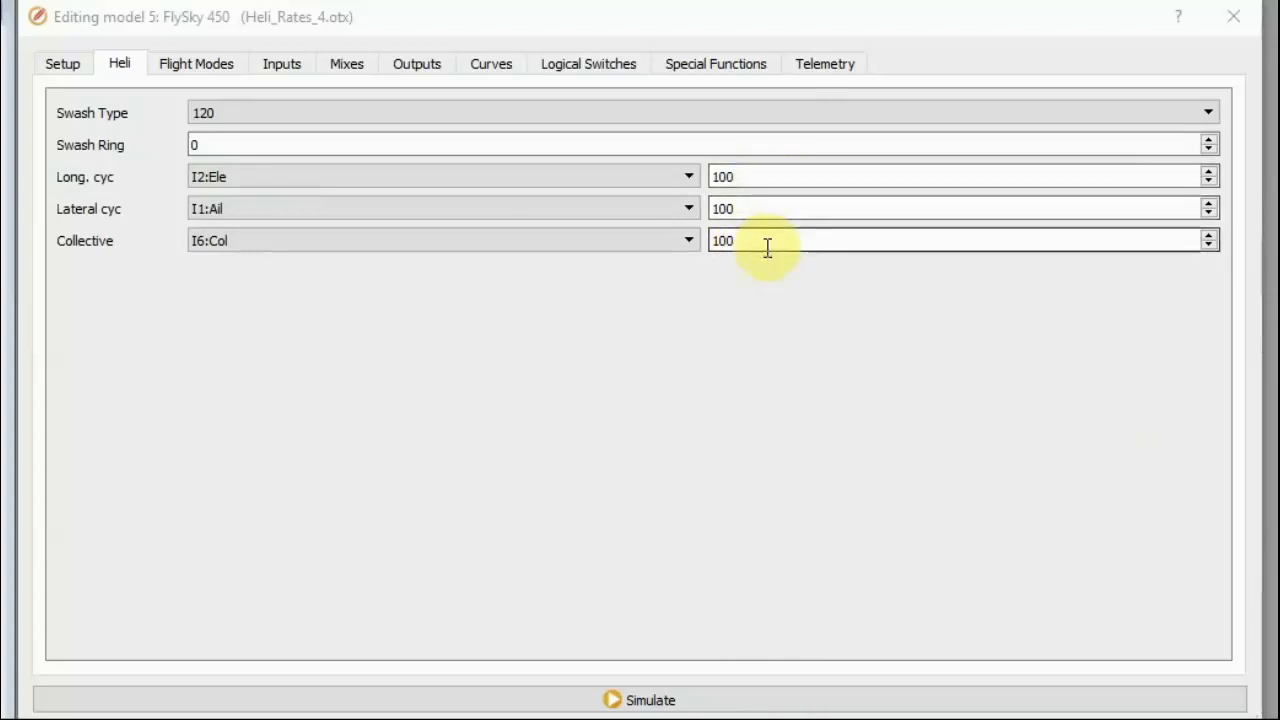
pyautogui.moveTo(770, 198)
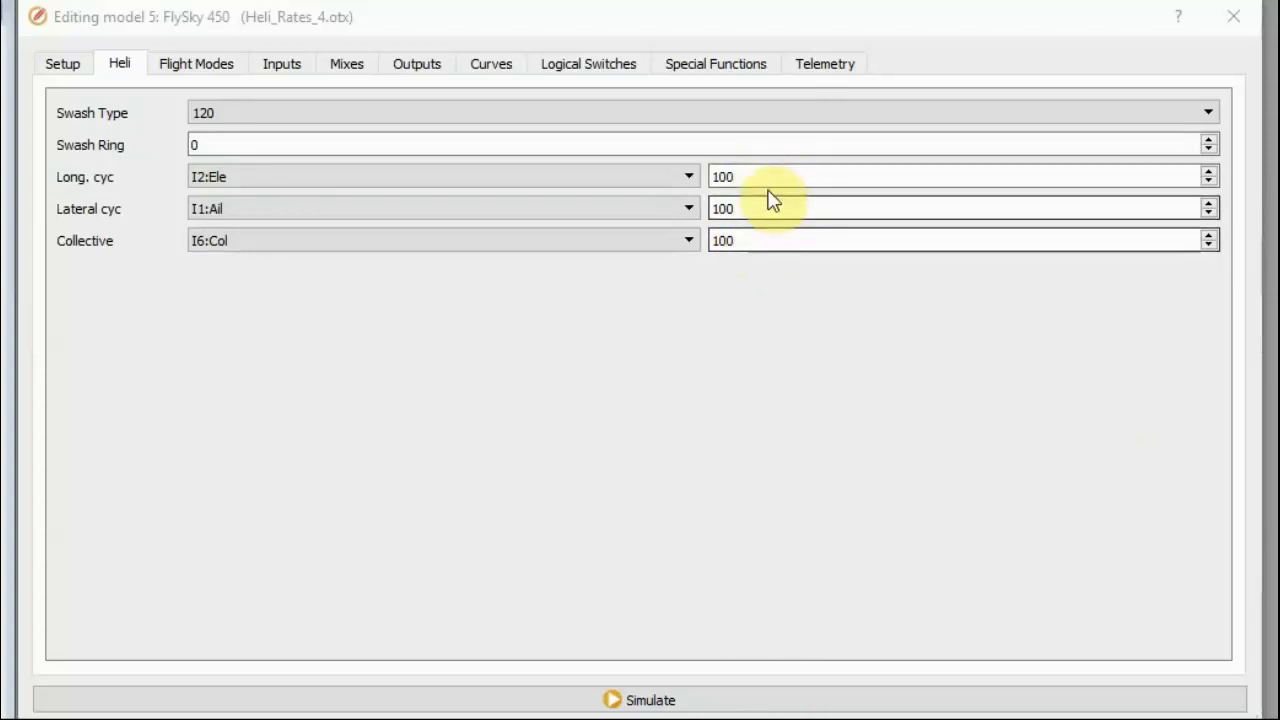
pyautogui.moveTo(776, 234)
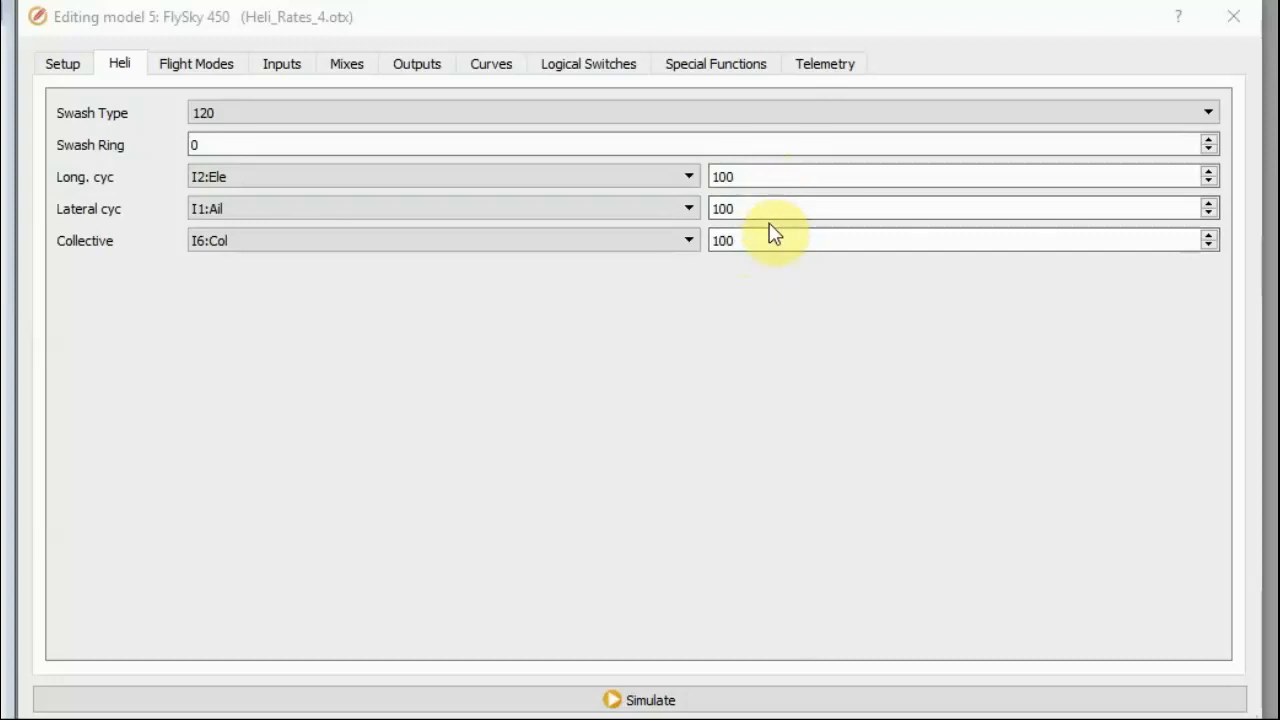
pyautogui.moveTo(1150, 76)
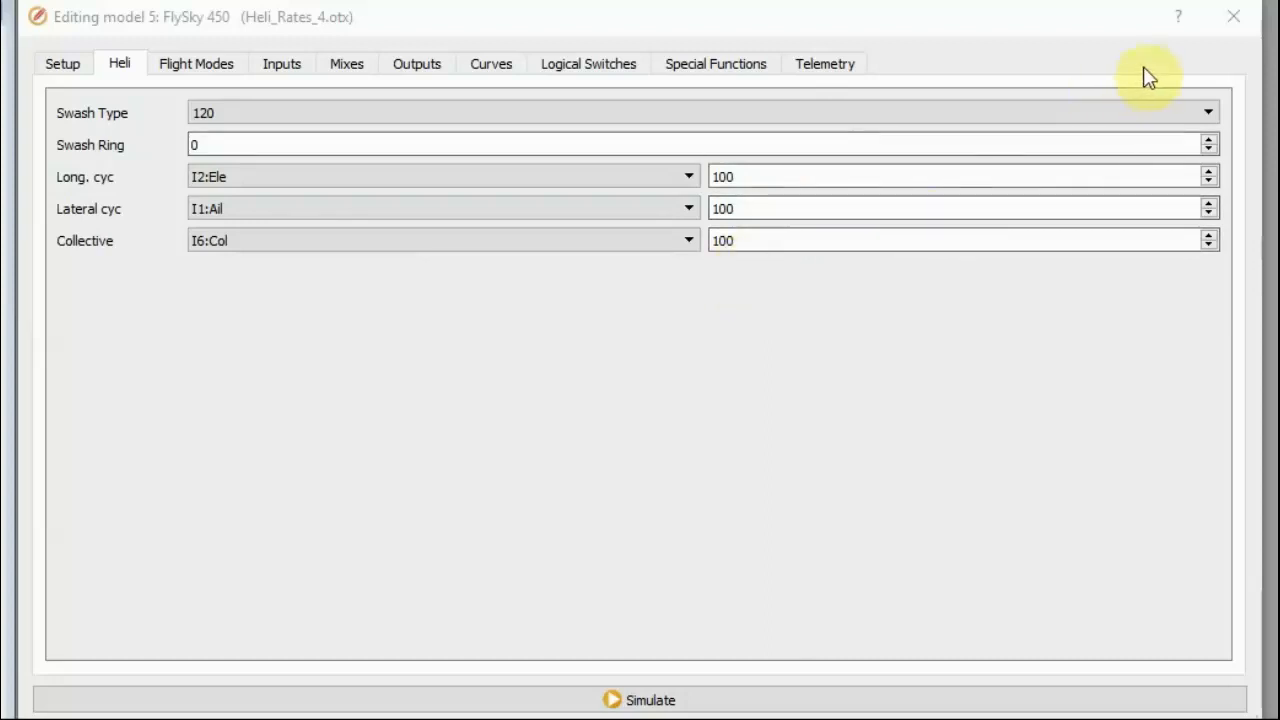
pyautogui.moveTo(1148, 78)
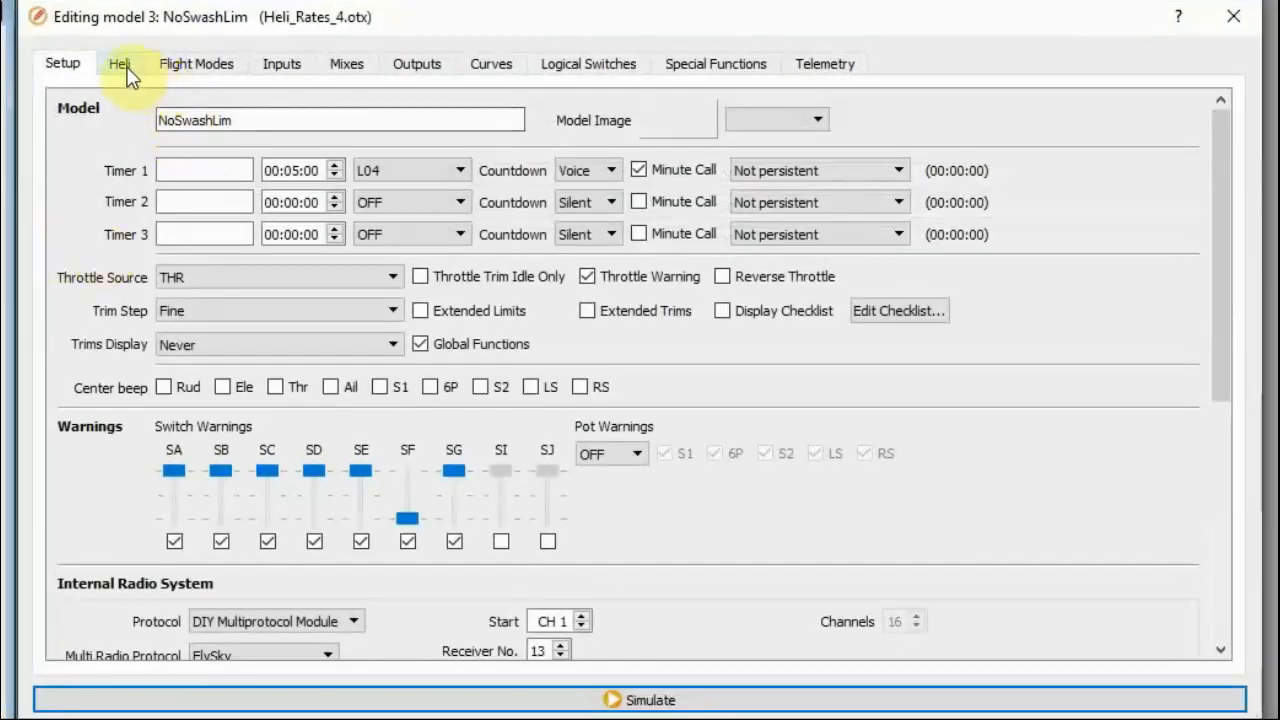
# - Show NoSwashLim's Heli page and focus the Long. cyc weight field
pyautogui.click(120, 62)
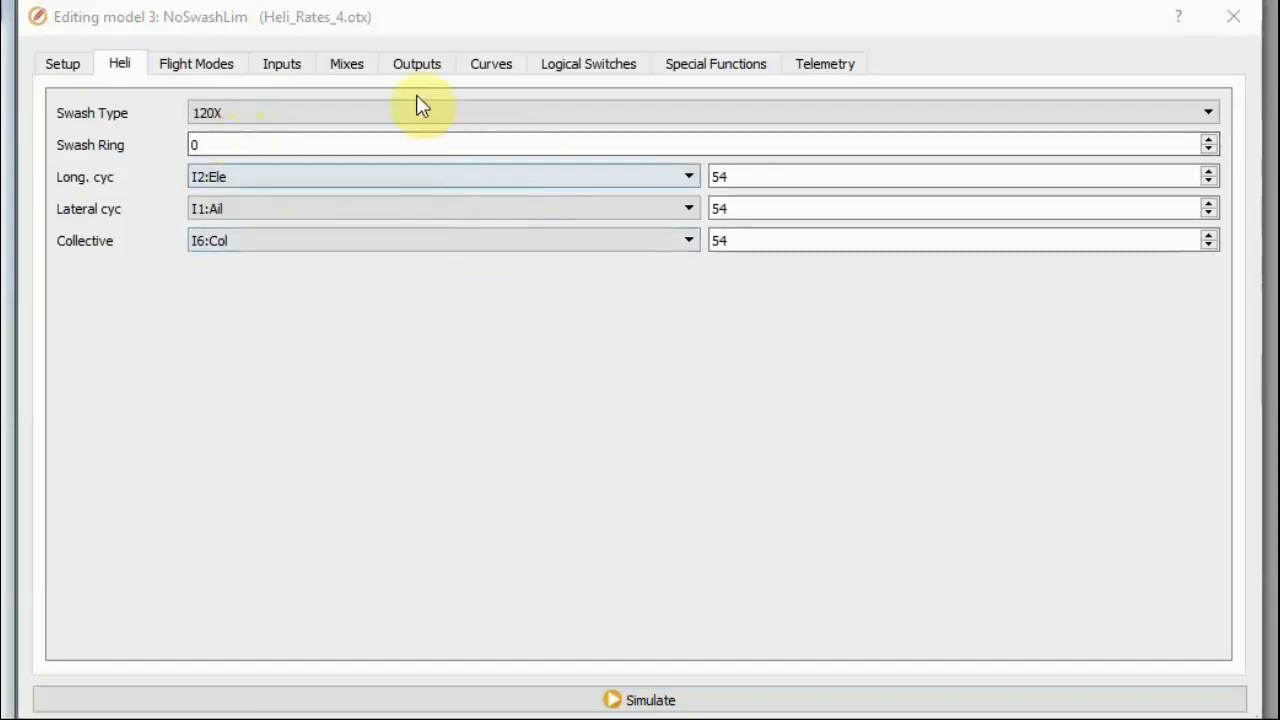
pyautogui.moveTo(504, 310)
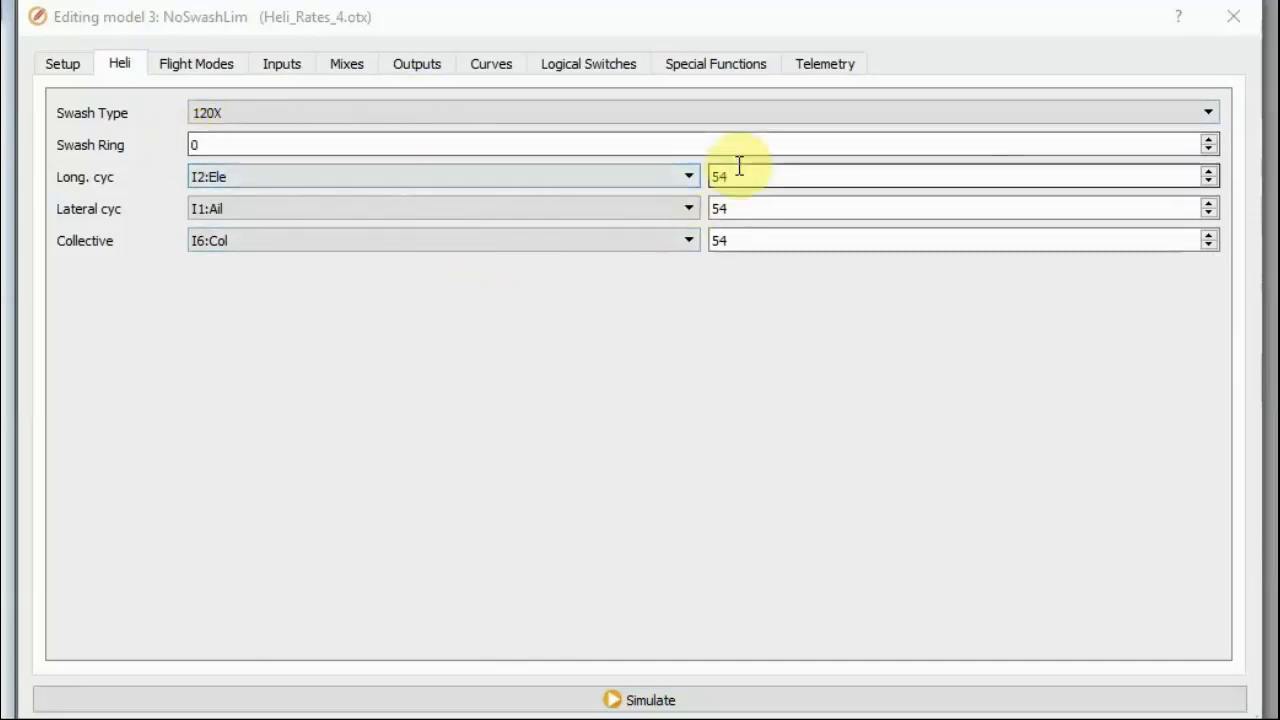
pyautogui.click(960, 240)
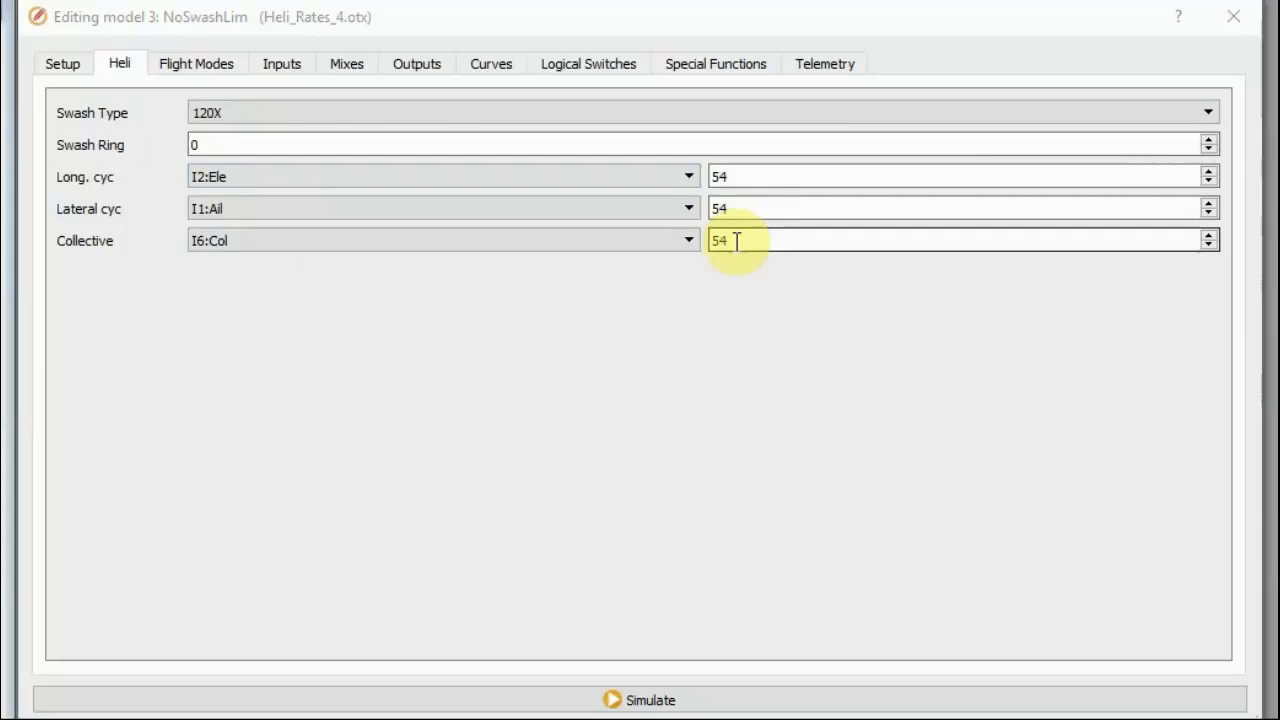
pyautogui.moveTo(648, 700)
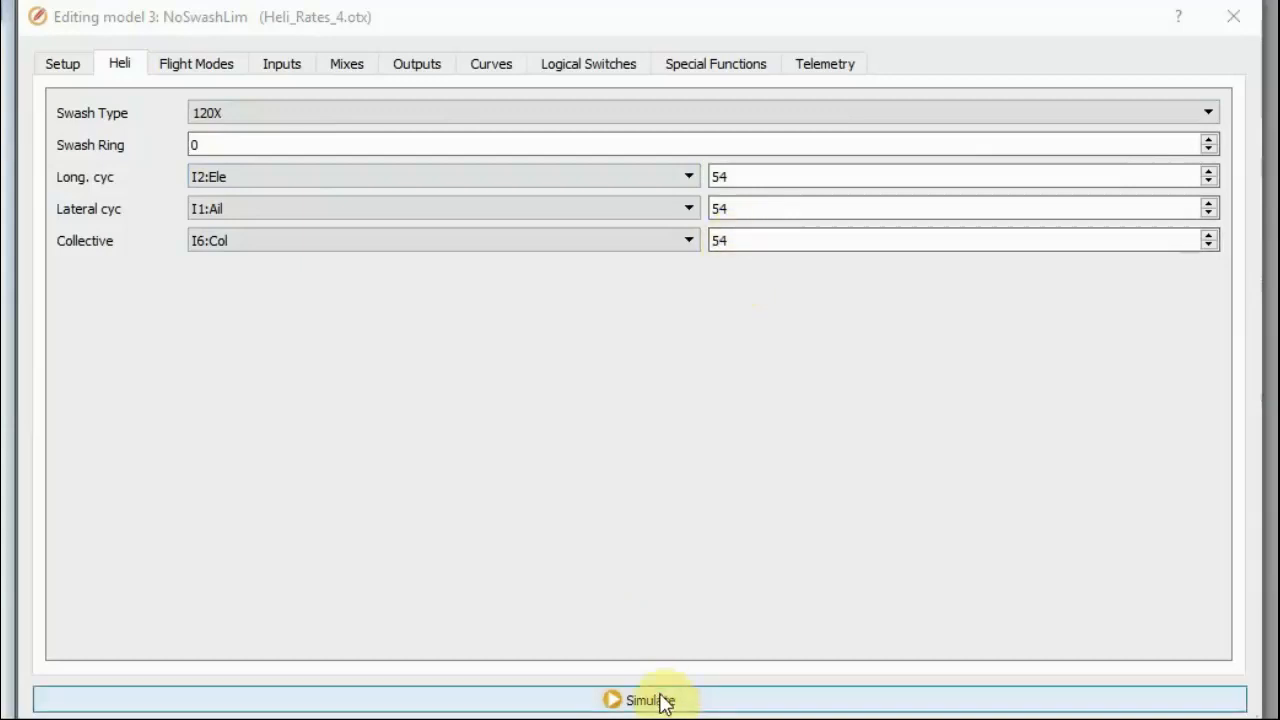
# - Run the radio simulator and sweep the right stick to its left edge and along the bottom
pyautogui.click(644, 700)
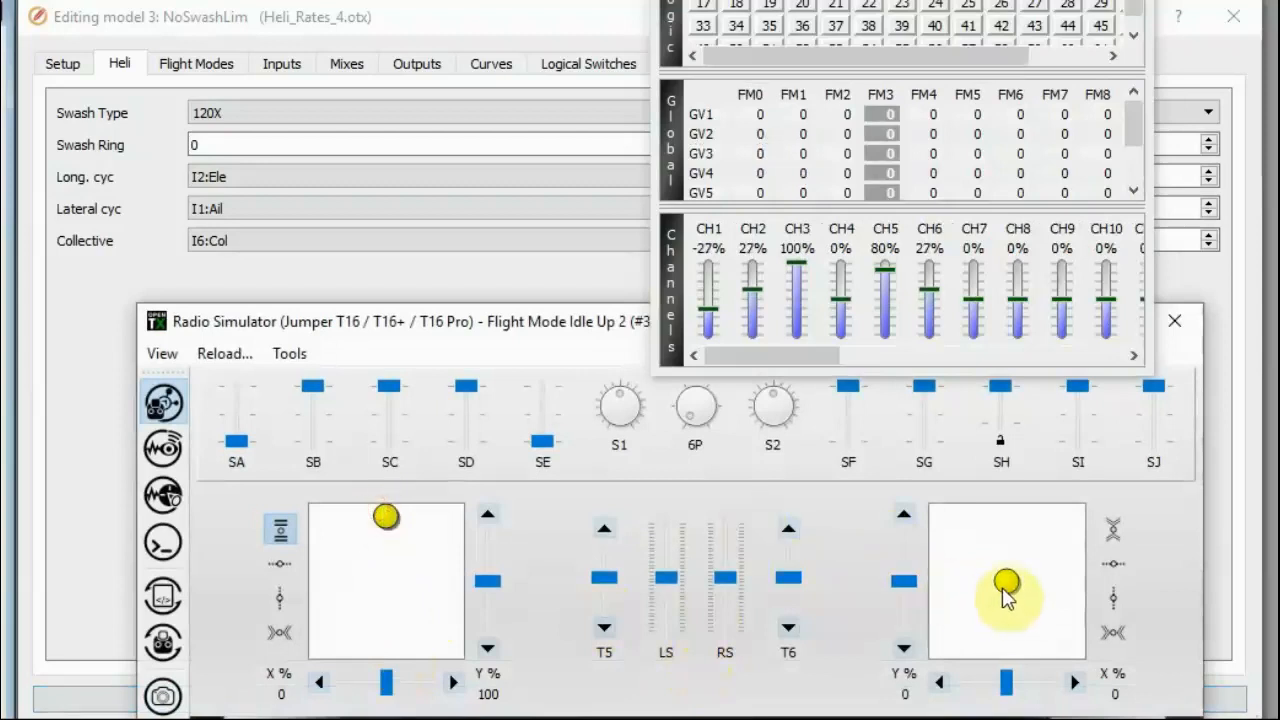
pyautogui.moveTo(1004, 584); pyautogui.dragTo(958, 536)
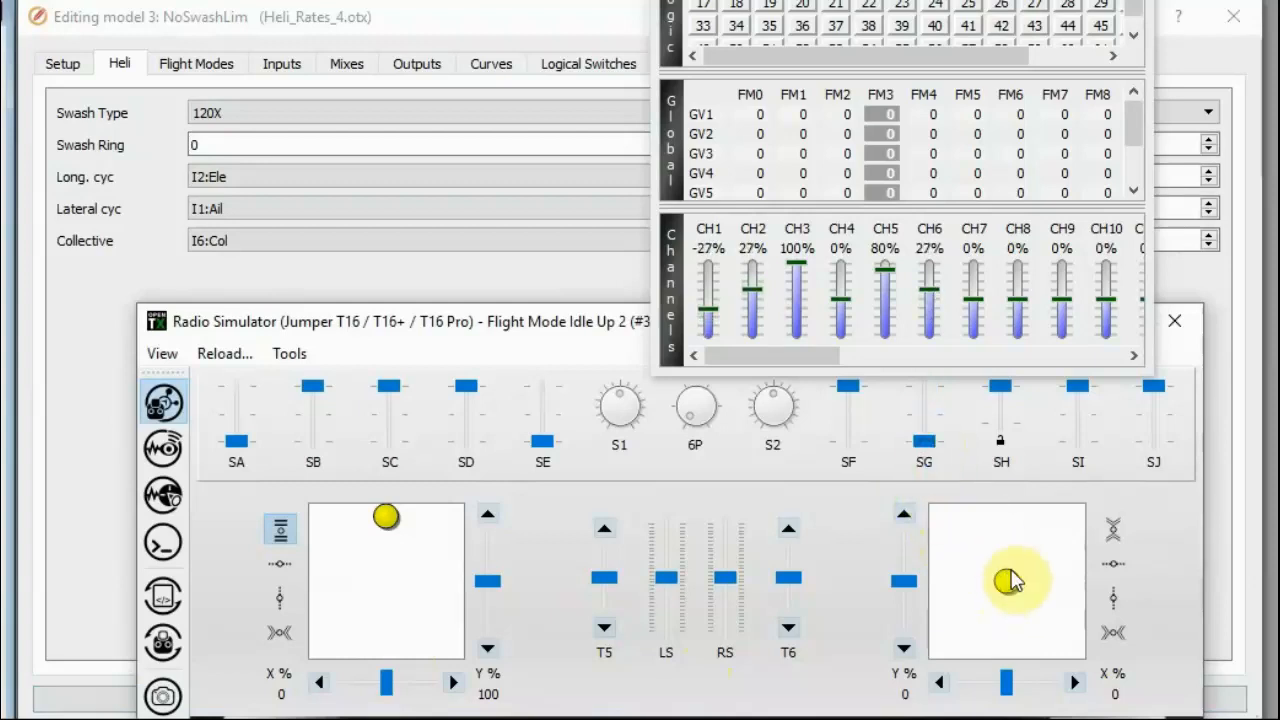
pyautogui.click(1010, 584)
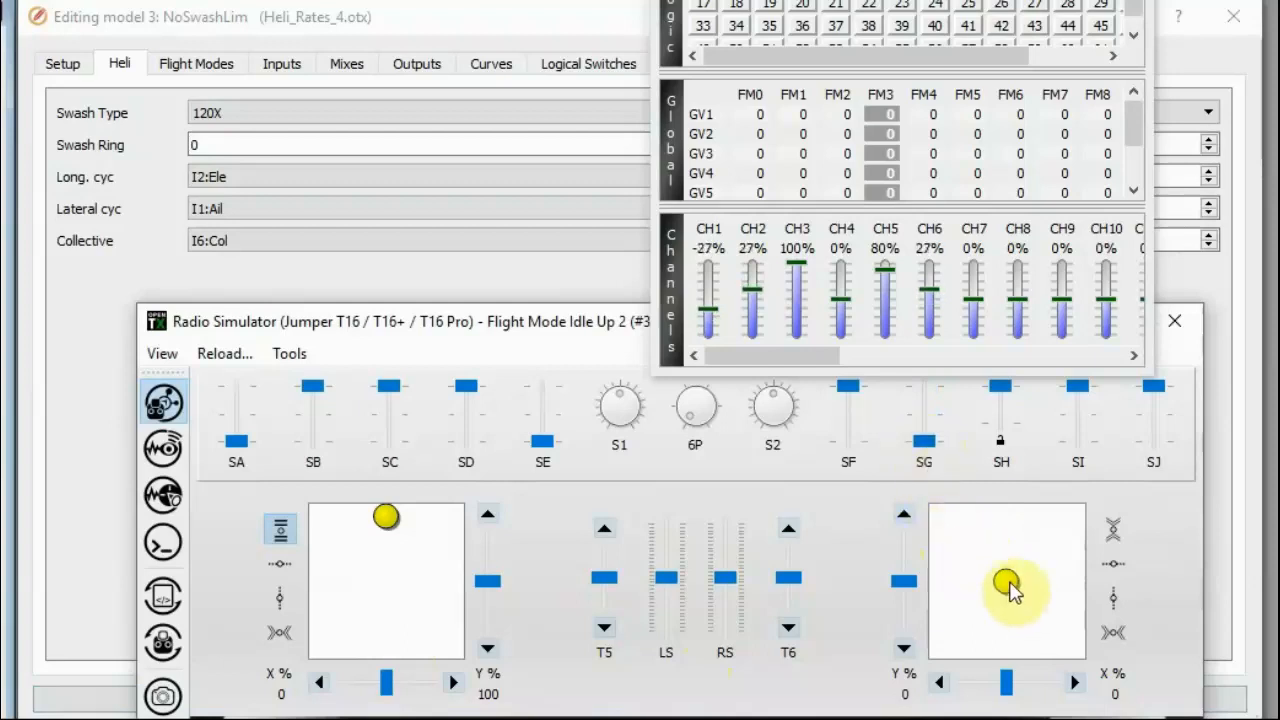
pyautogui.moveTo(1008, 584); pyautogui.dragTo(904, 510)
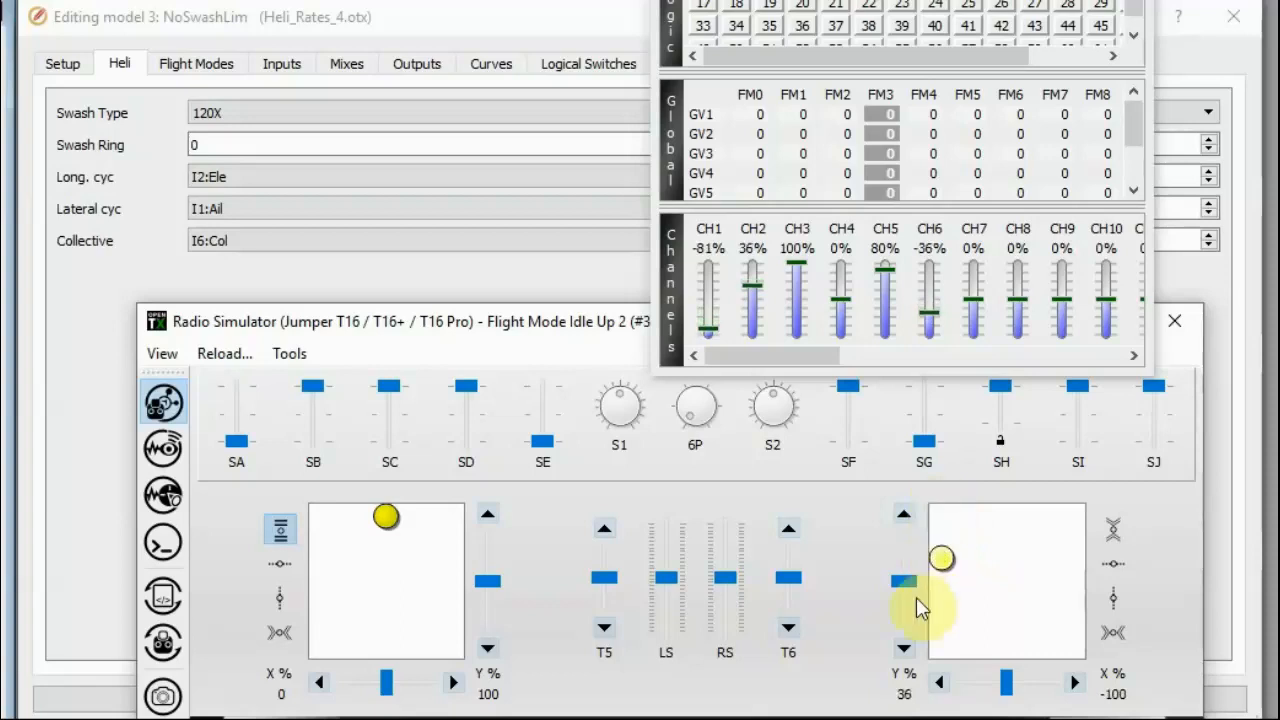
pyautogui.moveTo(940, 558); pyautogui.dragTo(940, 648)
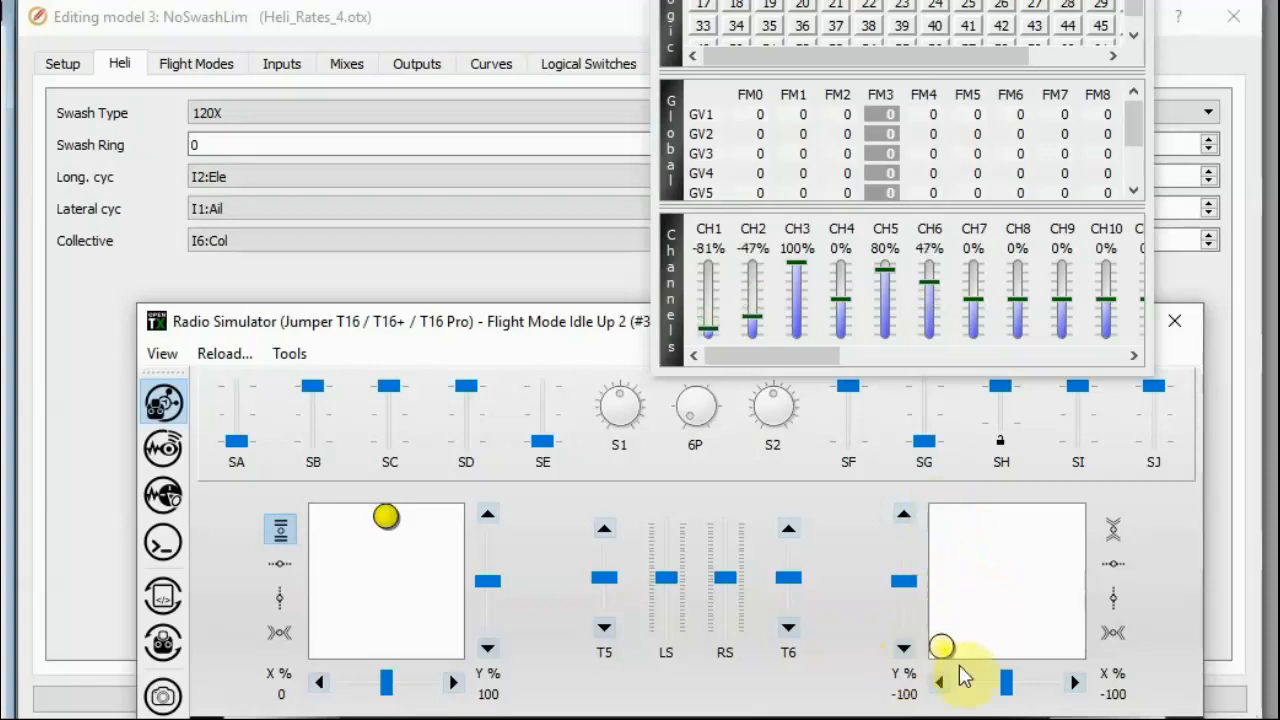
pyautogui.moveTo(942, 648); pyautogui.dragTo(1072, 648)
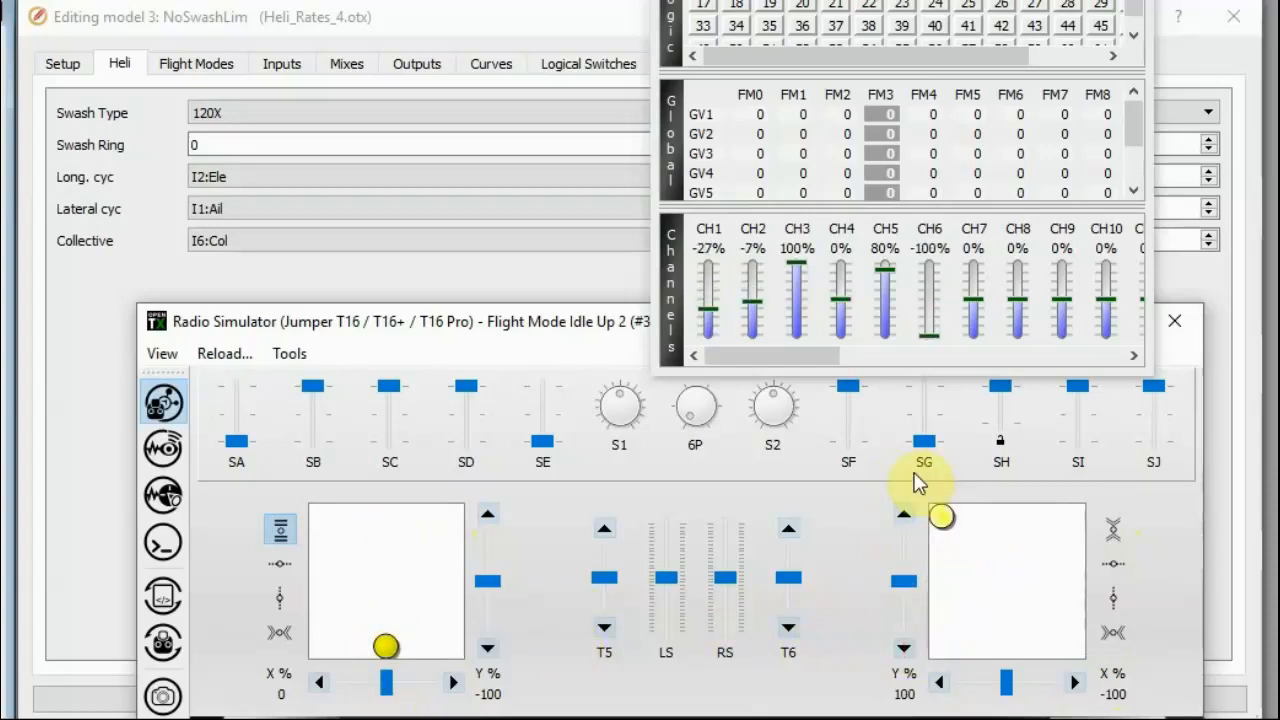
# - Bring the right stick back to centre so the channel outputs rest
pyautogui.moveTo(940, 516); pyautogui.dragTo(1008, 582)
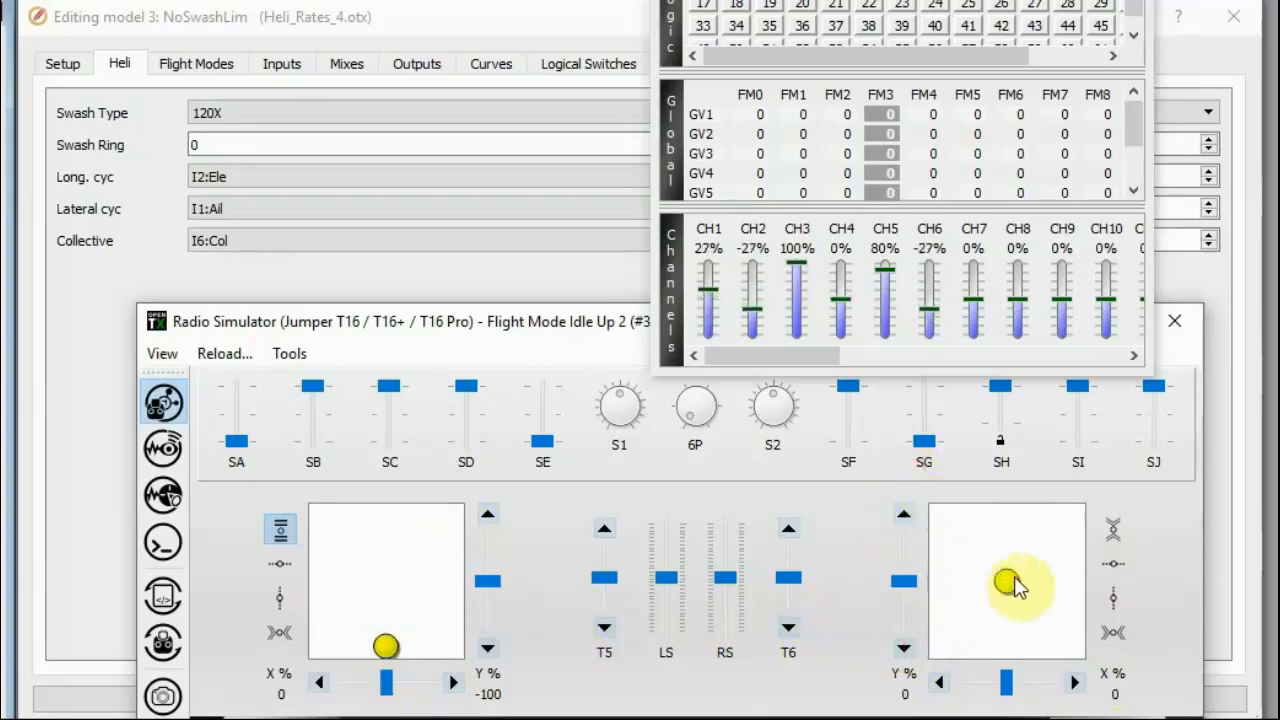
pyautogui.moveTo(1008, 584); pyautogui.dragTo(940, 648)
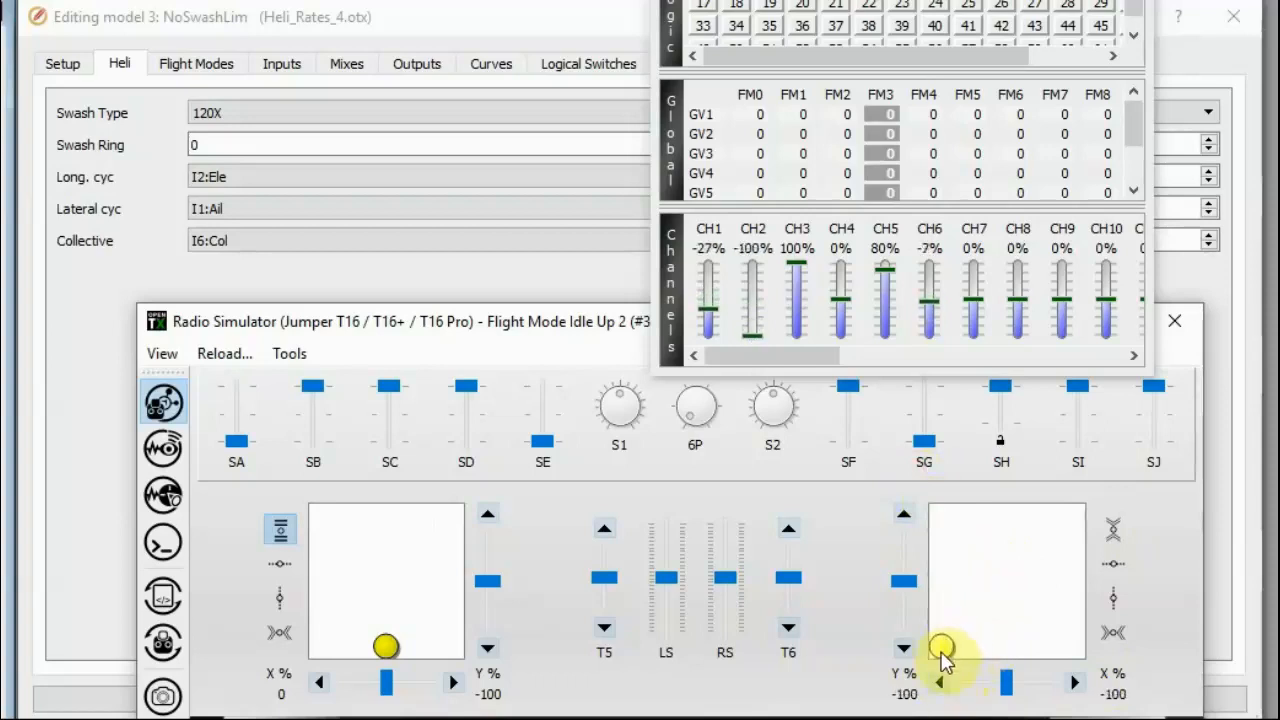
pyautogui.moveTo(944, 644); pyautogui.dragTo(950, 640)
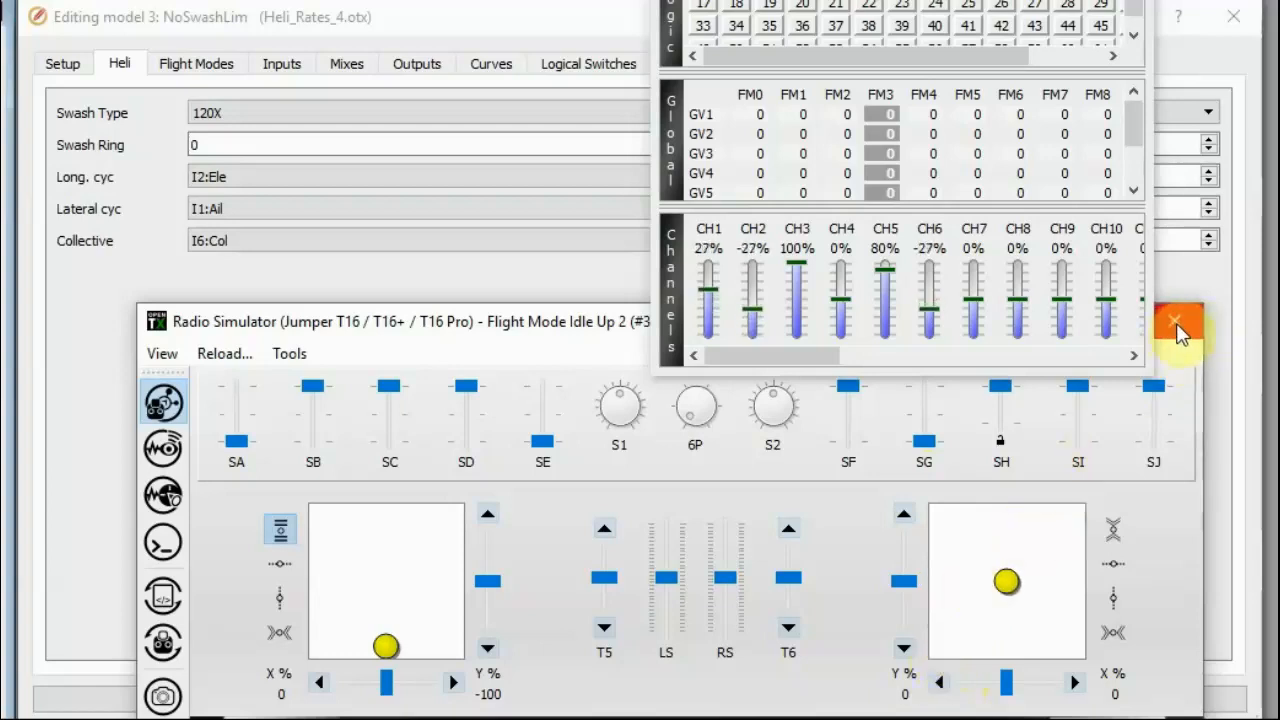
# - Close the radio simulator to return to NoSwashLim's Heli page
pyautogui.click(1176, 320)
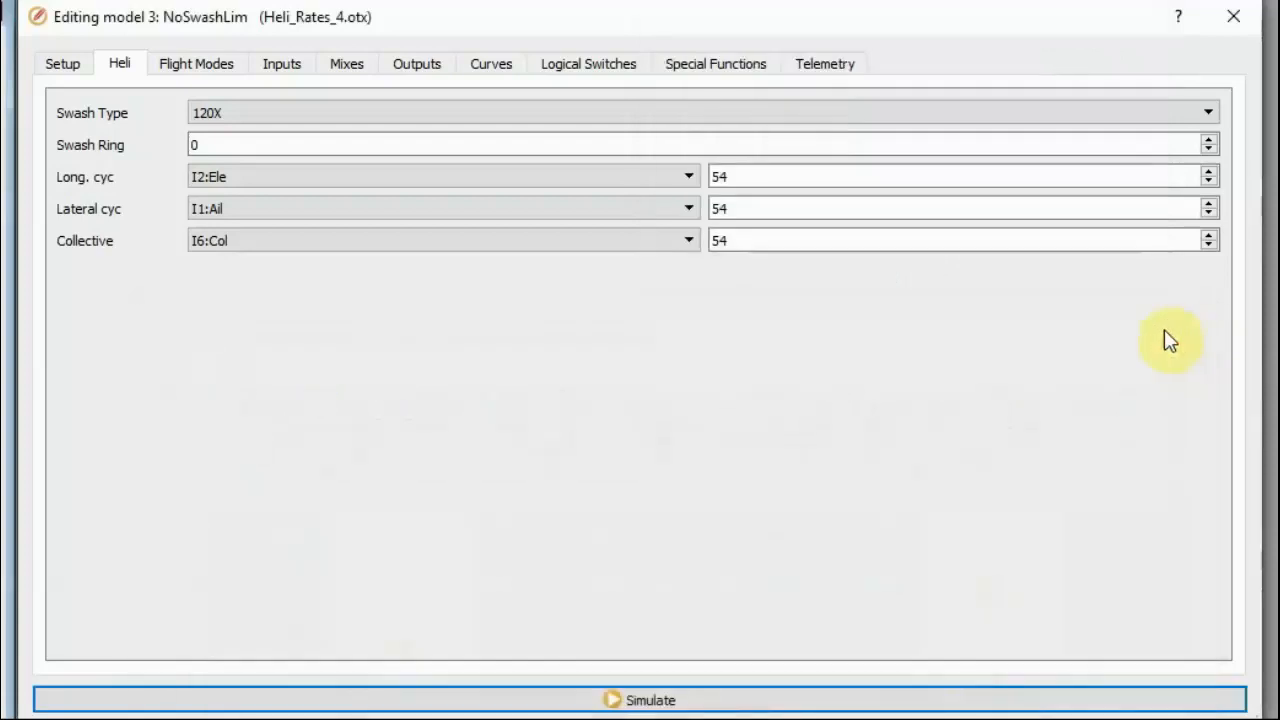
pyautogui.moveTo(496, 190)
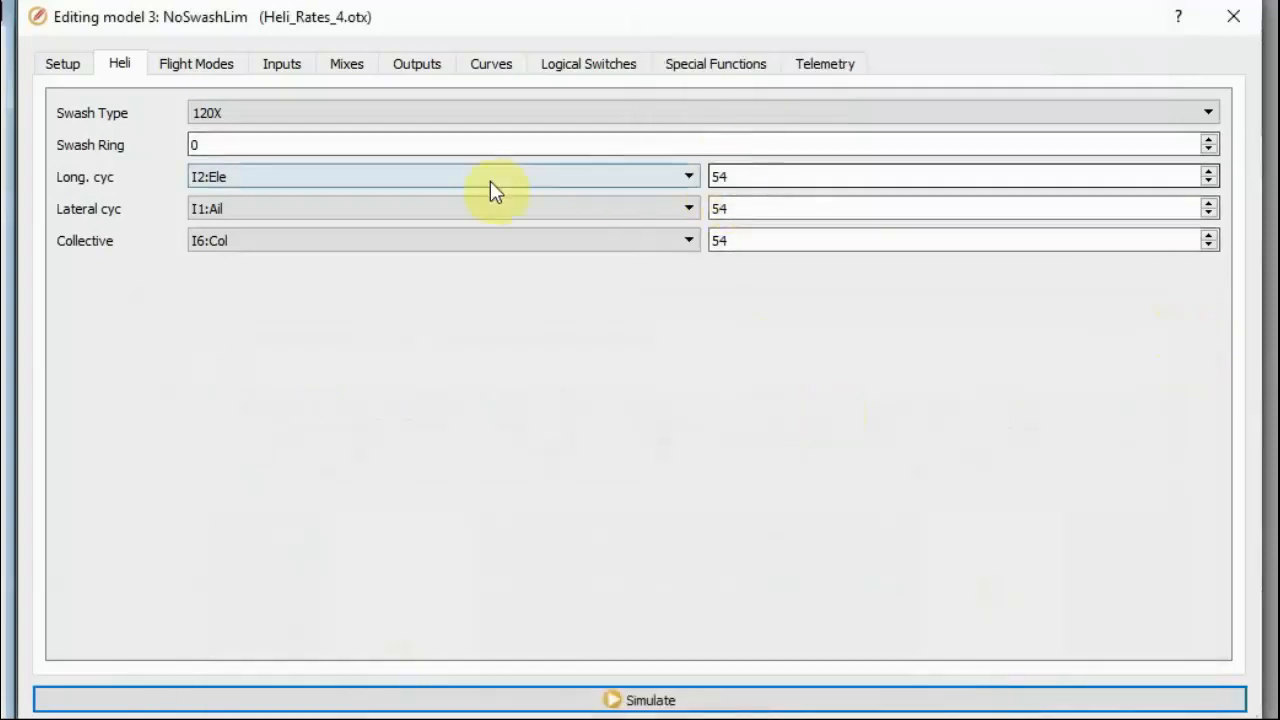
pyautogui.moveTo(744, 204)
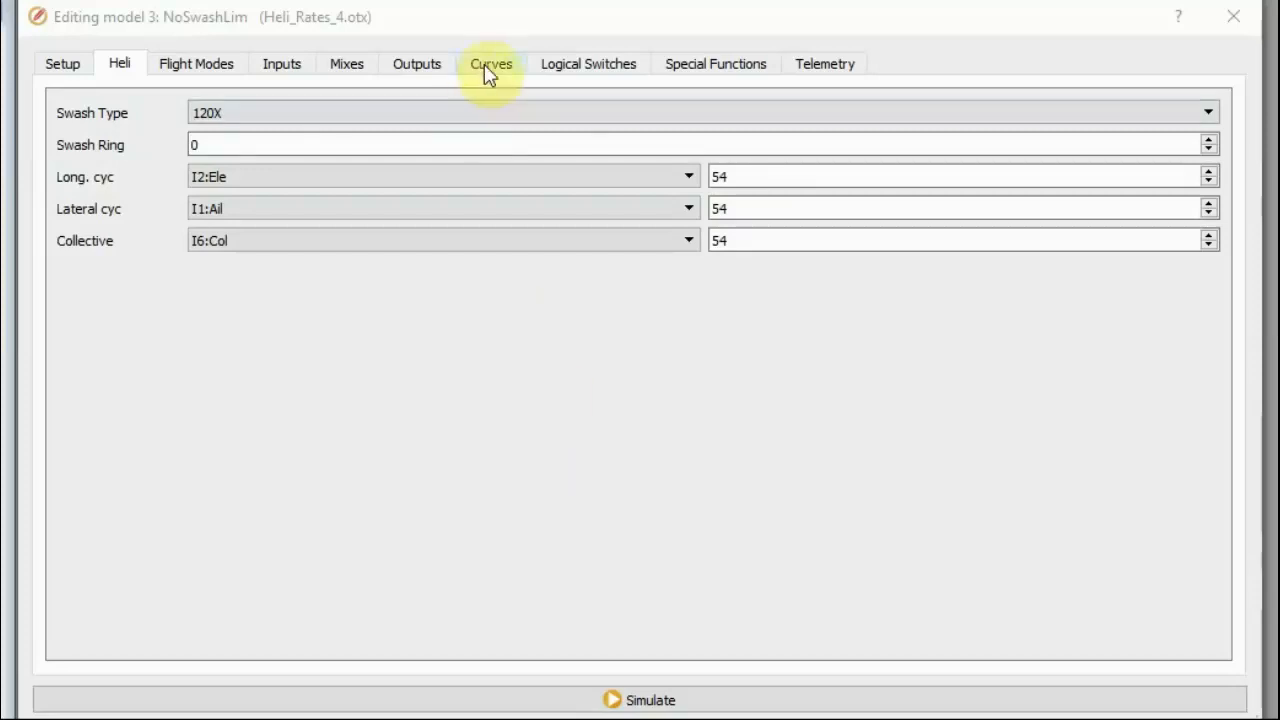
# - Review Curve 6 (Pi2) of model 3 and close its editor
pyautogui.click(492, 62)
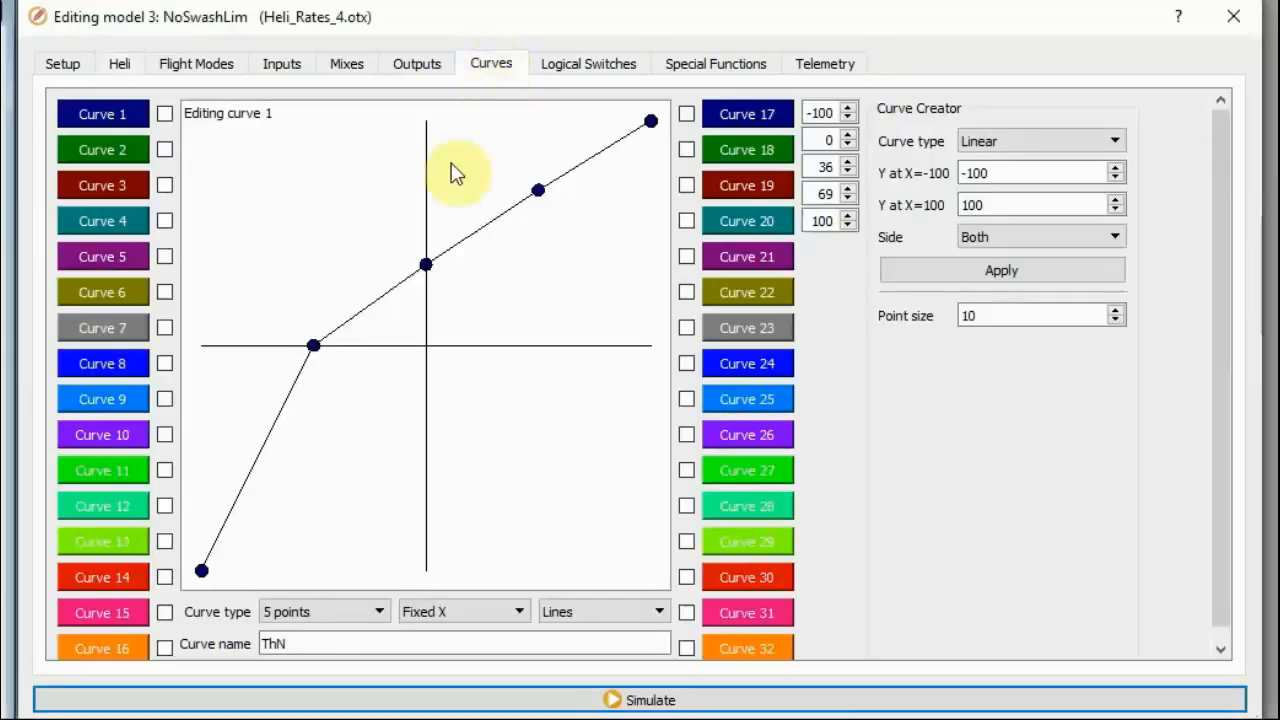
pyautogui.moveTo(118, 296)
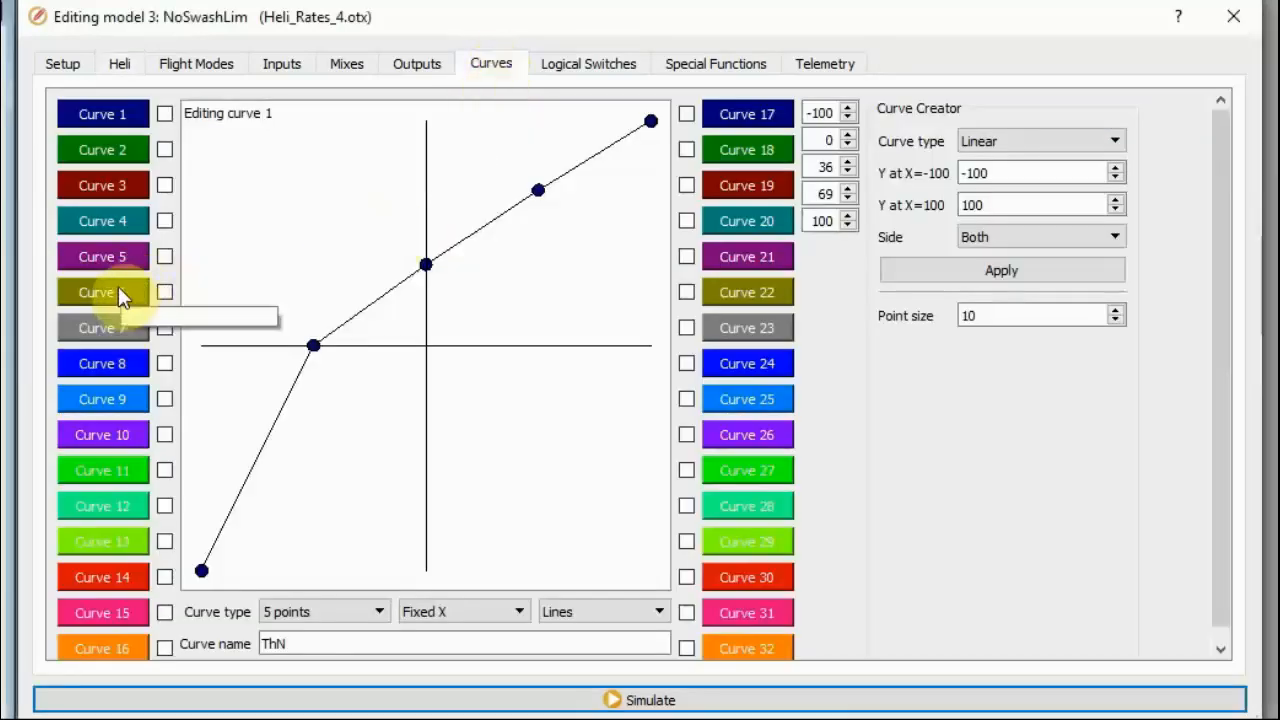
pyautogui.click(100, 292)
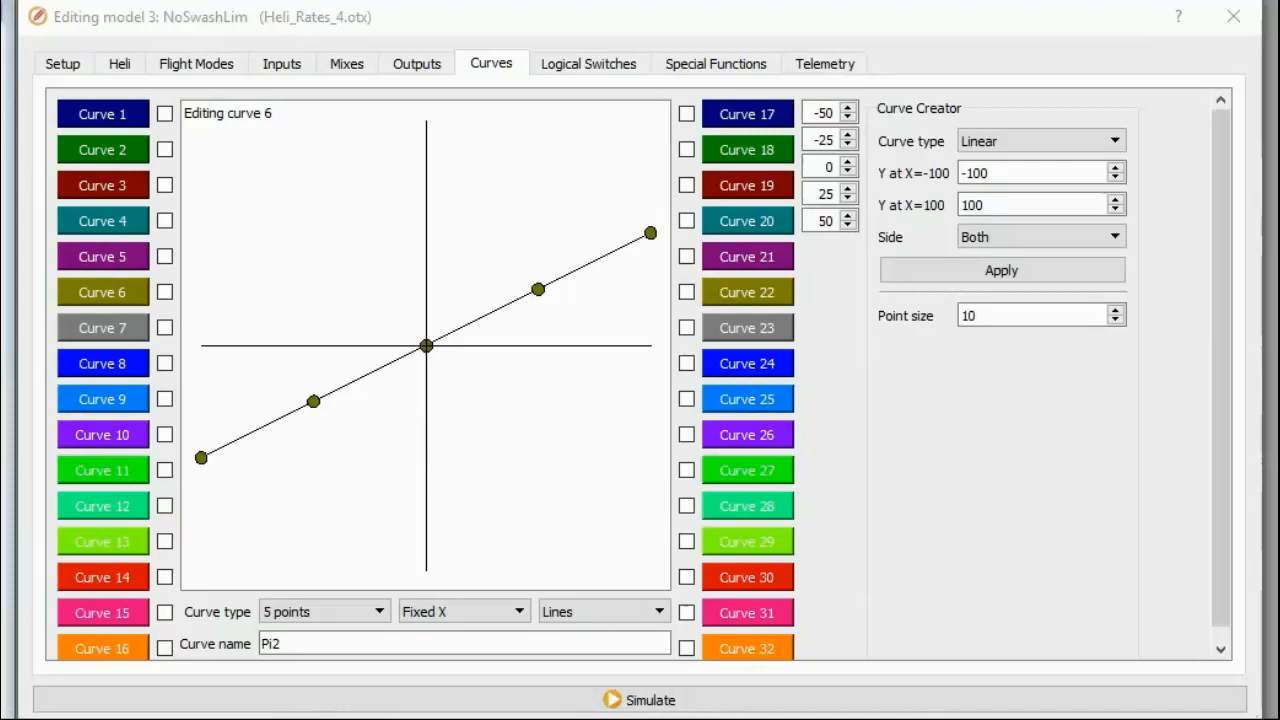
pyautogui.moveTo(1172, 68)
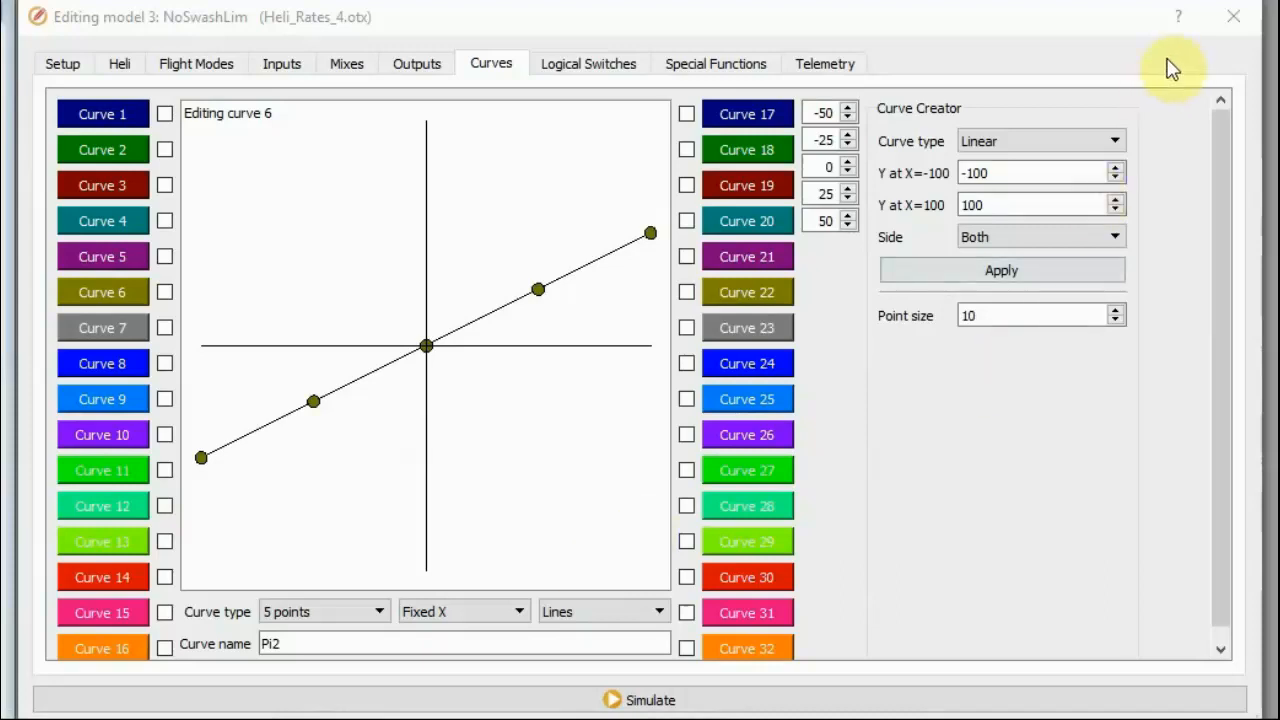
pyautogui.click(120, 62)
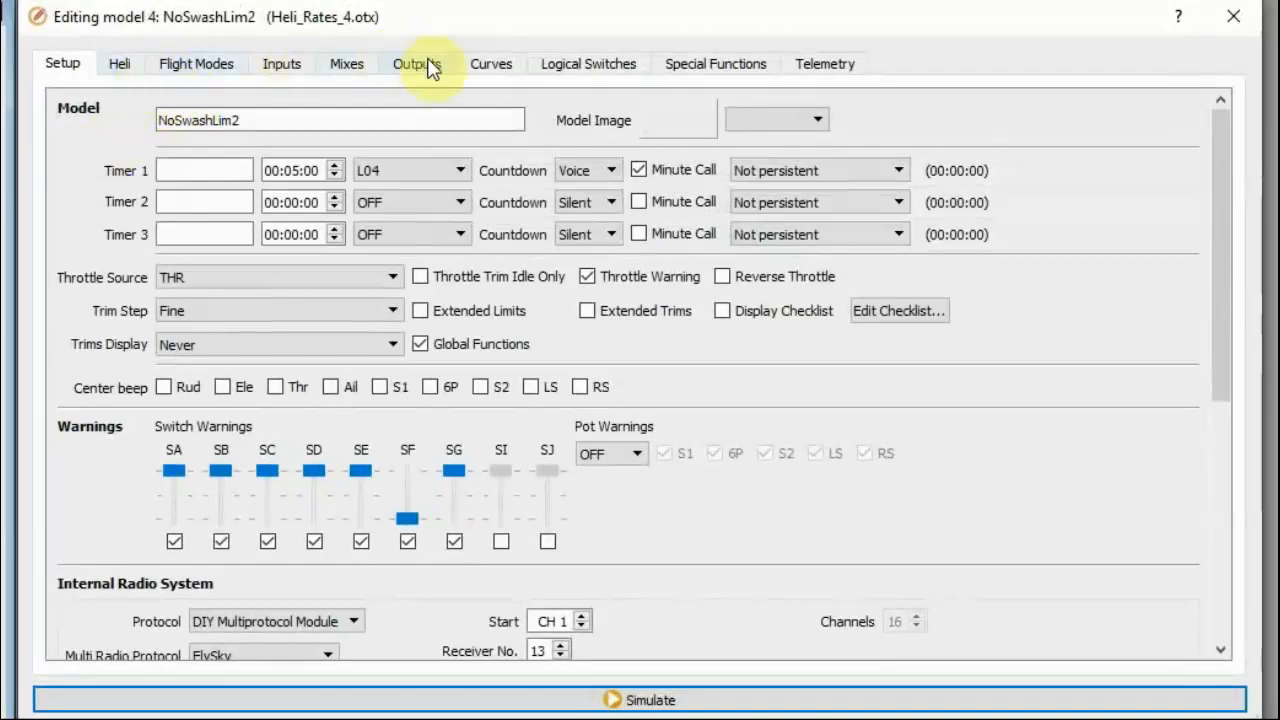
# - Check NoSwashLim2's Pi2 curve, then show its Heli page with weights 42
pyautogui.click(490, 62)
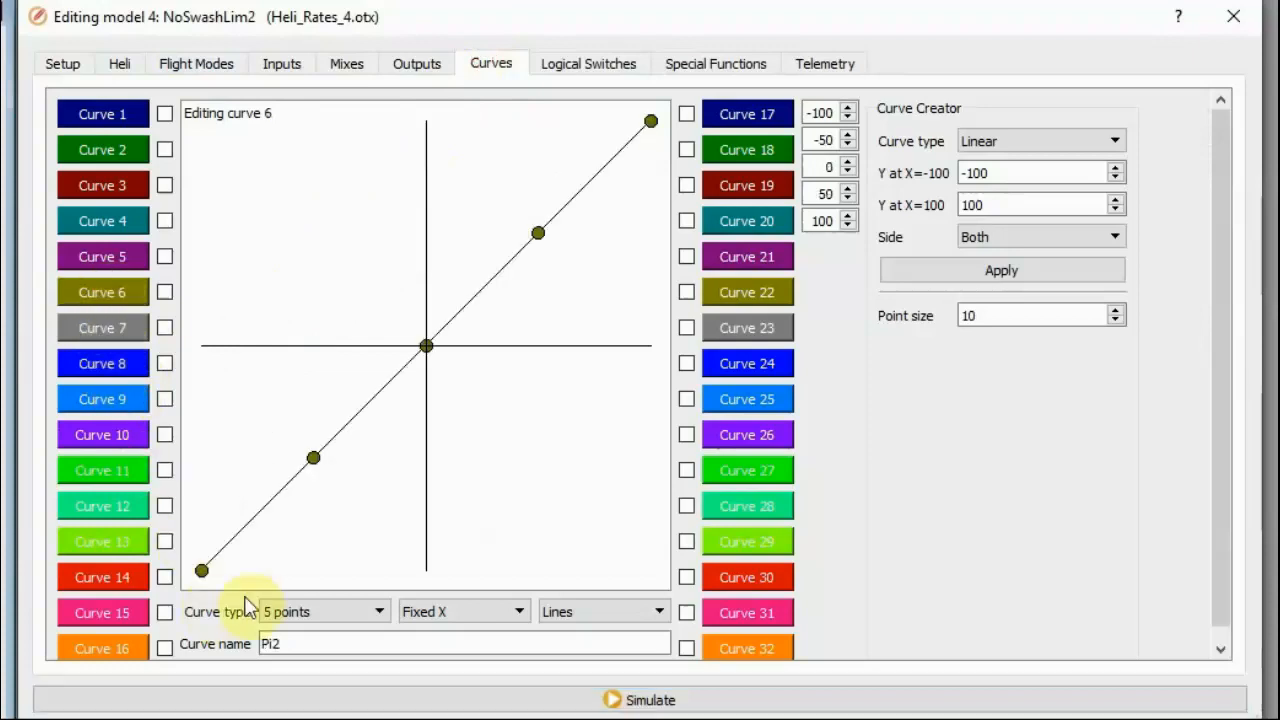
pyautogui.moveTo(538, 244)
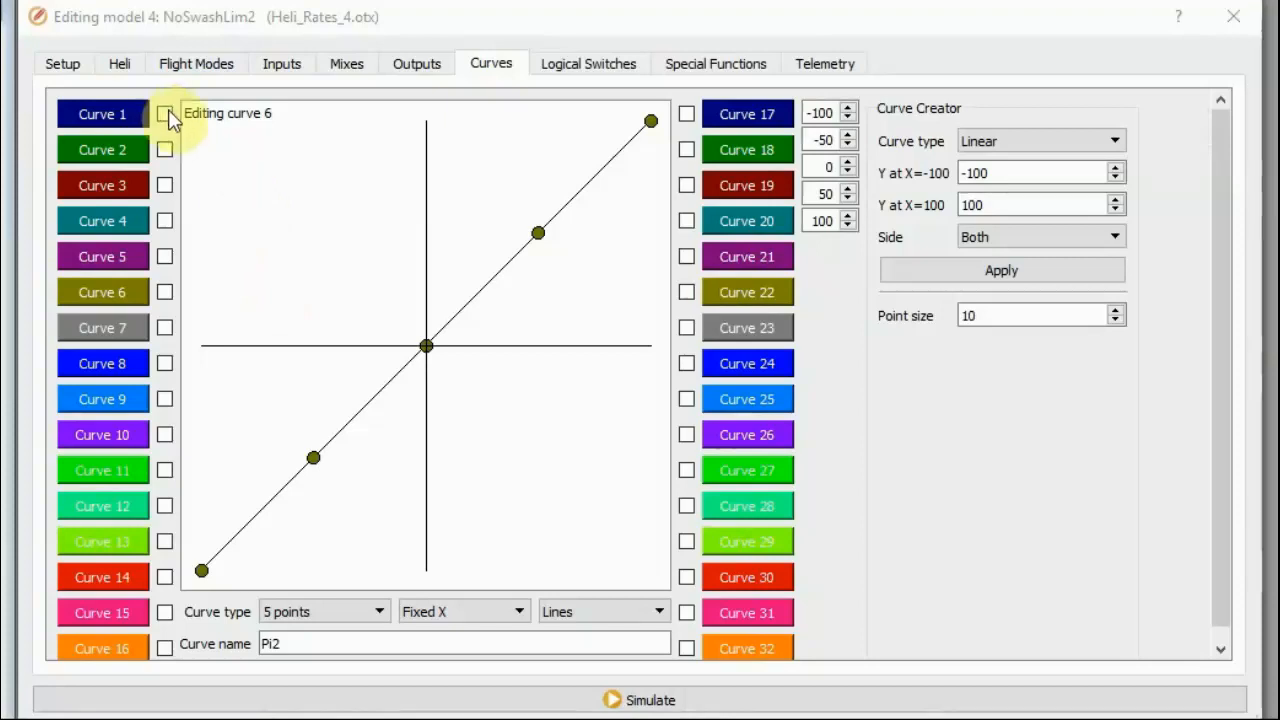
pyautogui.moveTo(158, 90)
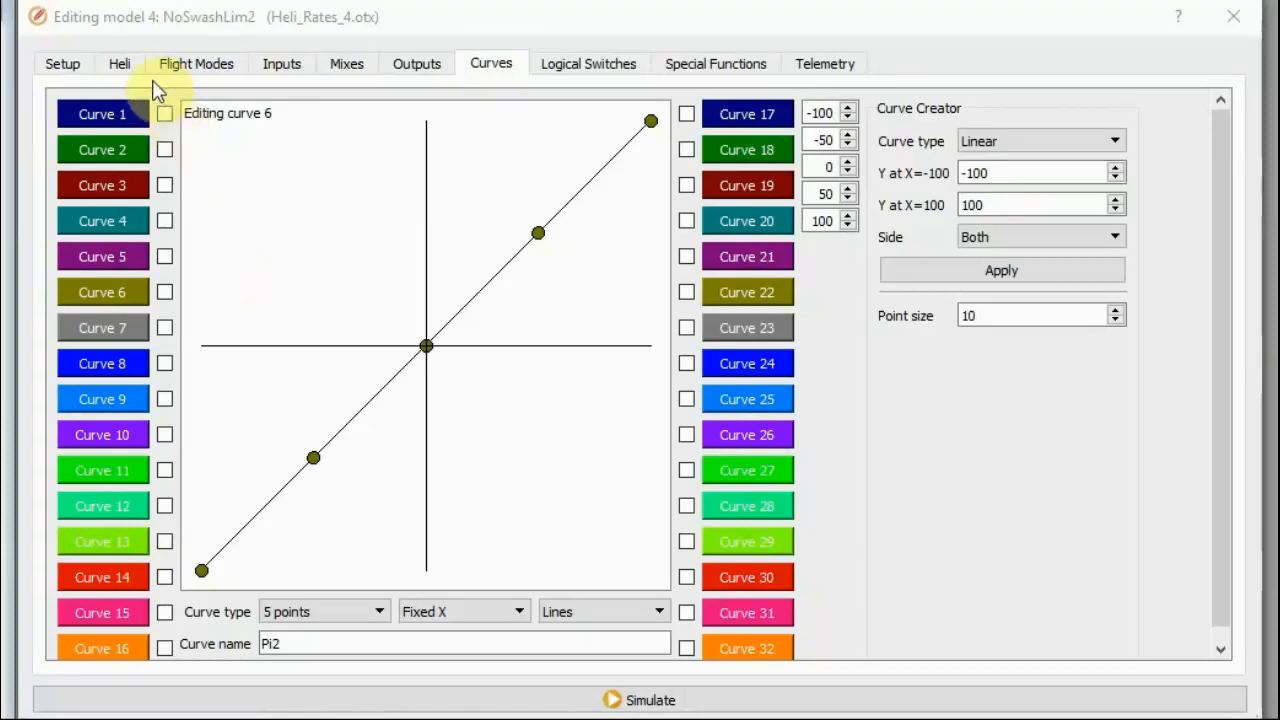
pyautogui.moveTo(224, 162)
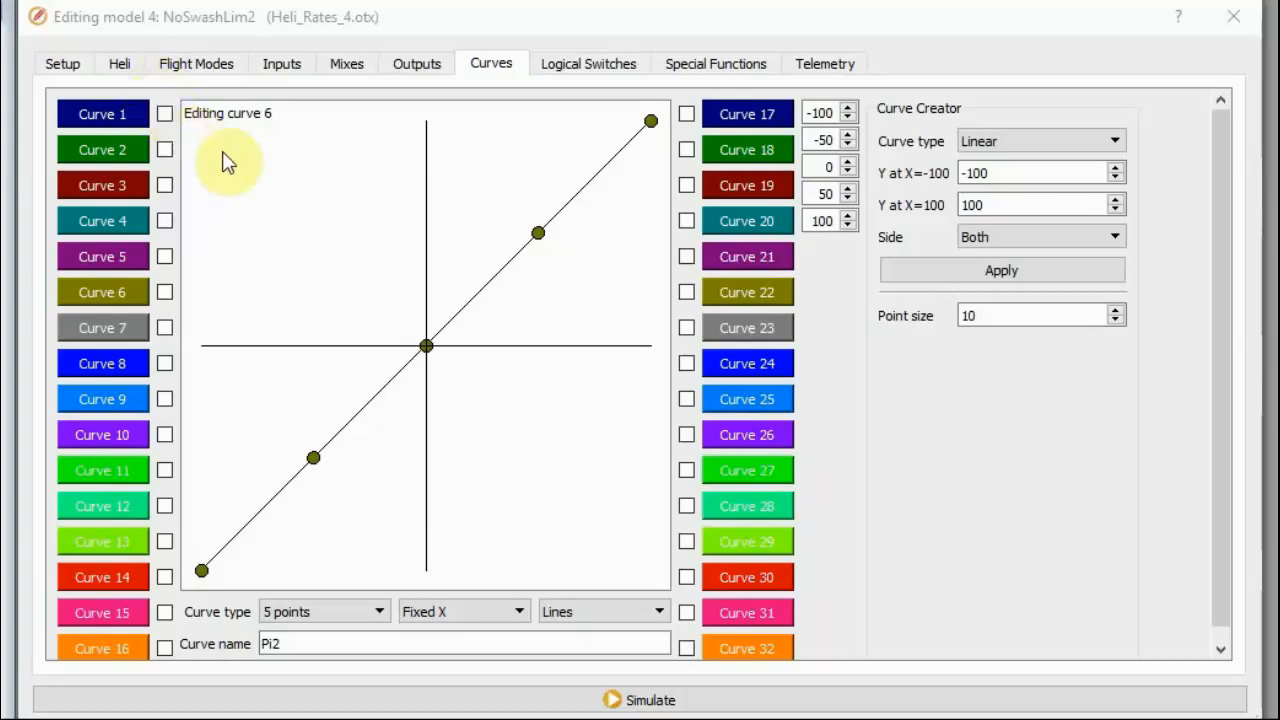
pyautogui.moveTo(190, 130)
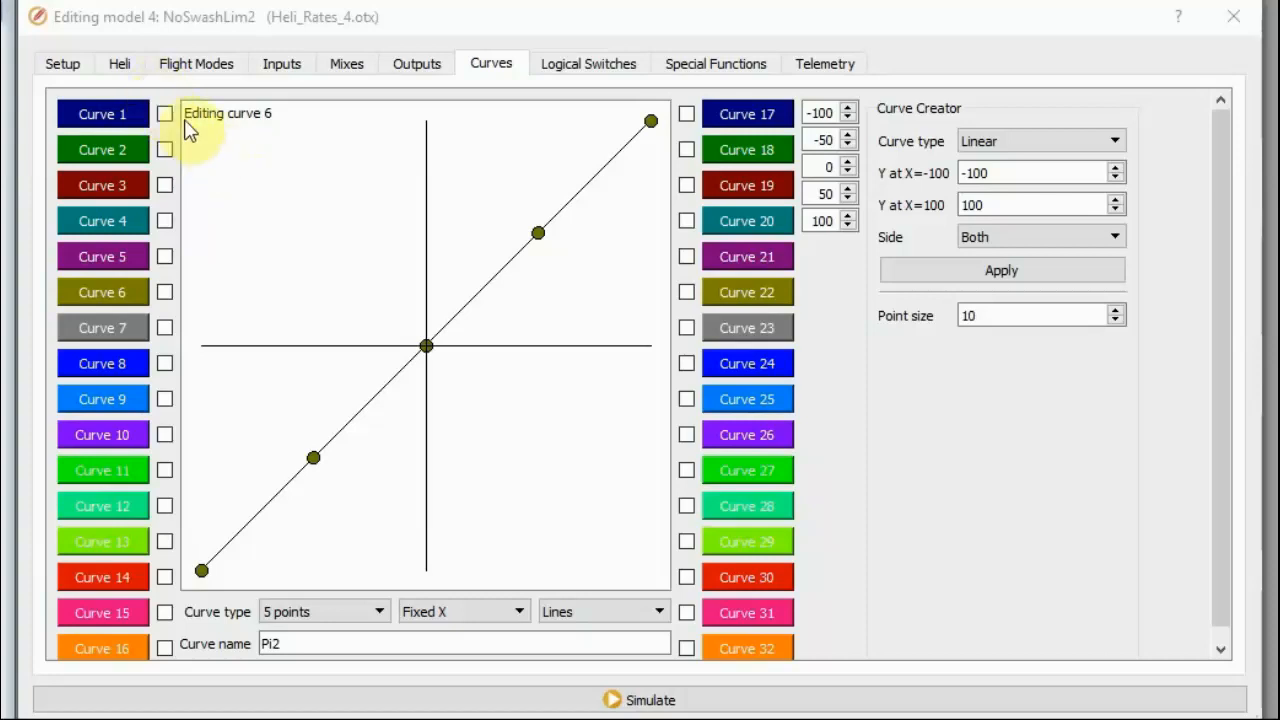
pyautogui.click(120, 62)
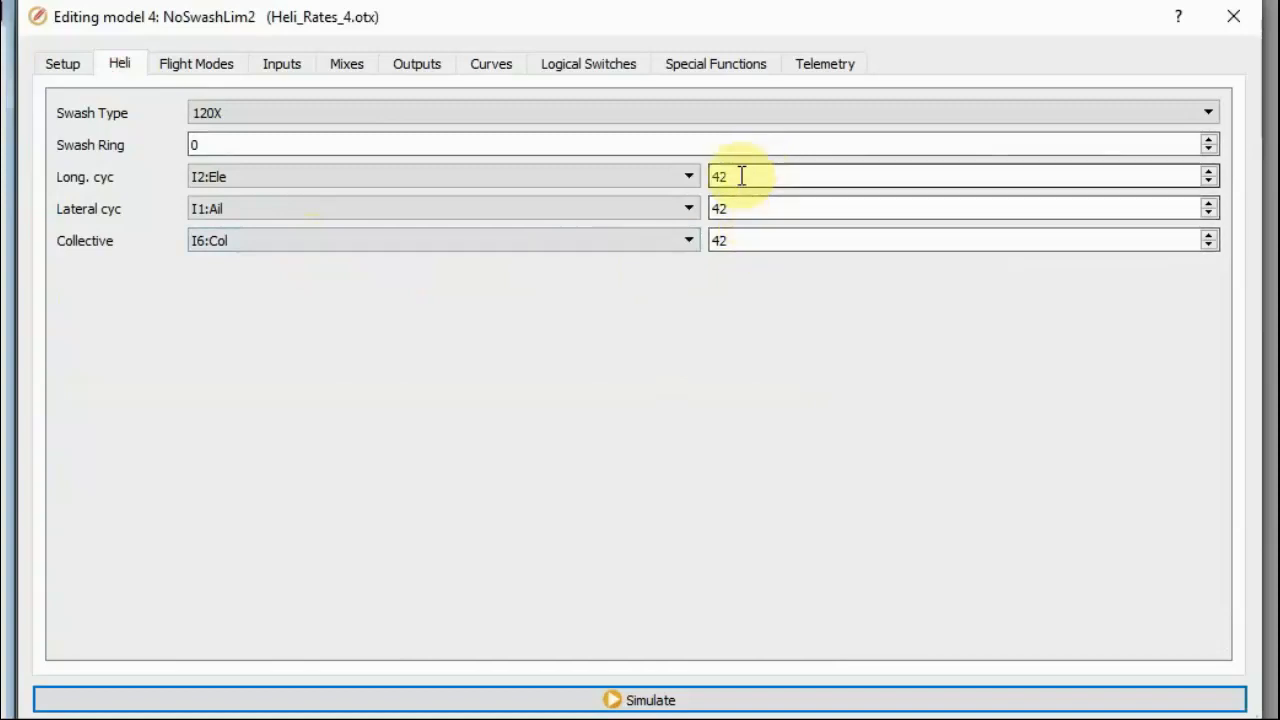
pyautogui.click(960, 240)
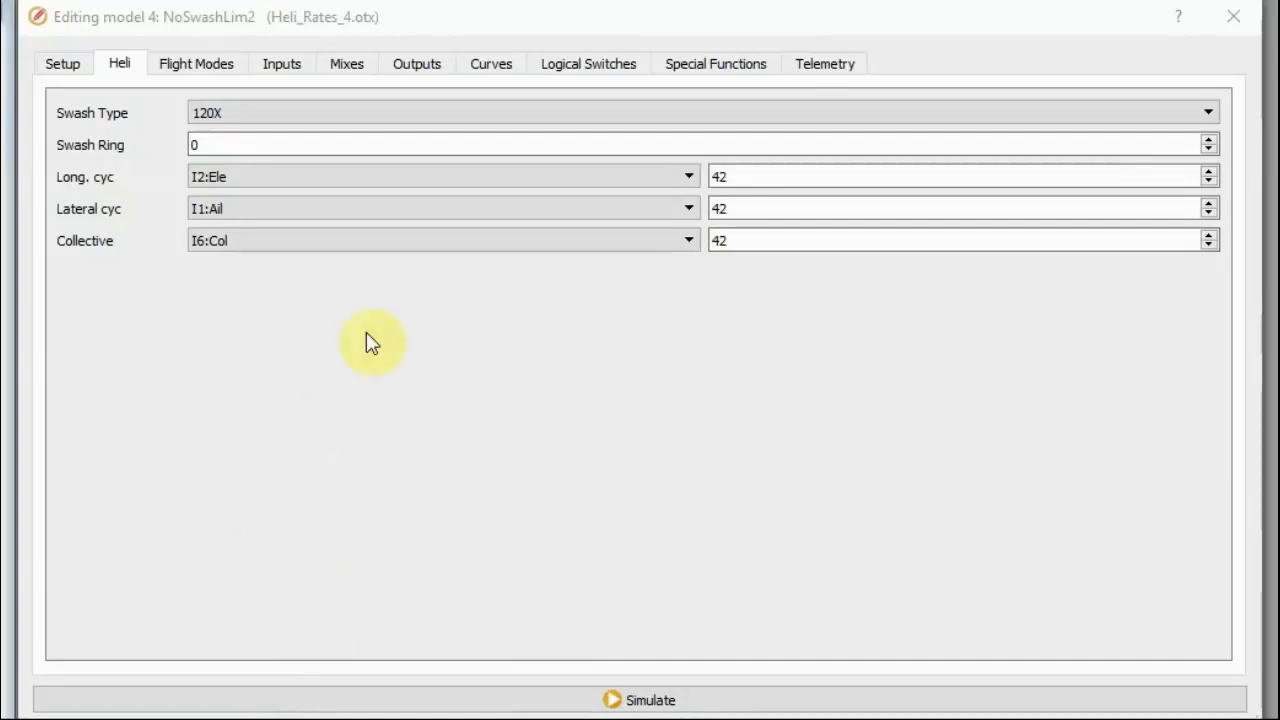
pyautogui.moveTo(368, 336)
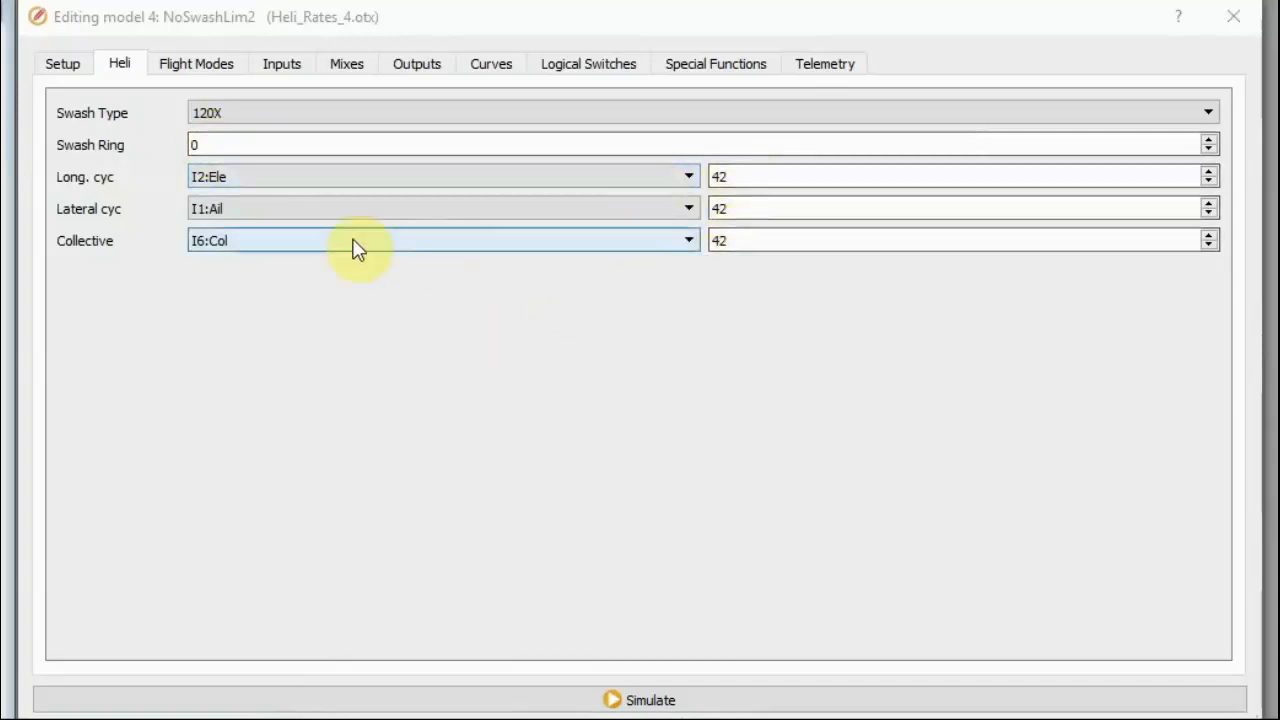
pyautogui.moveTo(230, 176)
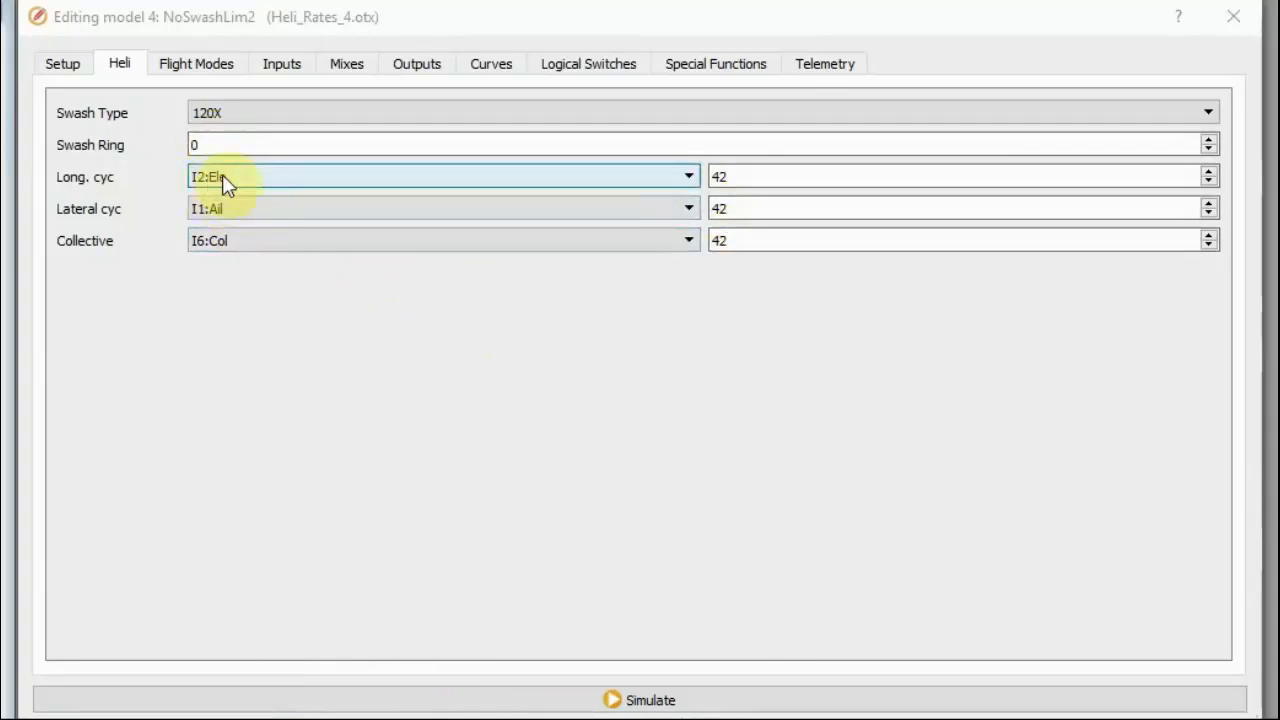
pyautogui.click(440, 208)
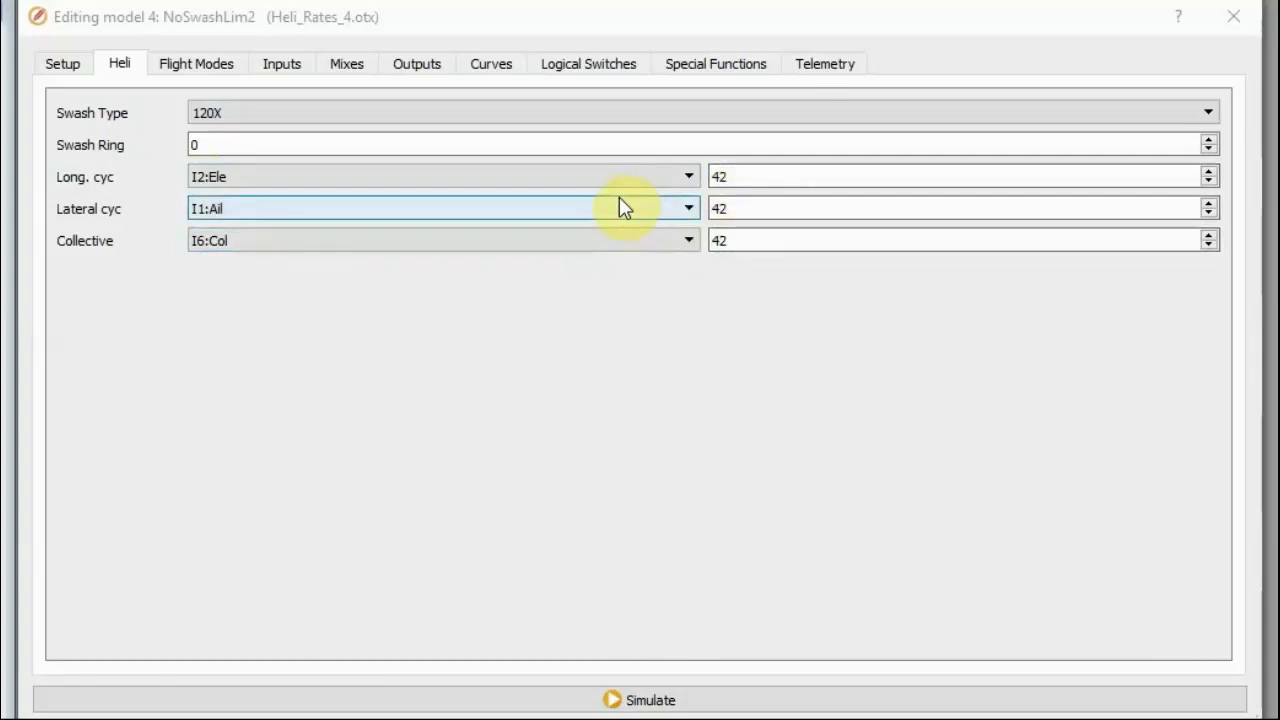
pyautogui.moveTo(496, 20)
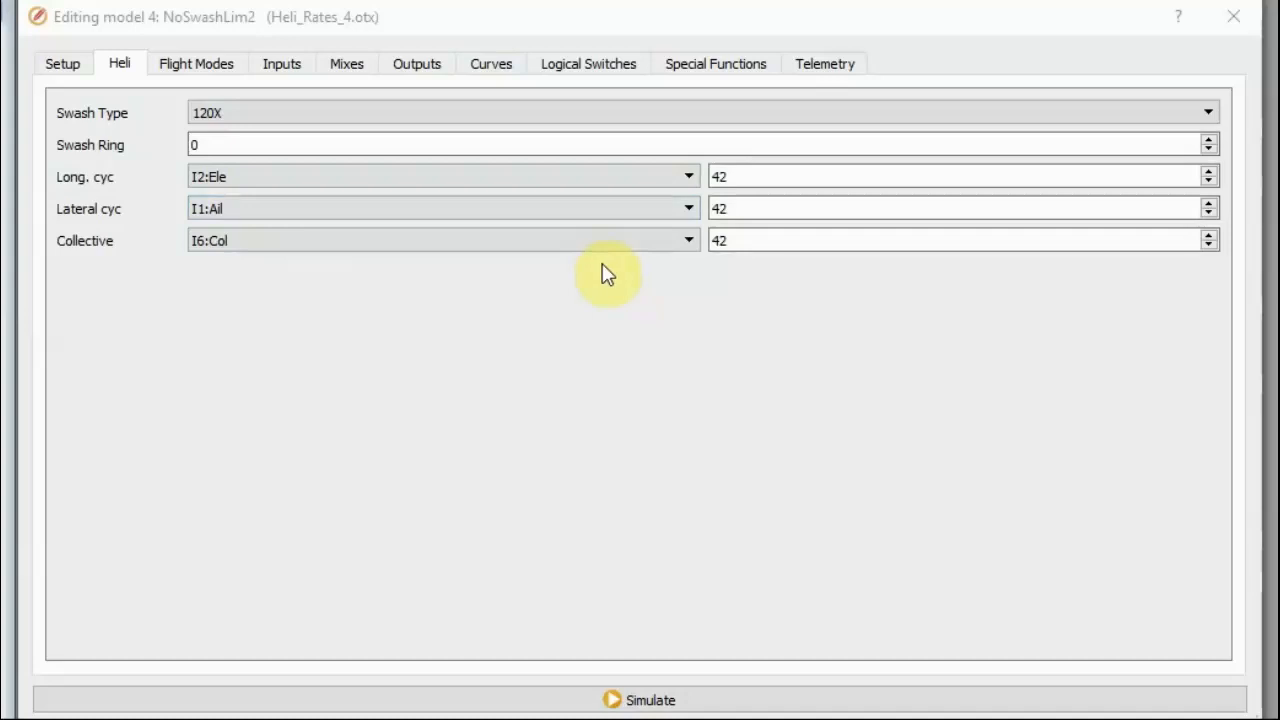
pyautogui.moveTo(550, 462)
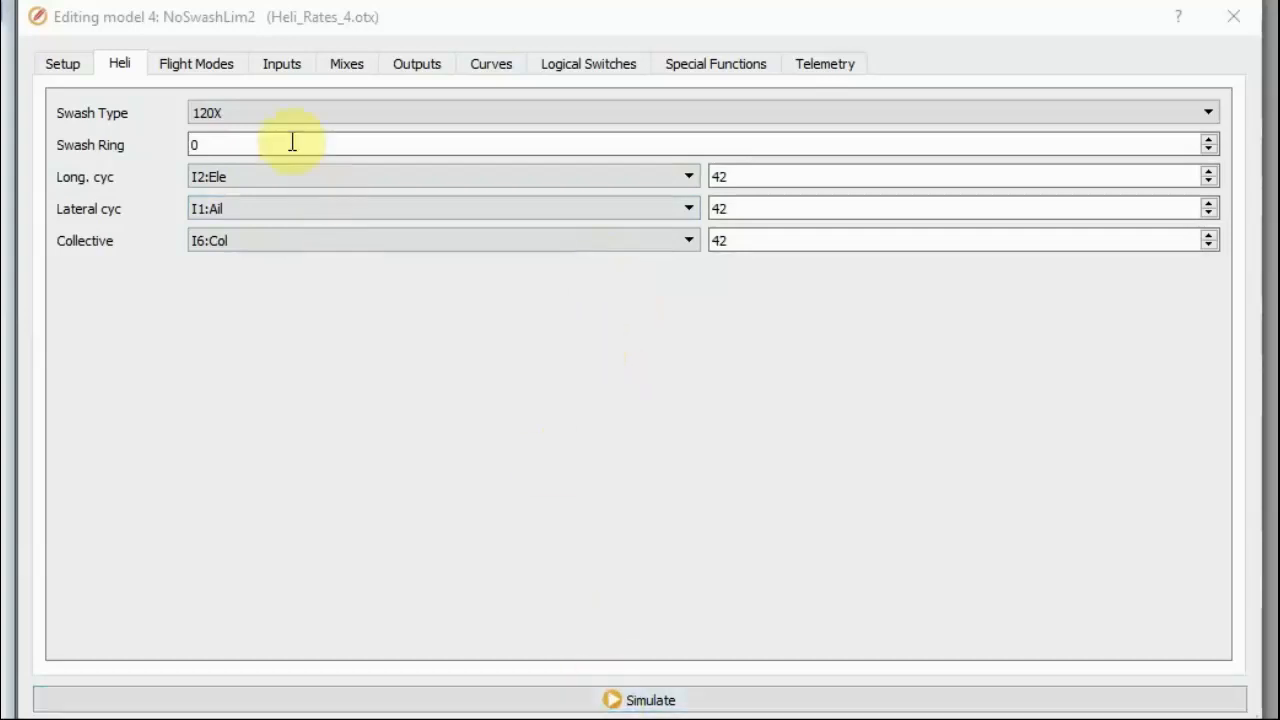
pyautogui.click(280, 62)
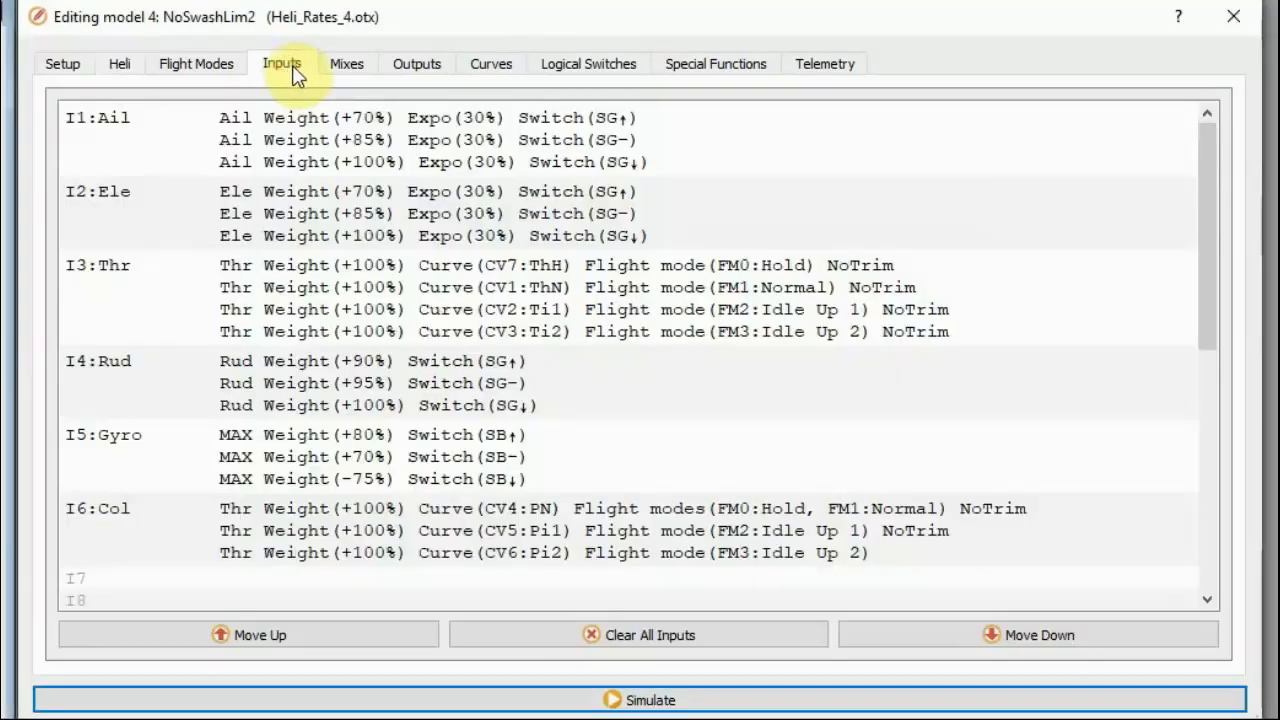
pyautogui.click(120, 62)
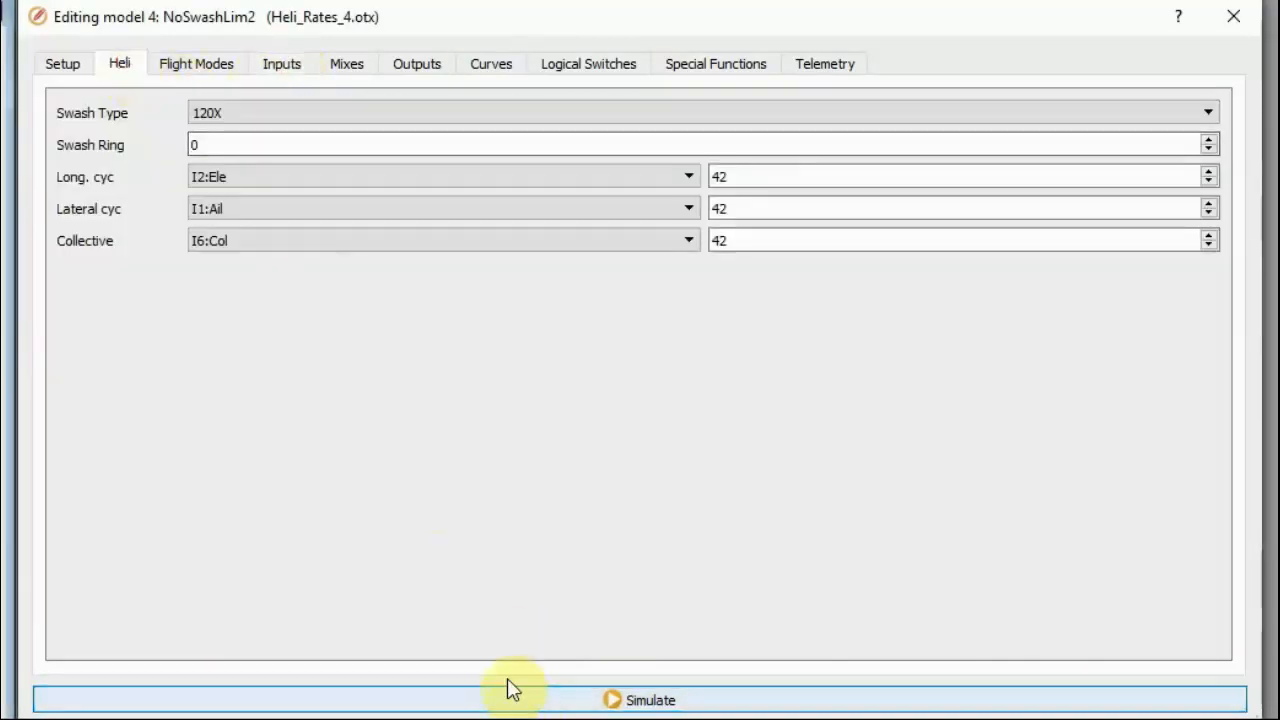
pyautogui.click(638, 700)
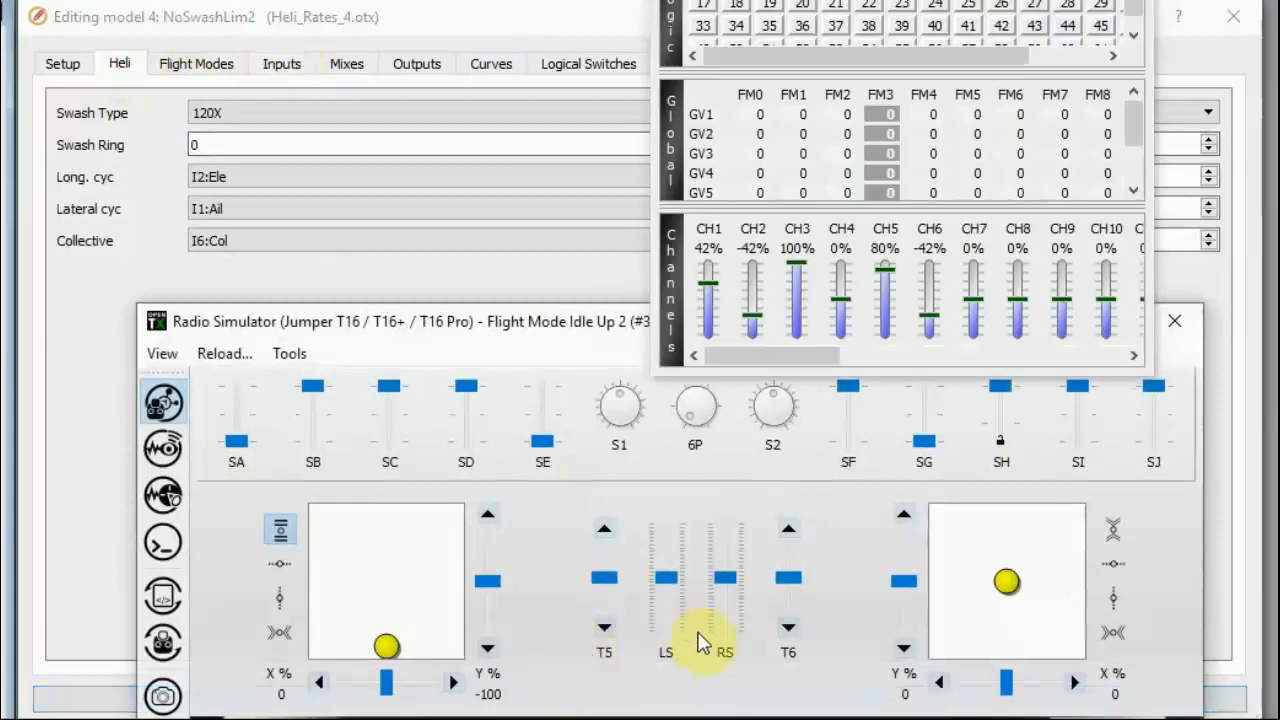
pyautogui.moveTo(796, 440)
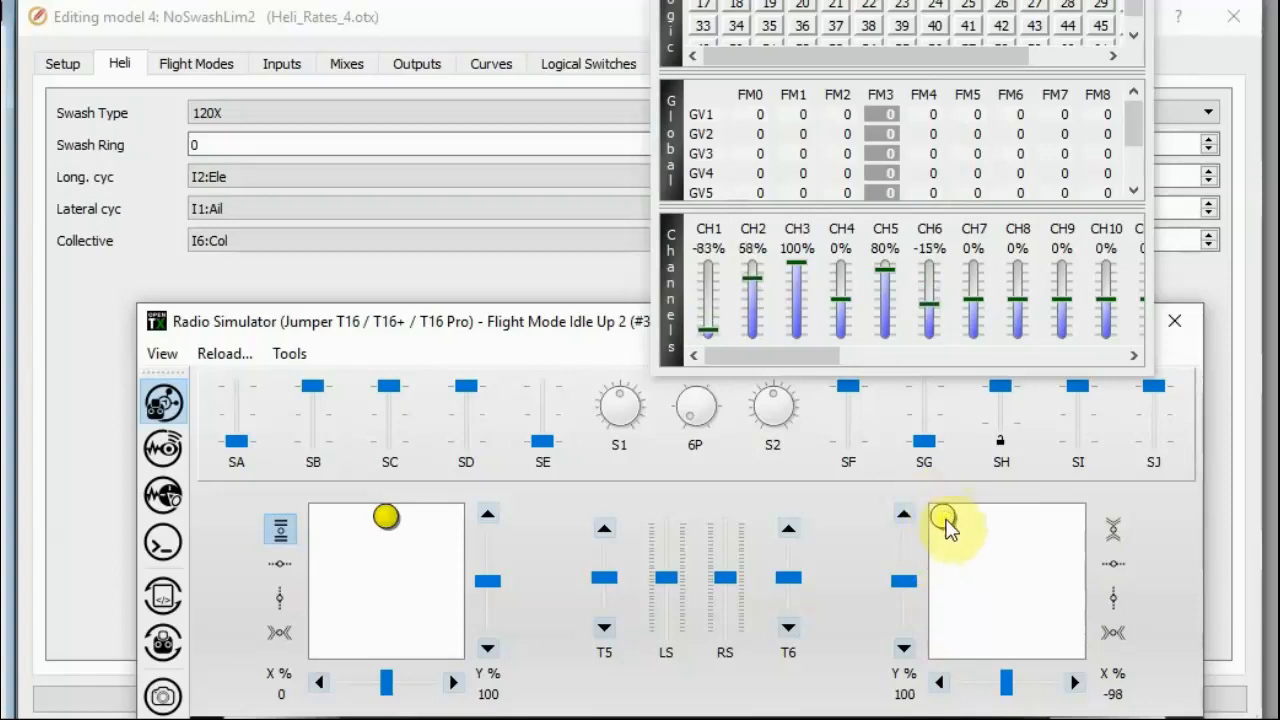
pyautogui.moveTo(944, 520); pyautogui.dragTo(1004, 580)
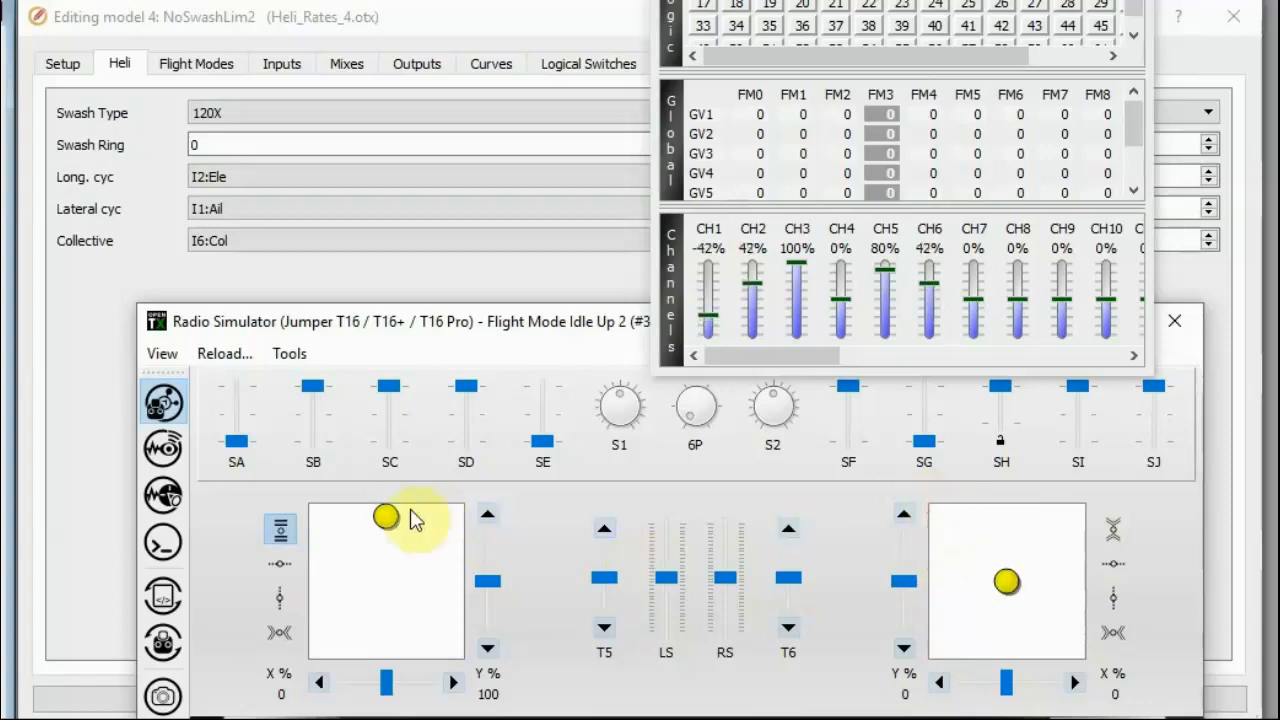
pyautogui.moveTo(1010, 584)
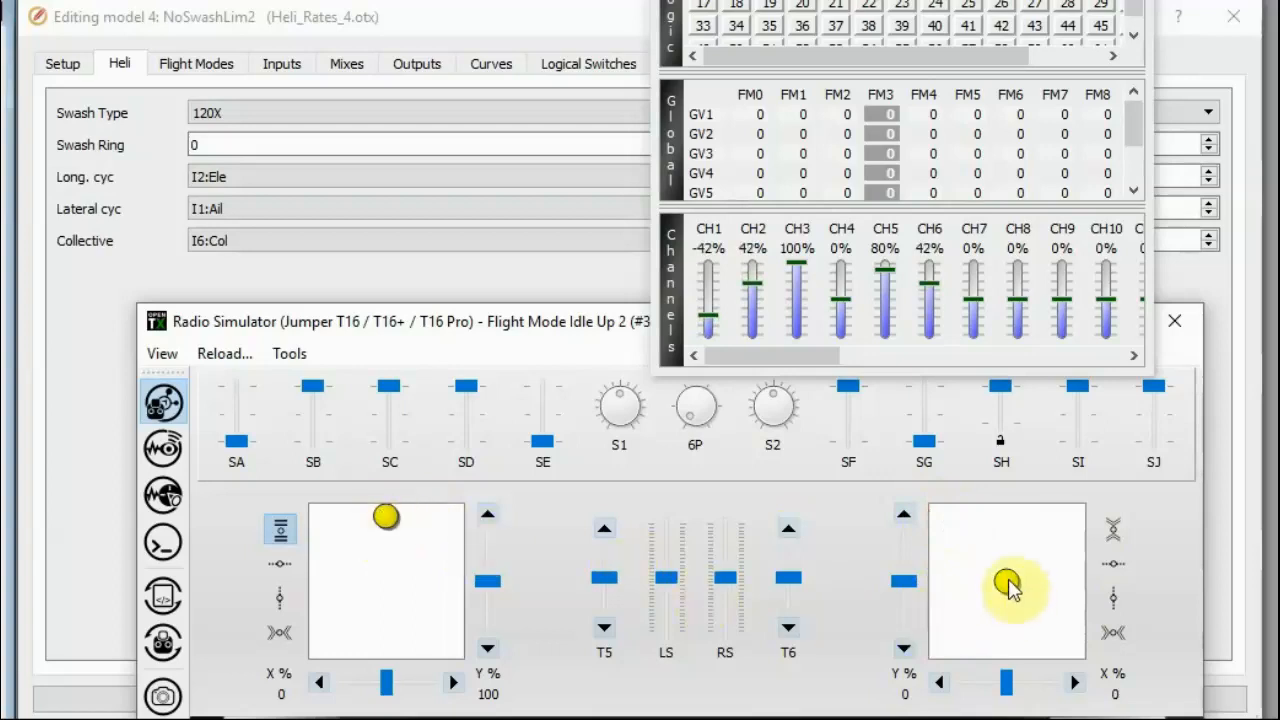
pyautogui.moveTo(1004, 580); pyautogui.dragTo(940, 516)
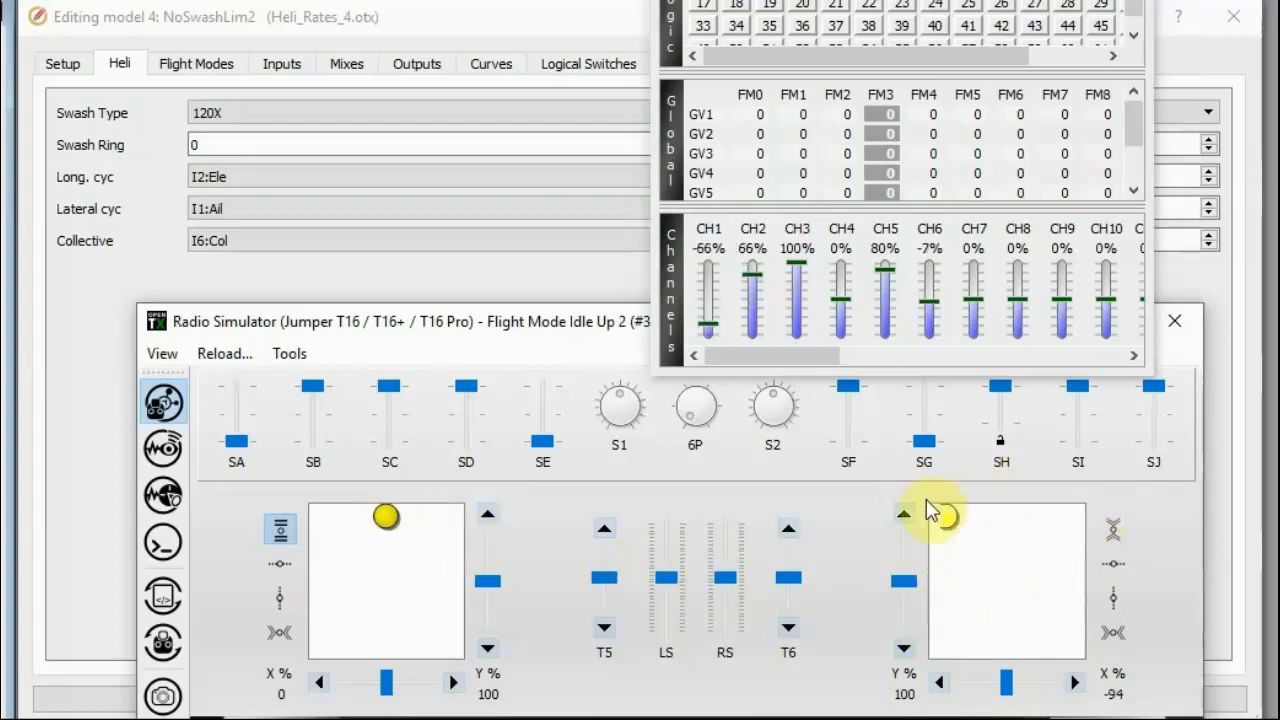
pyautogui.moveTo(940, 516); pyautogui.dragTo(1076, 656)
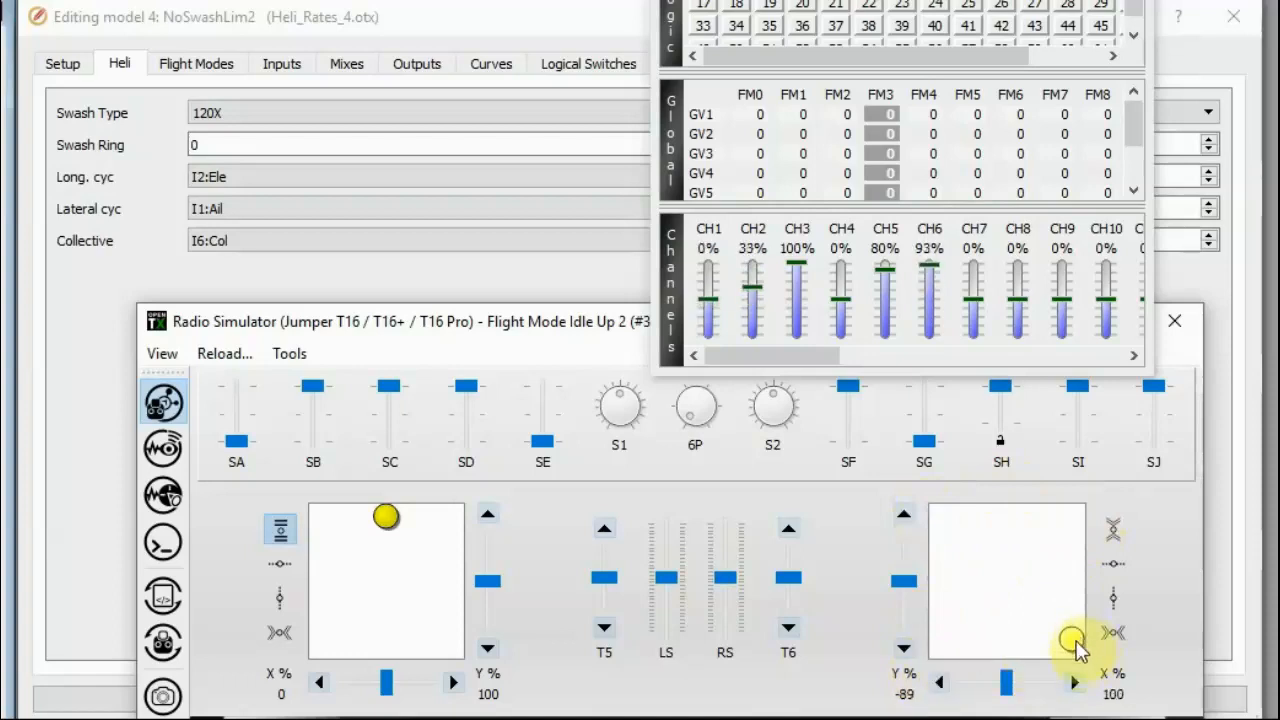
pyautogui.moveTo(1072, 642); pyautogui.dragTo(1008, 580)
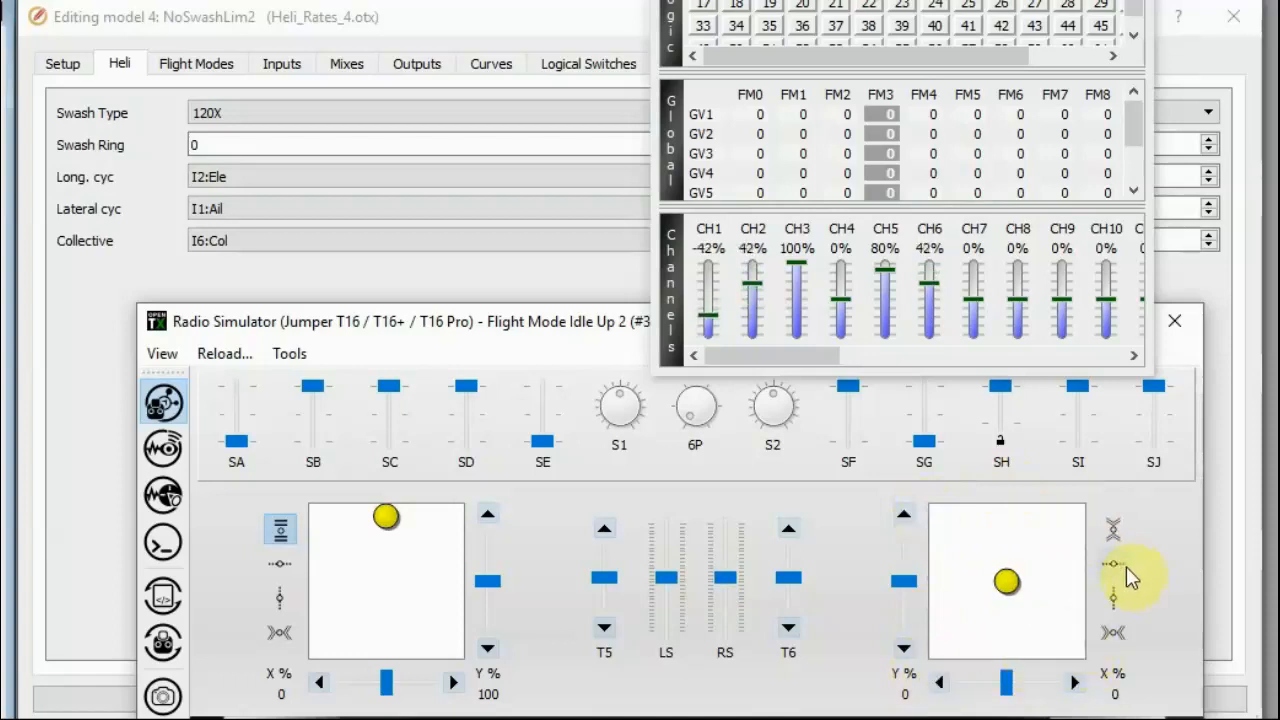
pyautogui.moveTo(1112, 564)
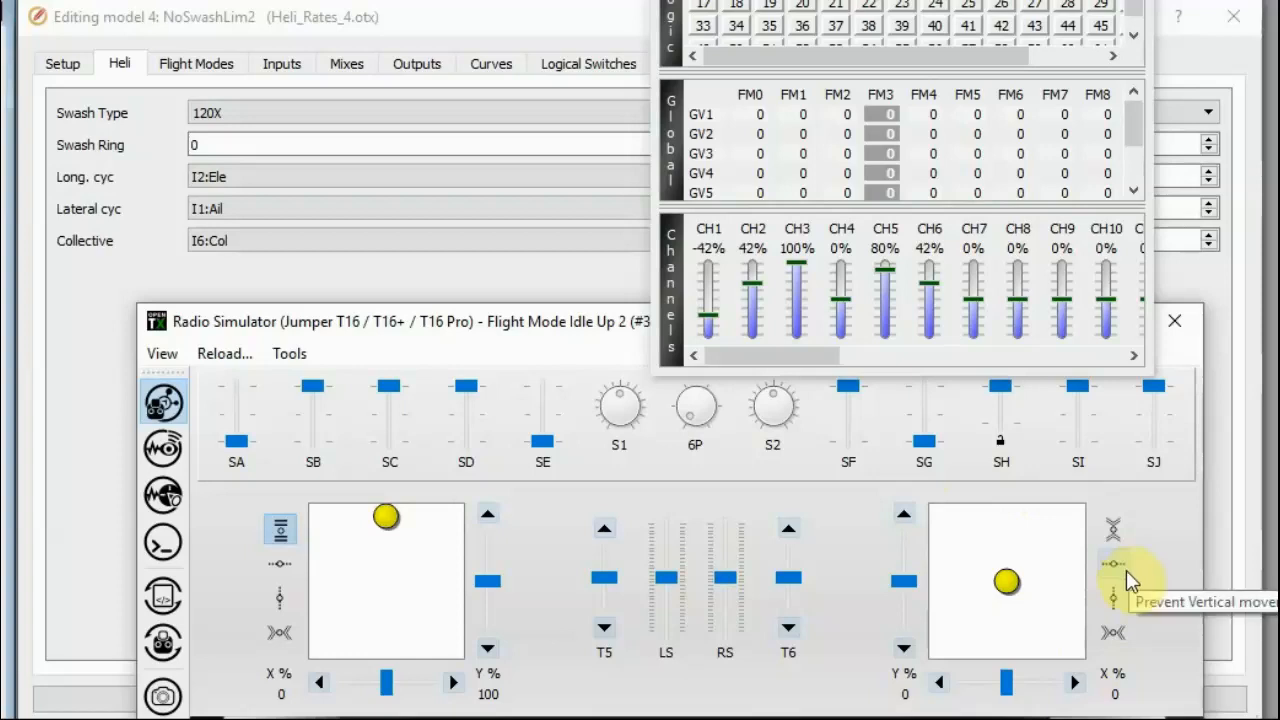
pyautogui.moveTo(1204, 360)
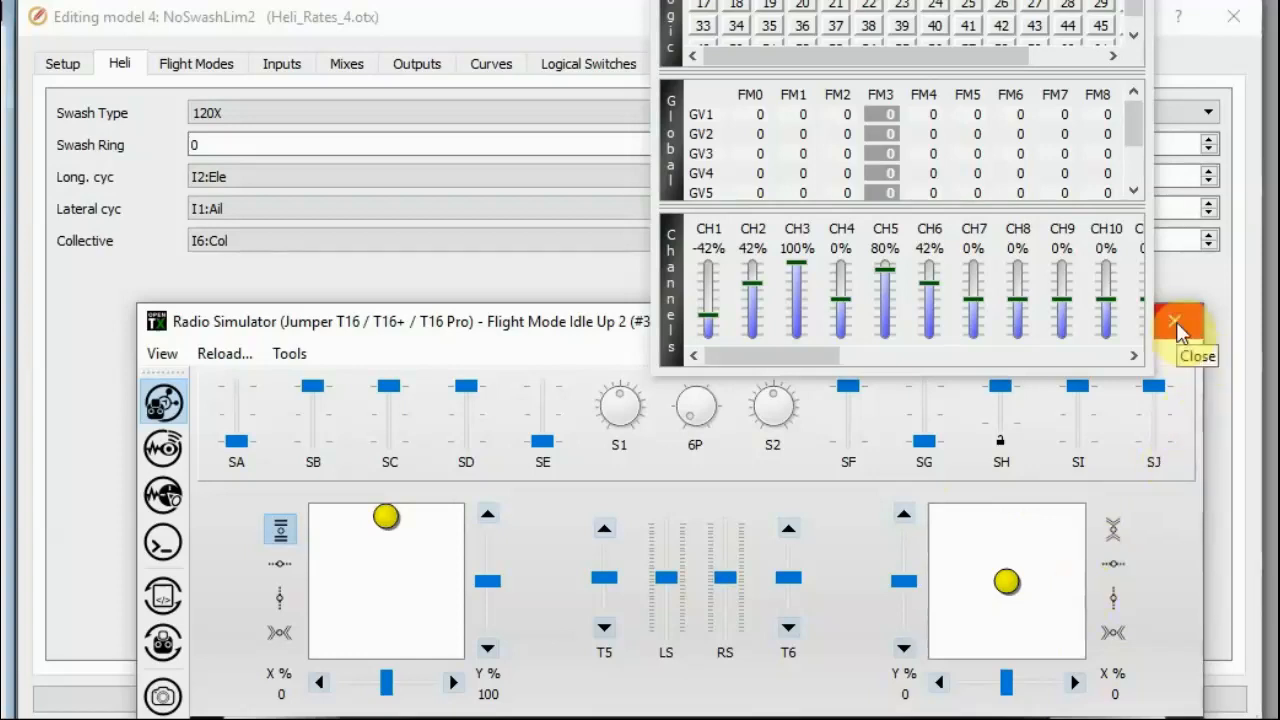
# - Close the radio simulator to return to NoSwashLim2's Heli page
pyautogui.click(1176, 332)
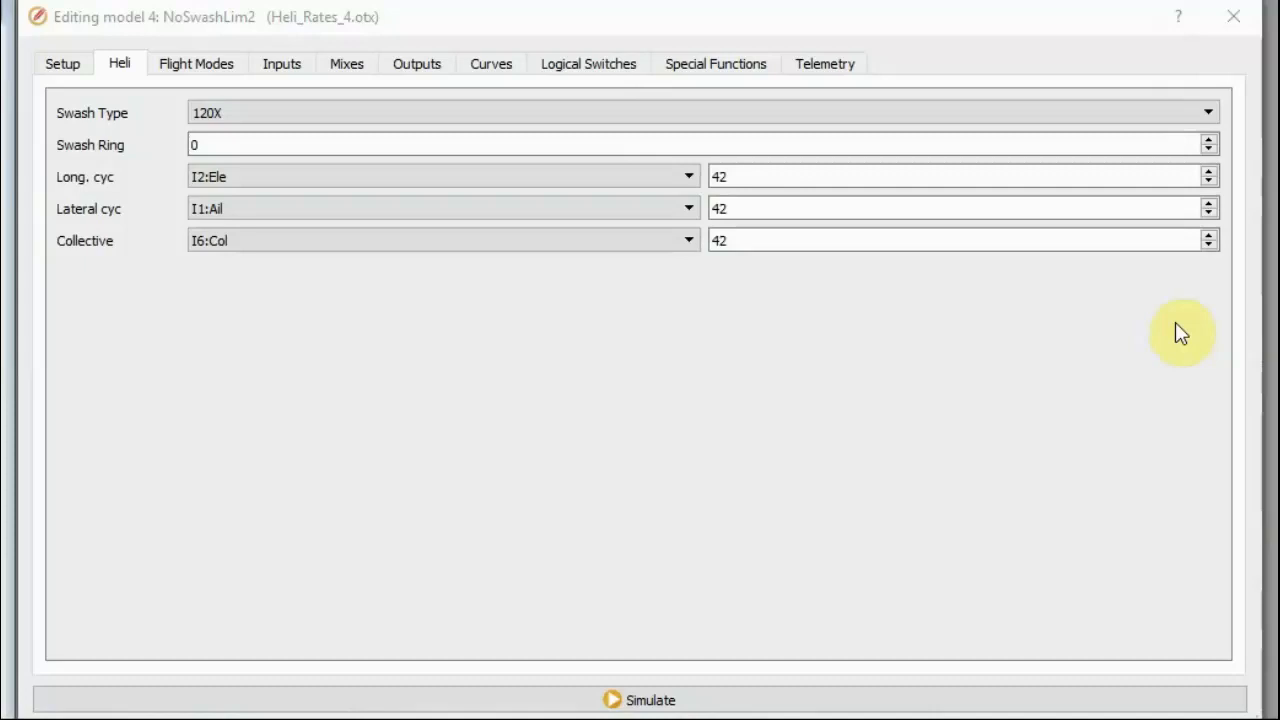
pyautogui.moveTo(1178, 330)
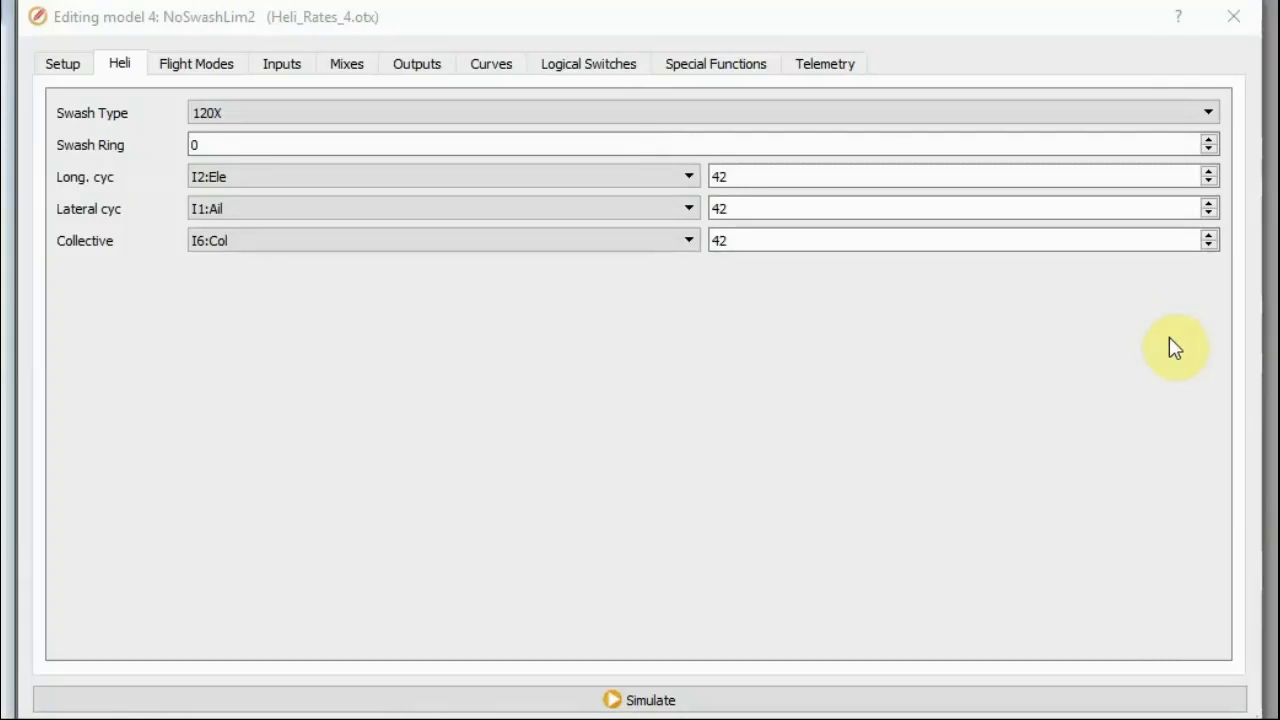
pyautogui.moveTo(1172, 352)
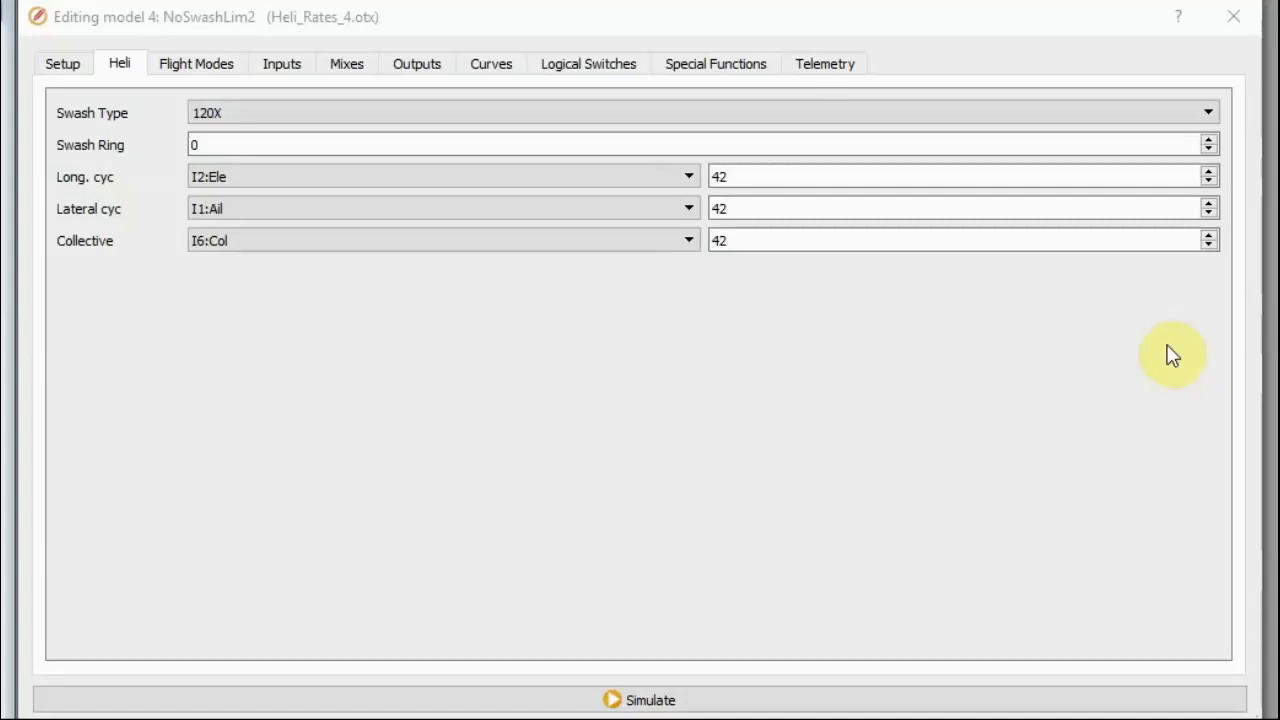
pyautogui.moveTo(1168, 392)
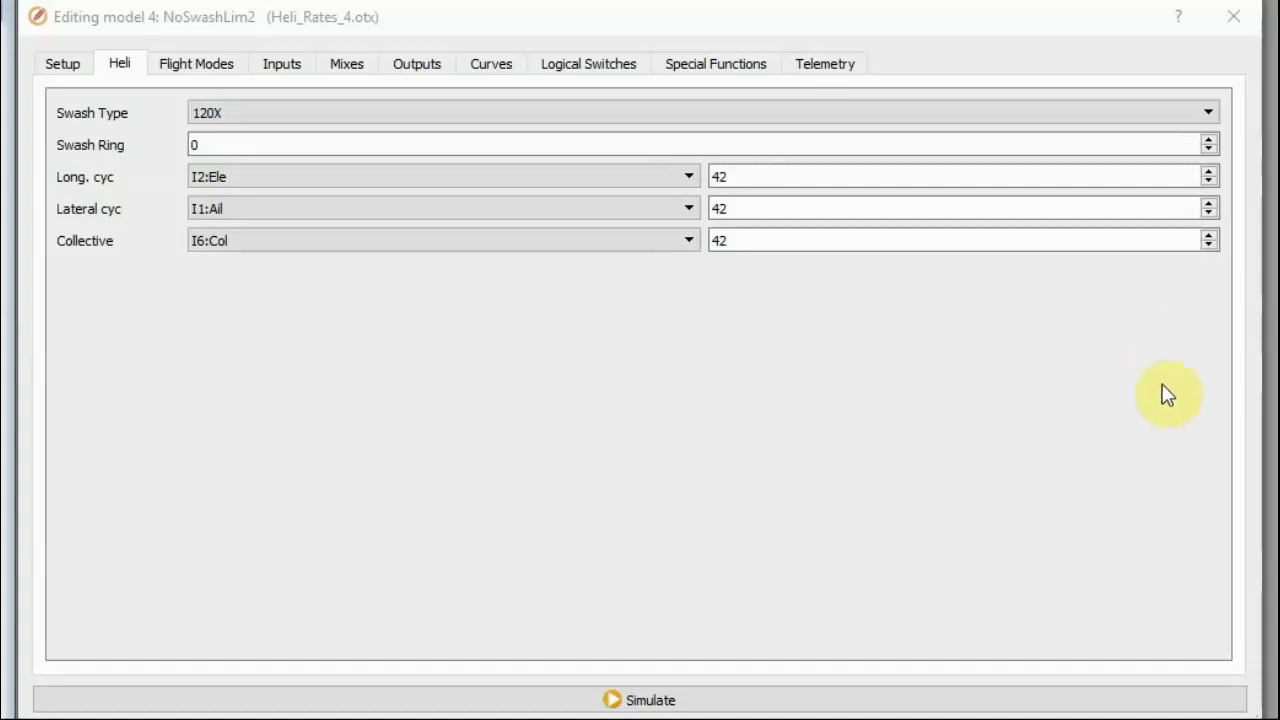
pyautogui.moveTo(1128, 408)
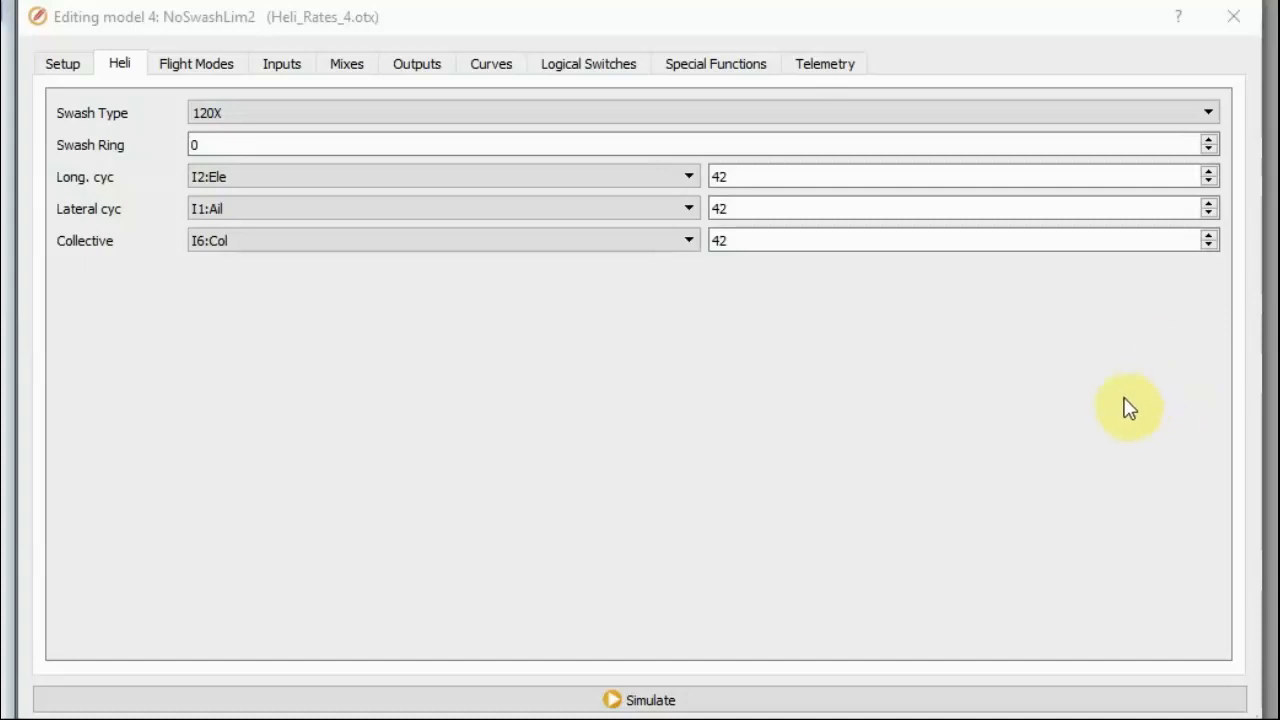
pyautogui.moveTo(1112, 410)
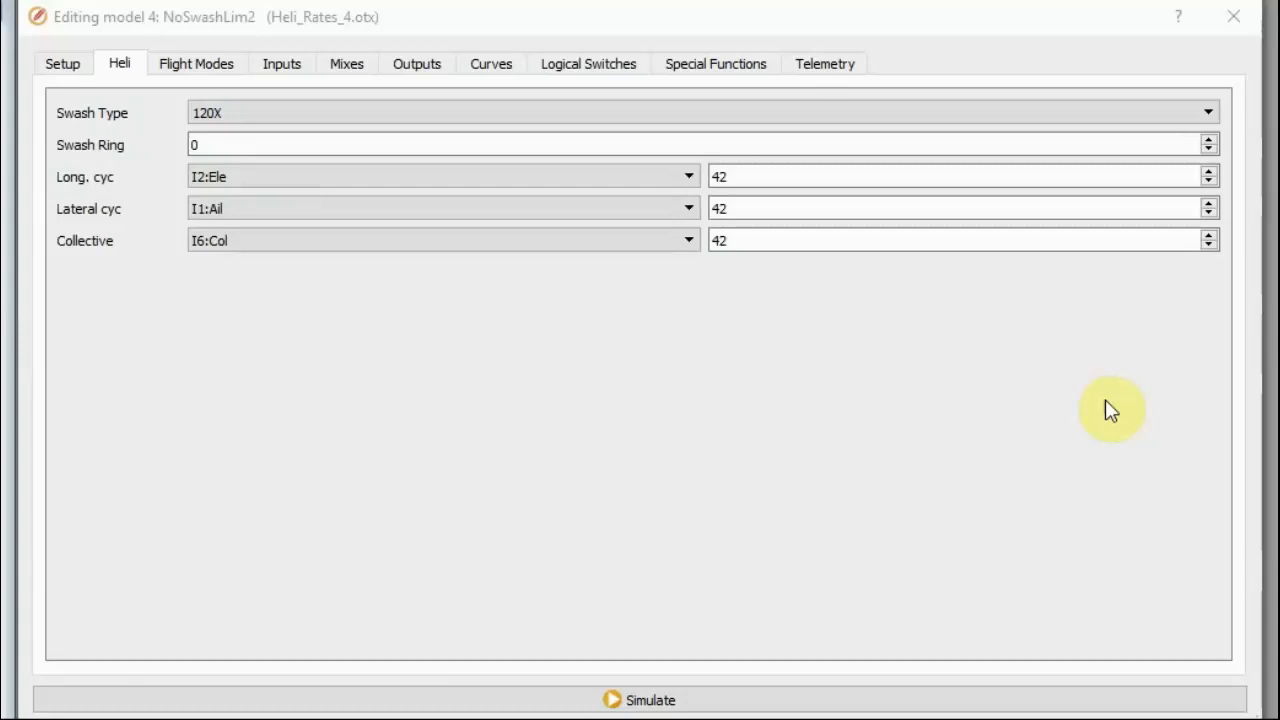
pyautogui.moveTo(1070, 390)
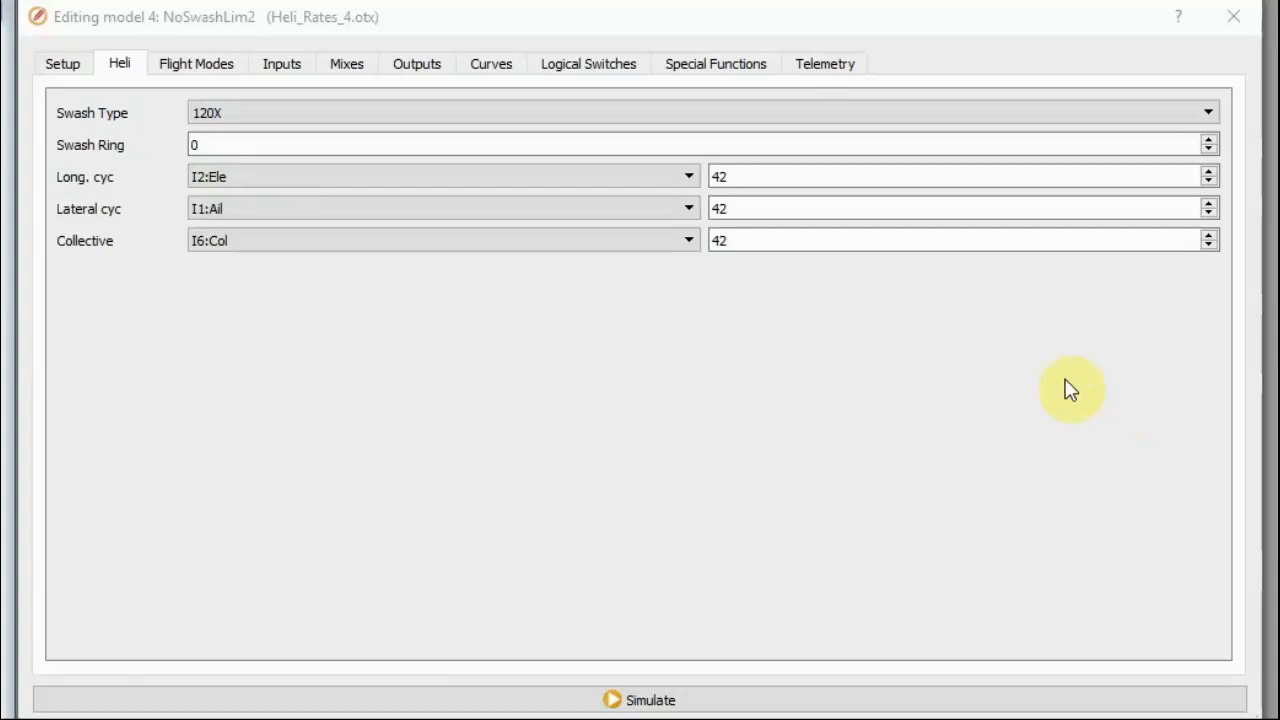
pyautogui.moveTo(756, 280)
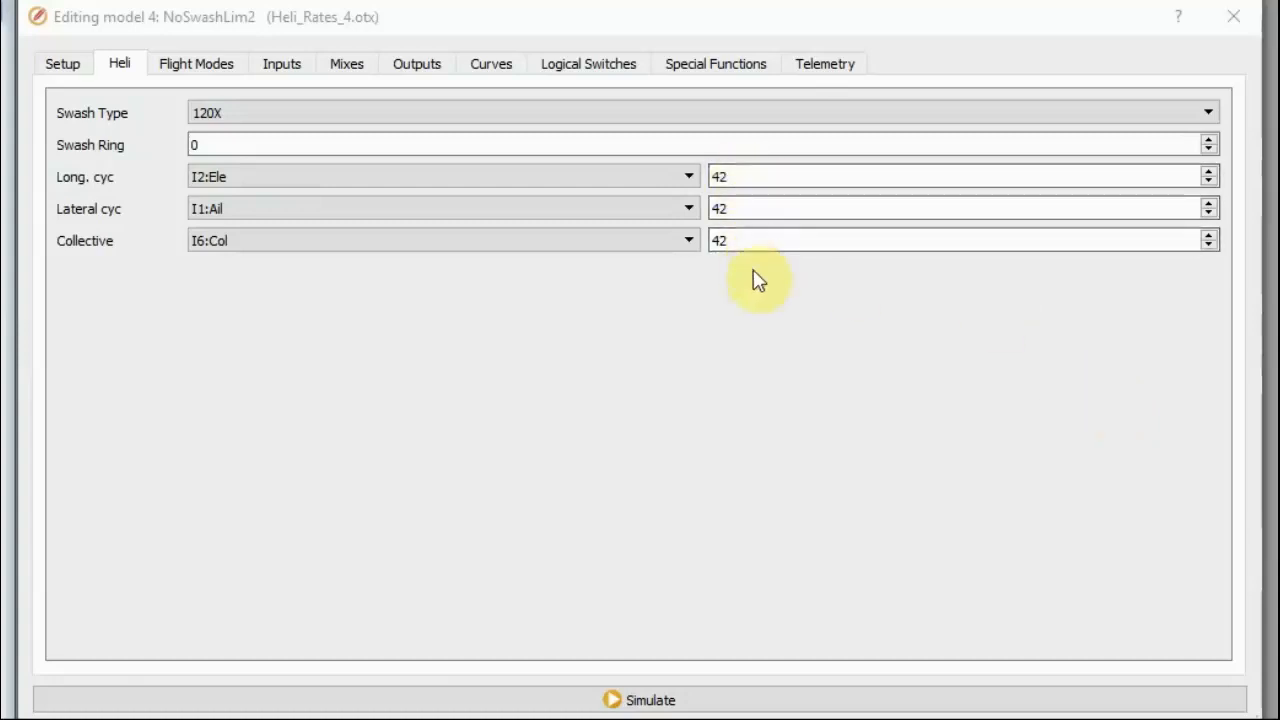
pyautogui.moveTo(808, 342)
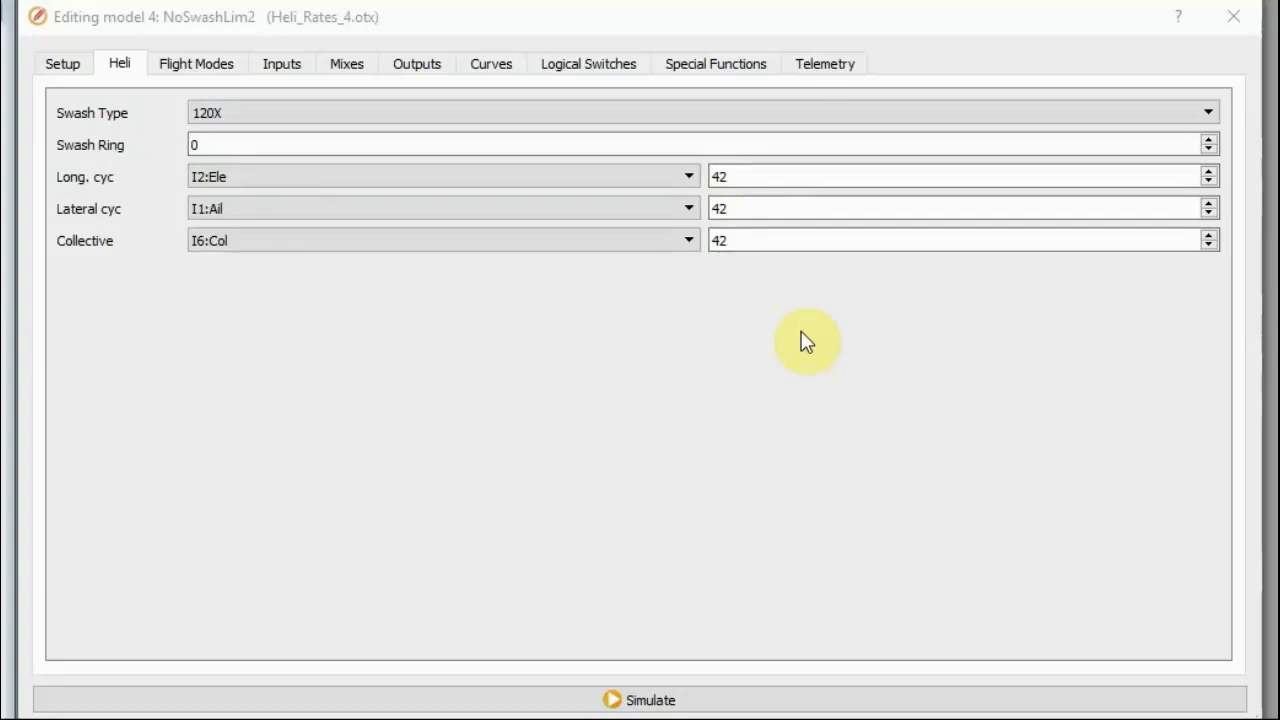
pyautogui.moveTo(816, 316)
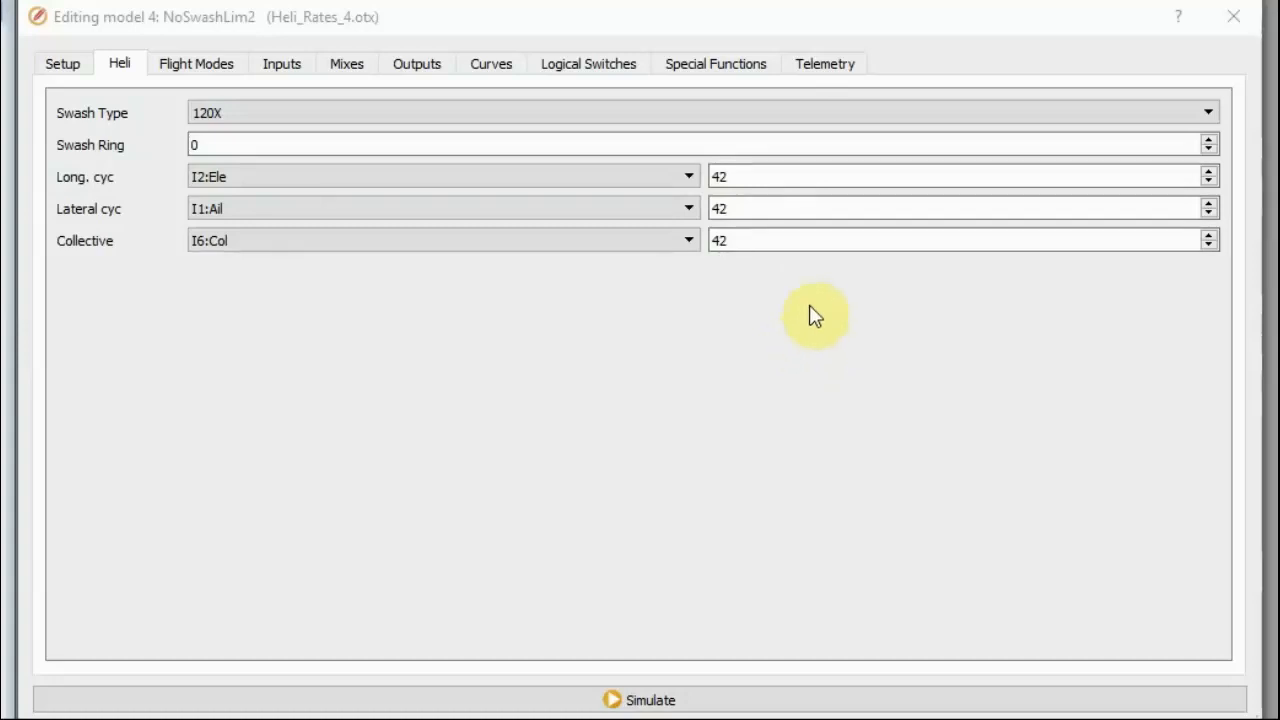
pyautogui.moveTo(836, 308)
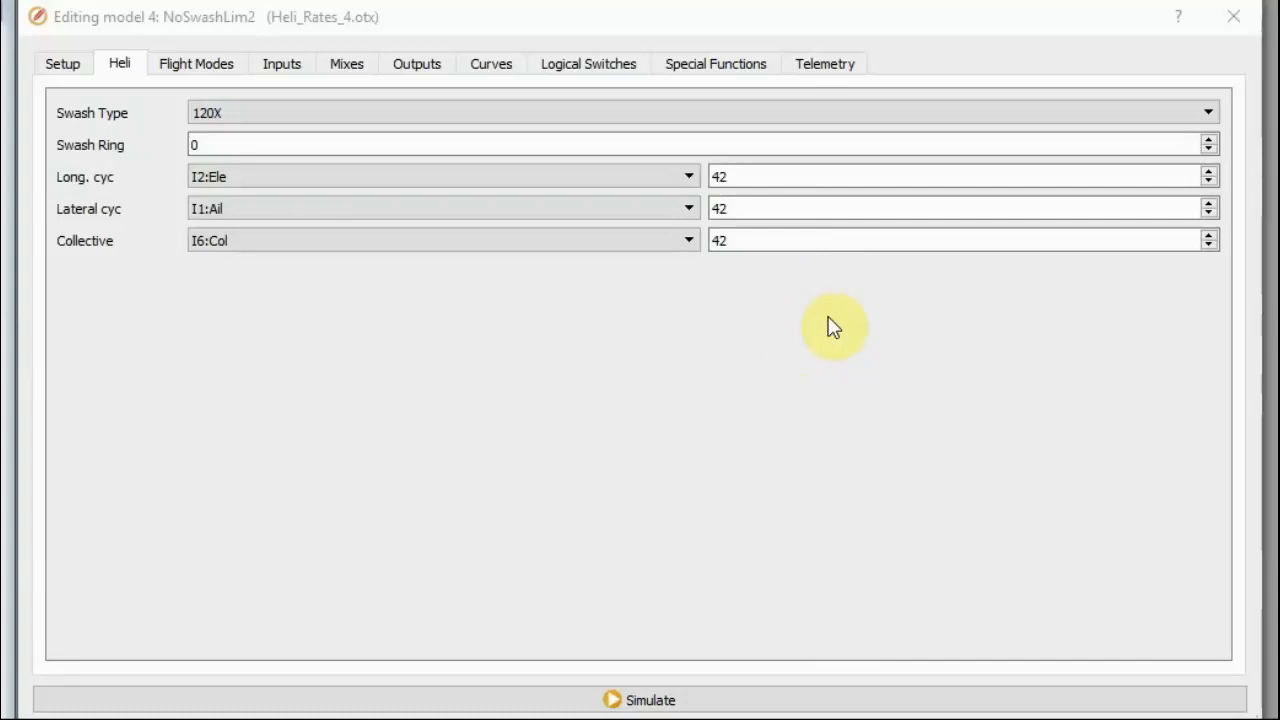
pyautogui.moveTo(834, 330)
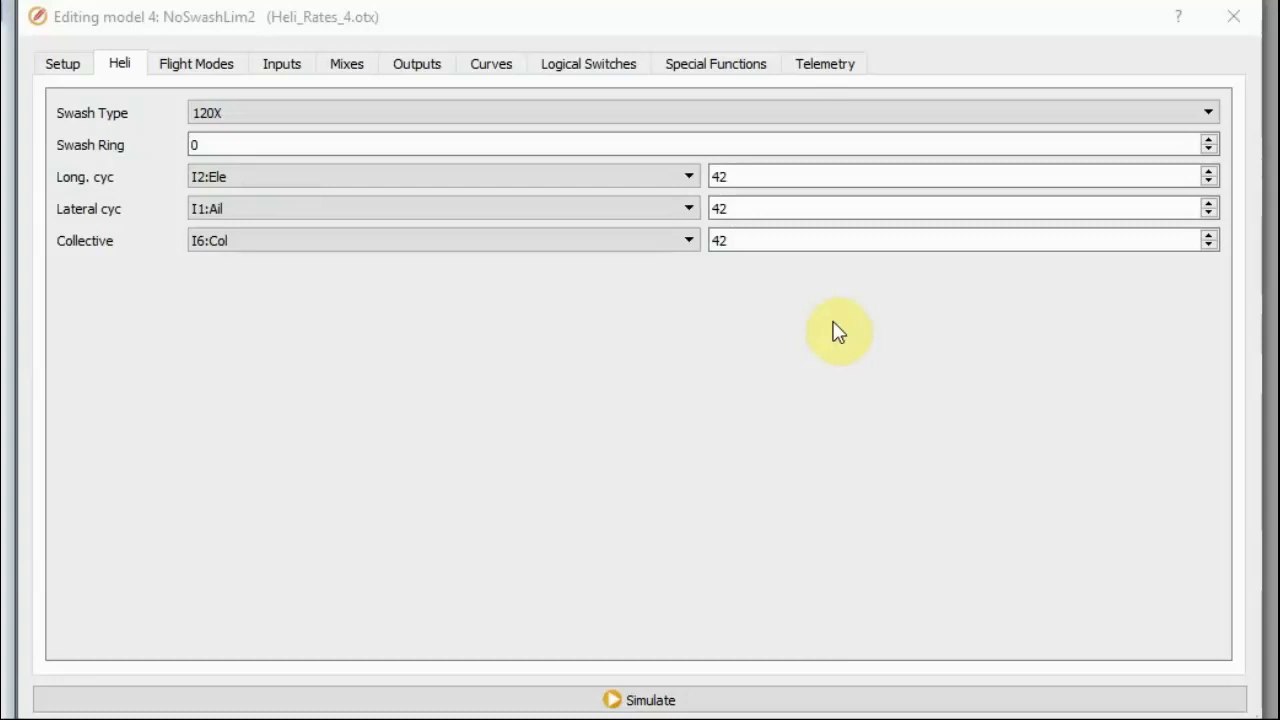
pyautogui.moveTo(838, 330)
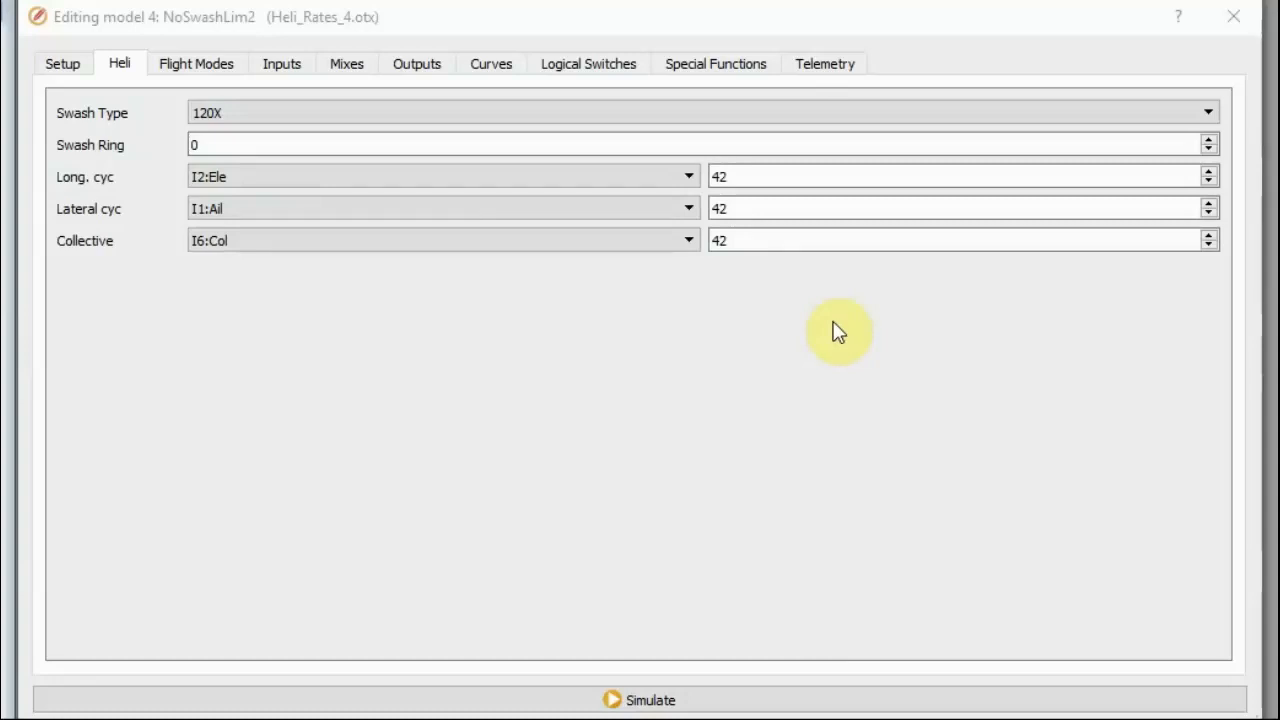
pyautogui.moveTo(840, 340)
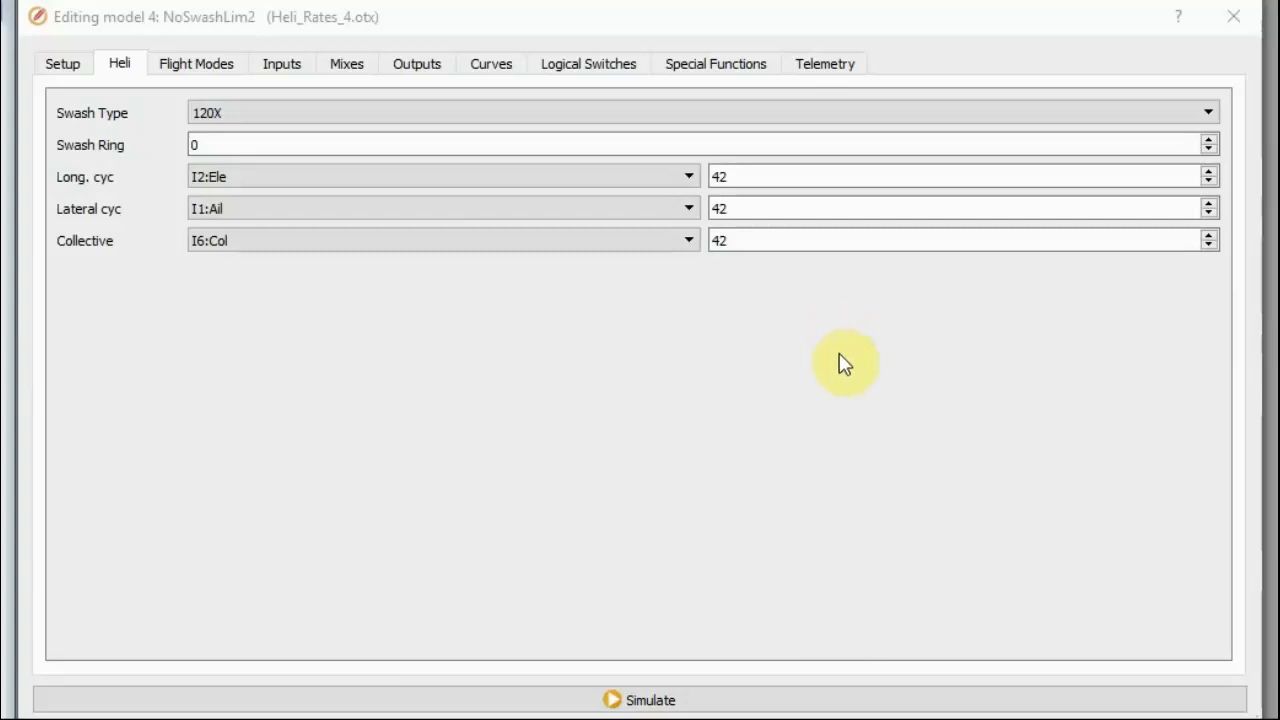
pyautogui.moveTo(844, 376)
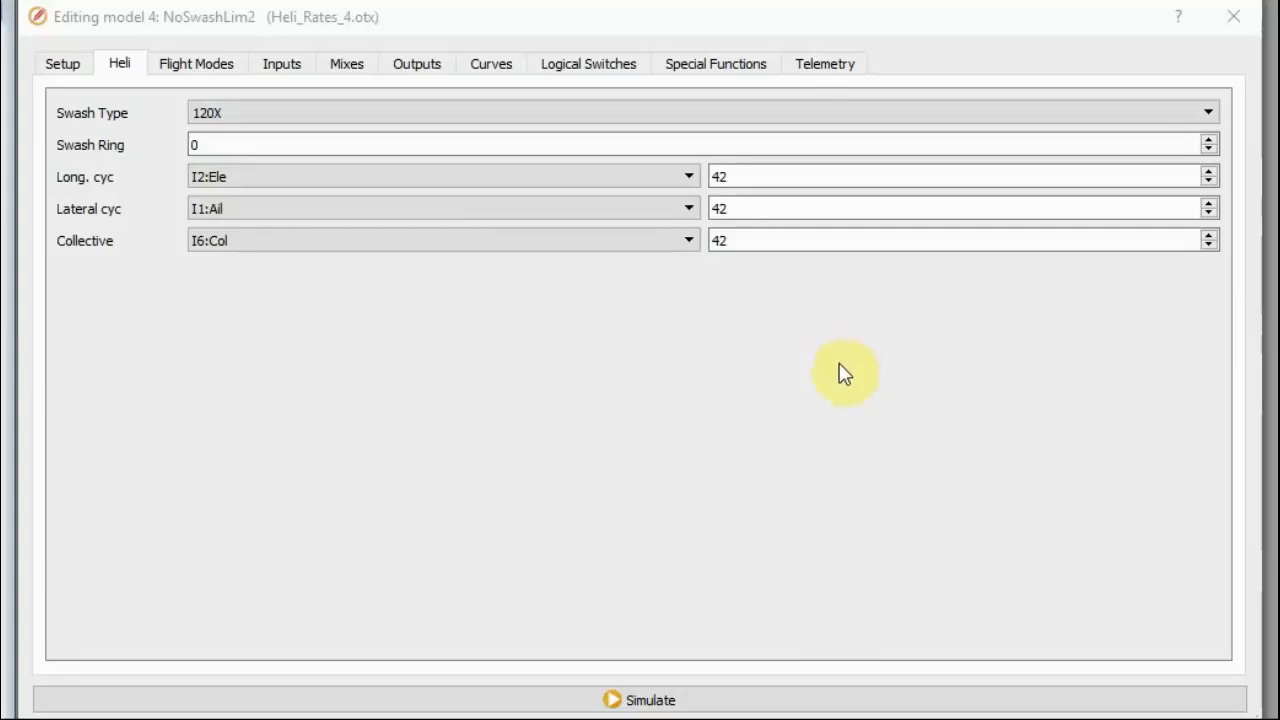
pyautogui.moveTo(852, 372)
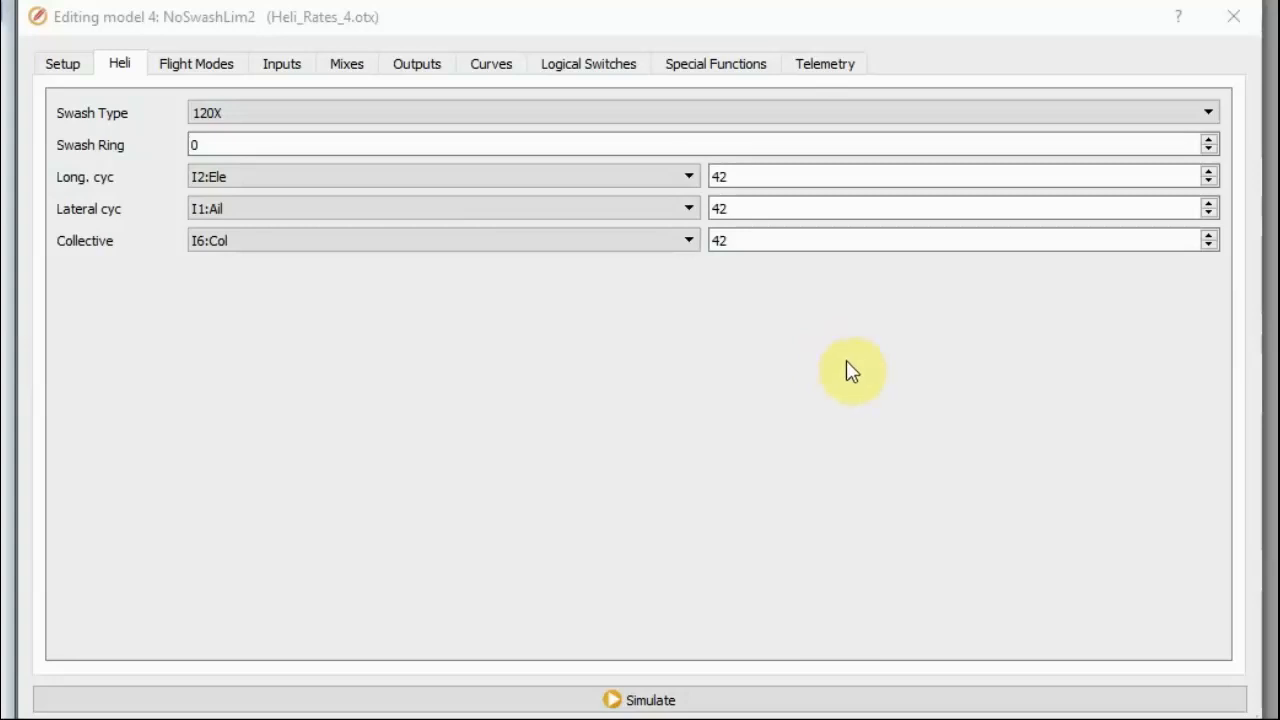